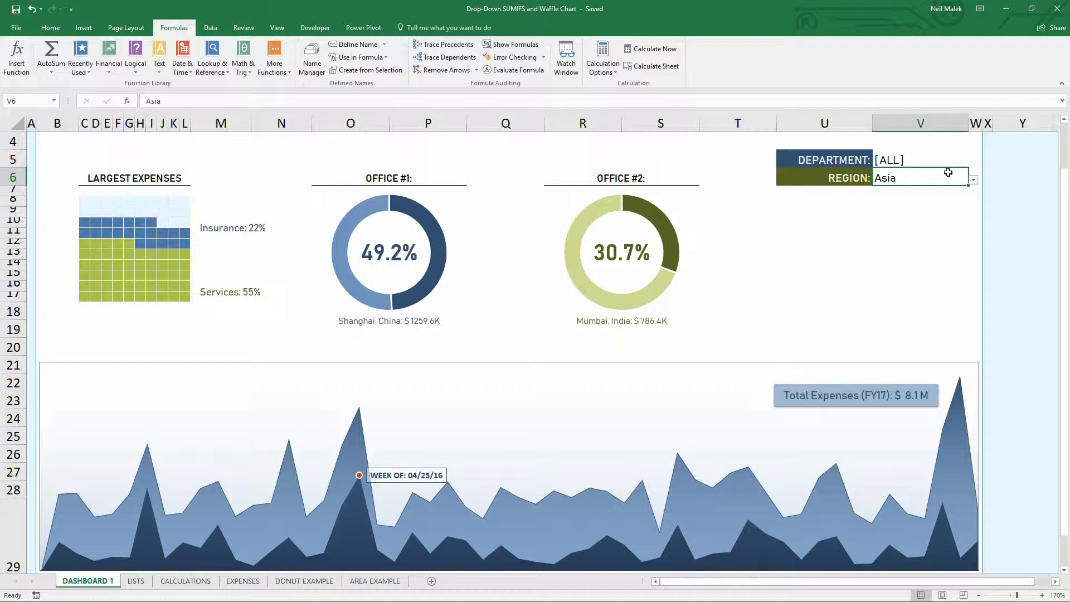
{"action": "mouse_move", "coordinate": [377, 495]}
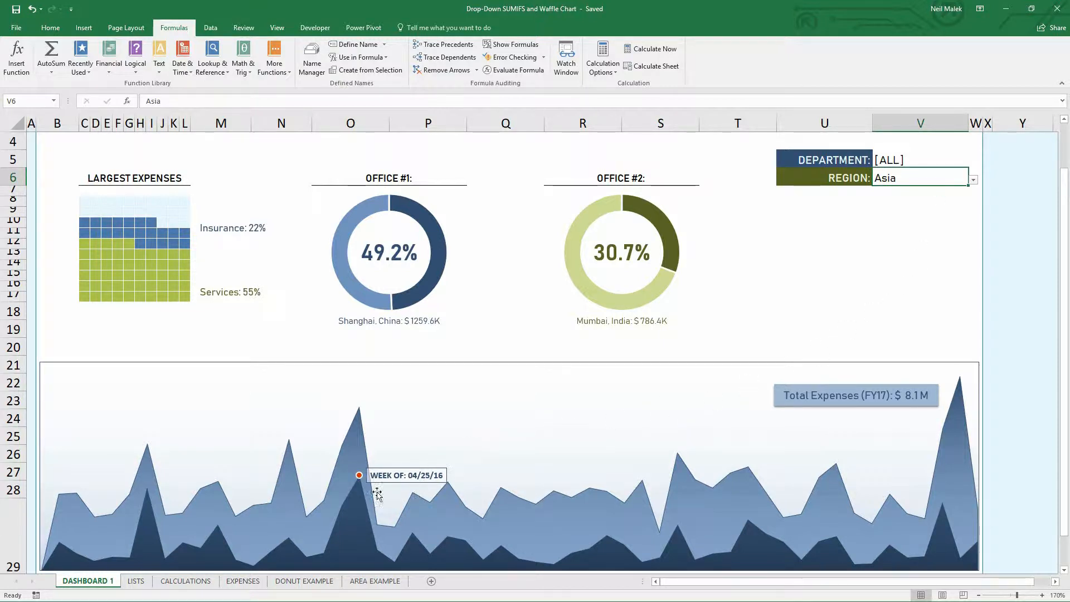
{"action": "mouse_move", "coordinate": [377, 490]}
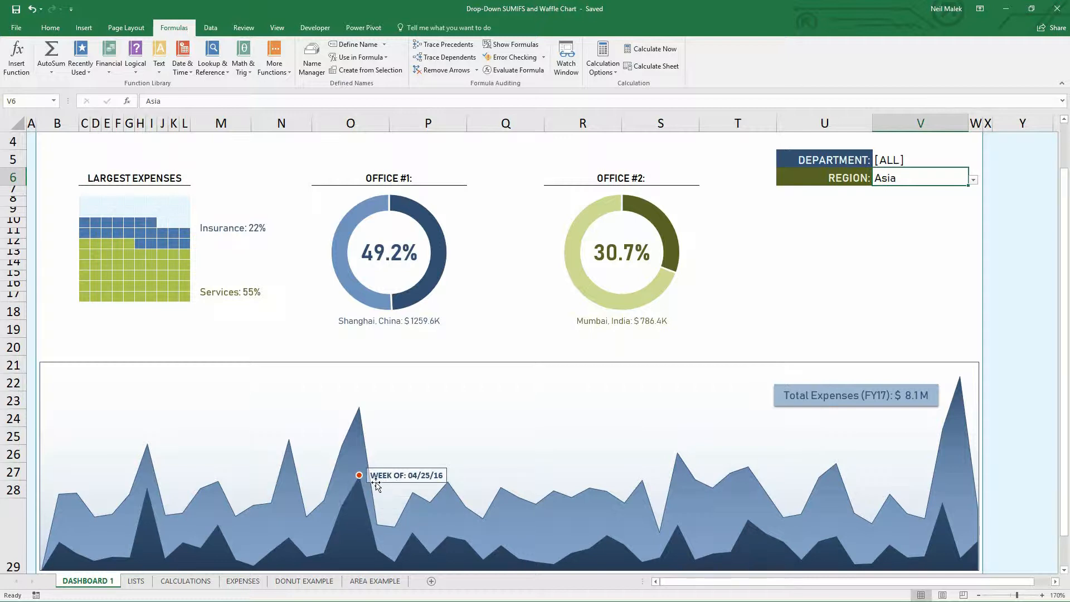
{"action": "mouse_move", "coordinate": [366, 490]}
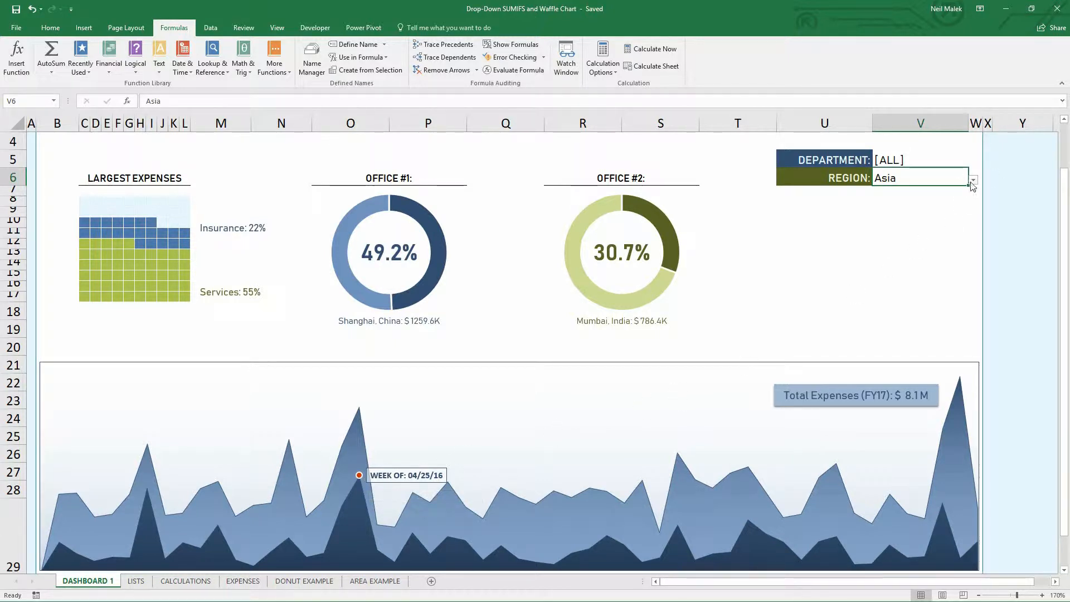
- Choose a different region in the V6 filter, then move to the weekly sales data sheet
{"action": "left_click", "coordinate": [972, 179]}
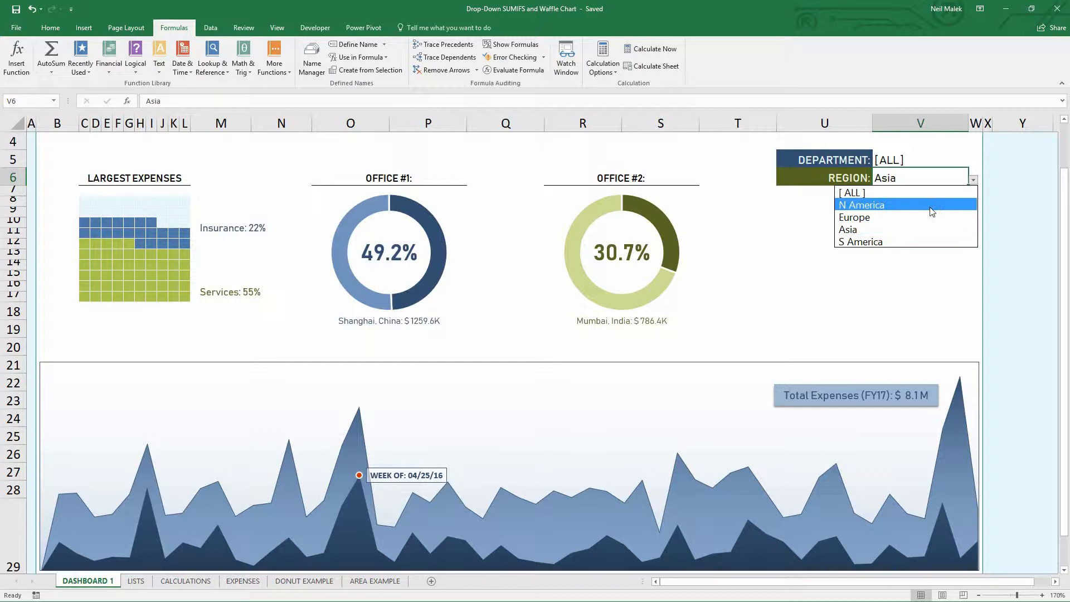
{"action": "left_click", "coordinate": [860, 242]}
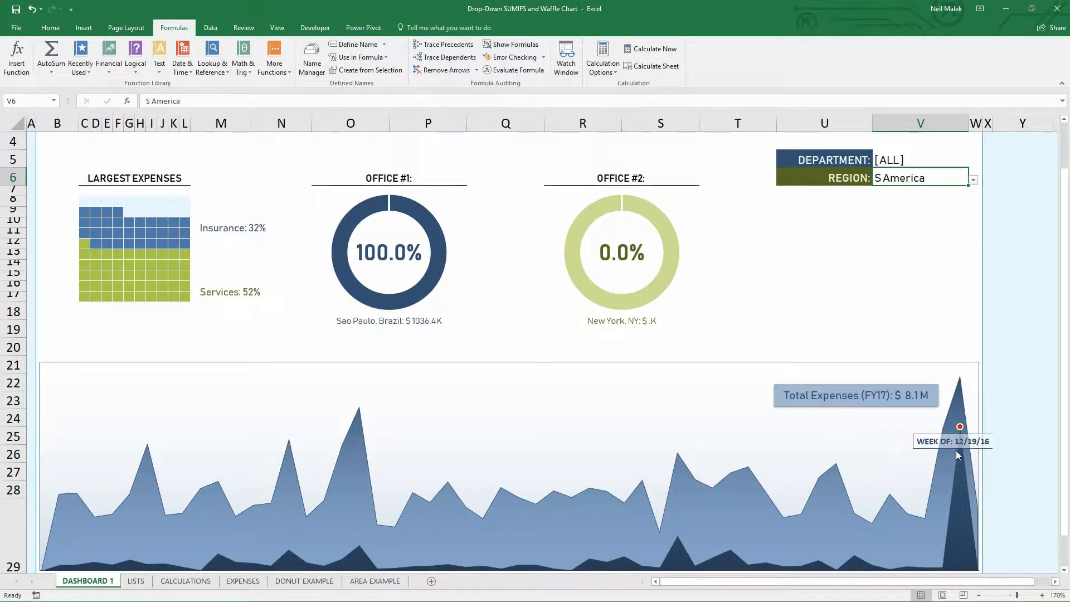
{"action": "mouse_move", "coordinate": [956, 449]}
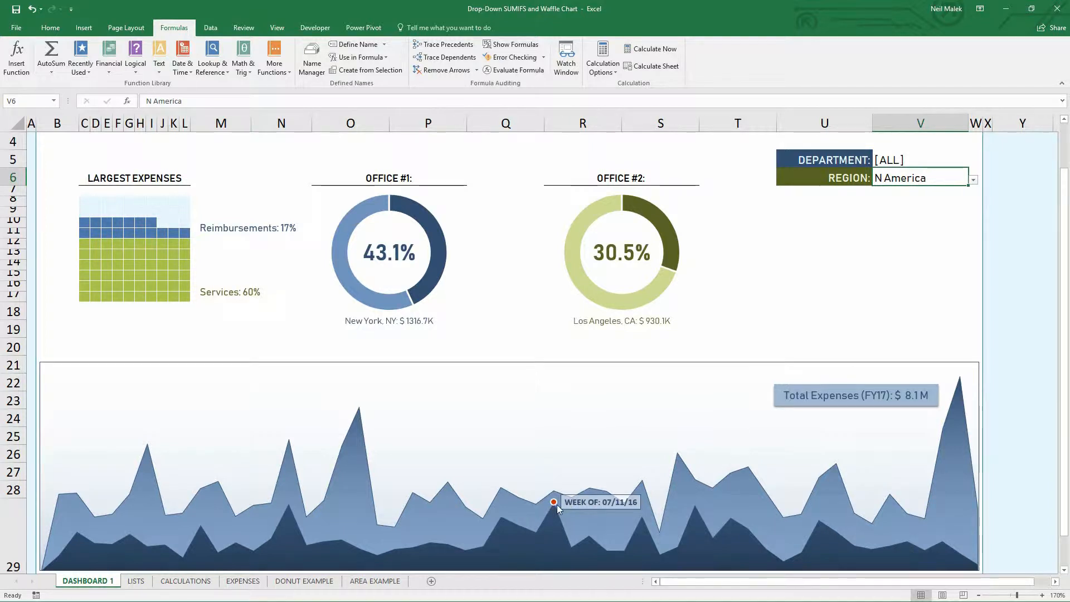
{"action": "mouse_move", "coordinate": [554, 502]}
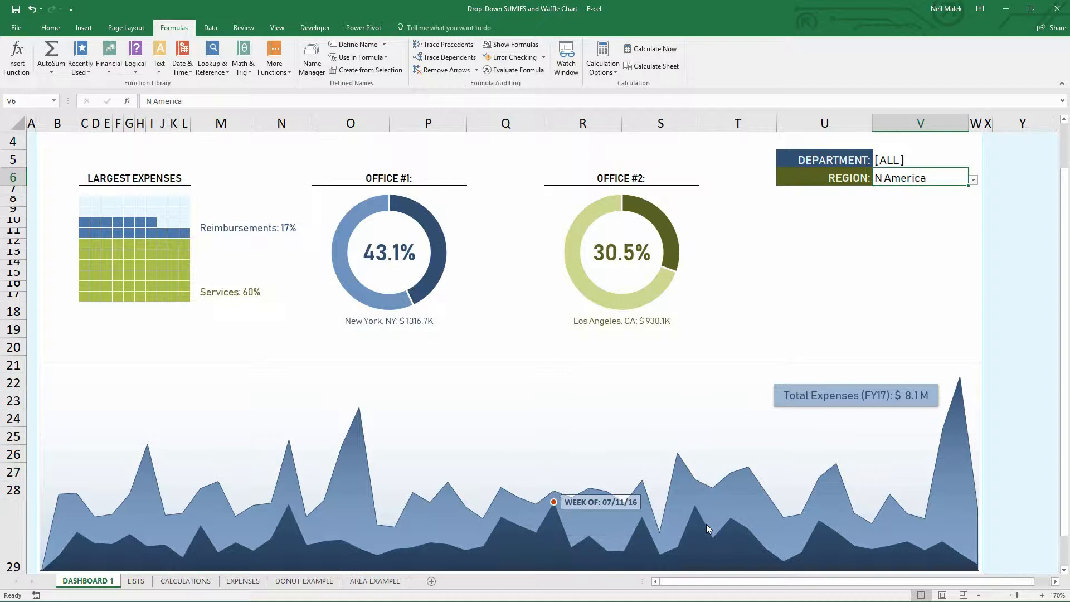
{"action": "mouse_move", "coordinate": [710, 528]}
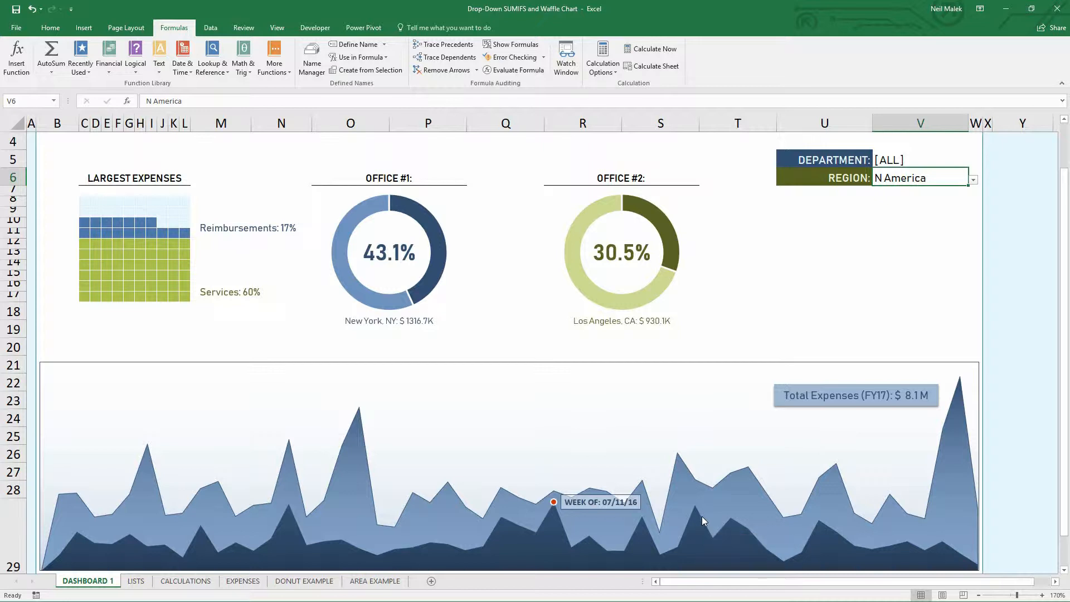
{"action": "mouse_move", "coordinate": [696, 517]}
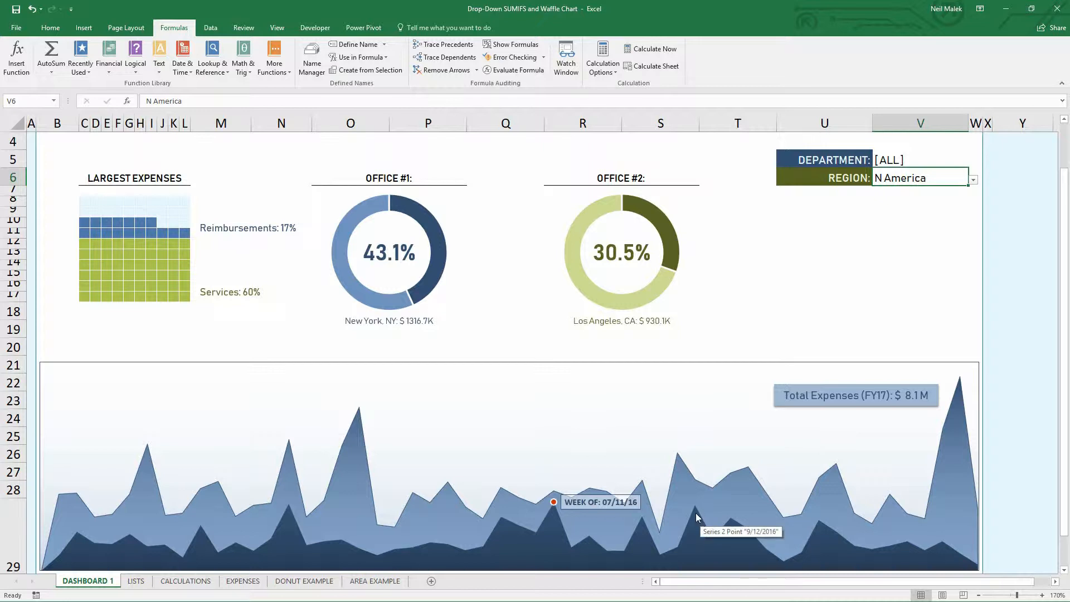
{"action": "mouse_move", "coordinate": [405, 557]}
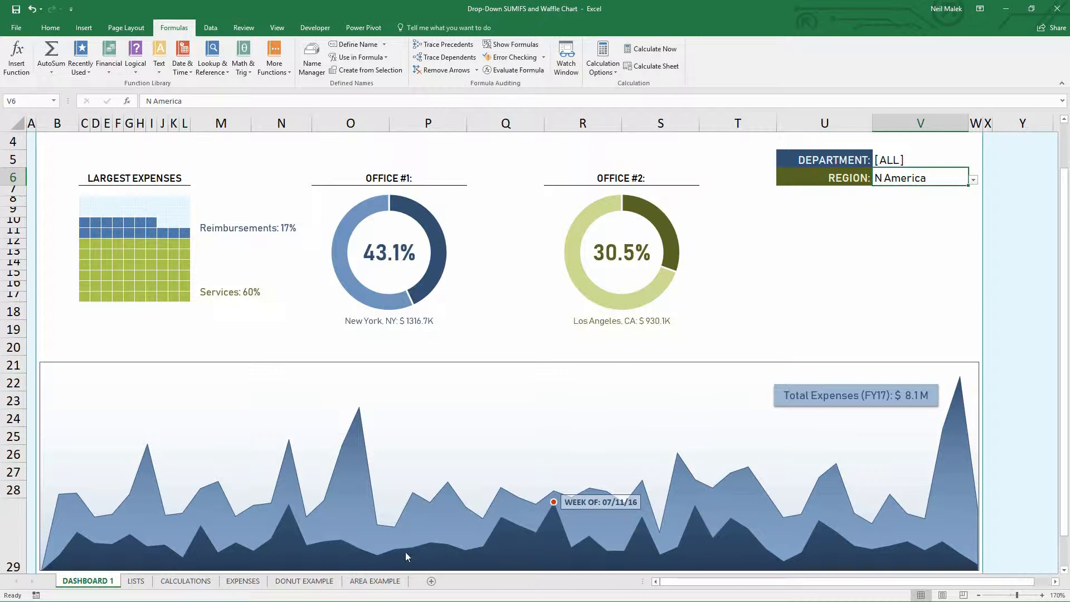
{"action": "left_click", "coordinate": [375, 580]}
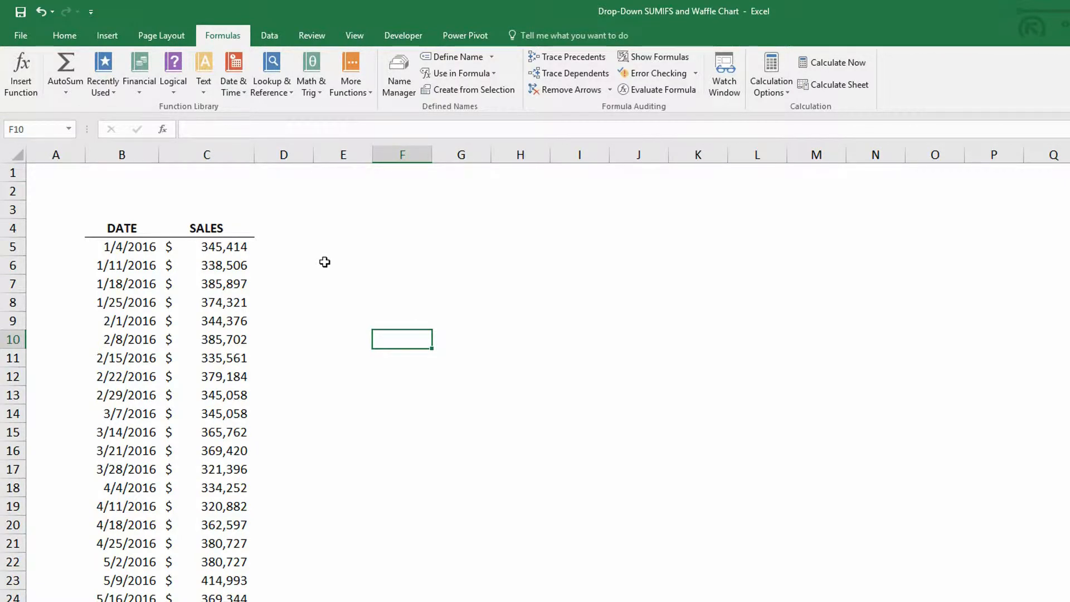
{"action": "mouse_move", "coordinate": [318, 264]}
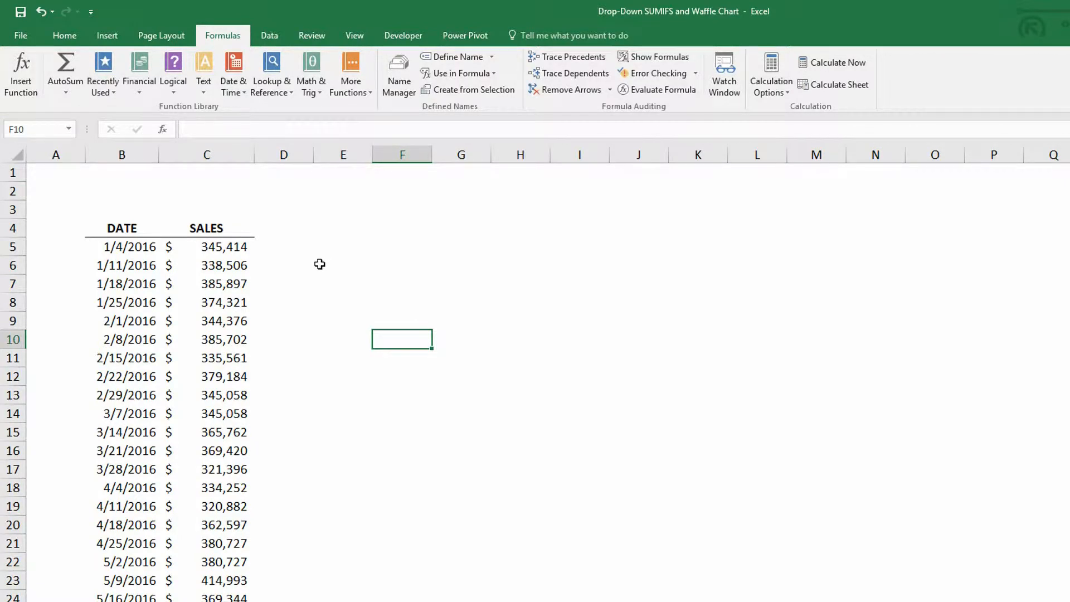
{"action": "mouse_move", "coordinate": [320, 263]}
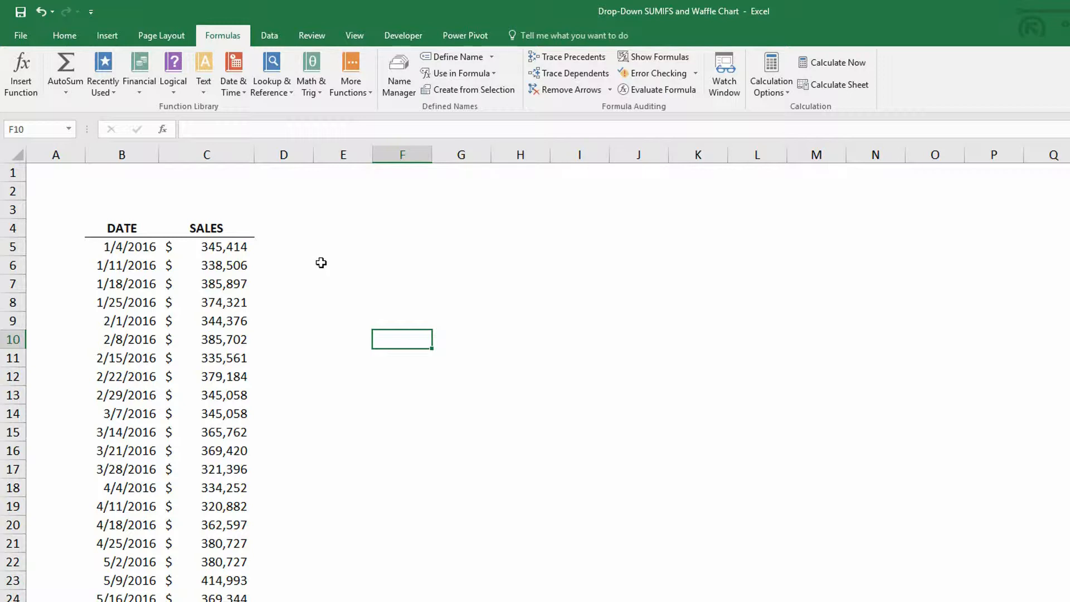
{"action": "mouse_move", "coordinate": [147, 227]}
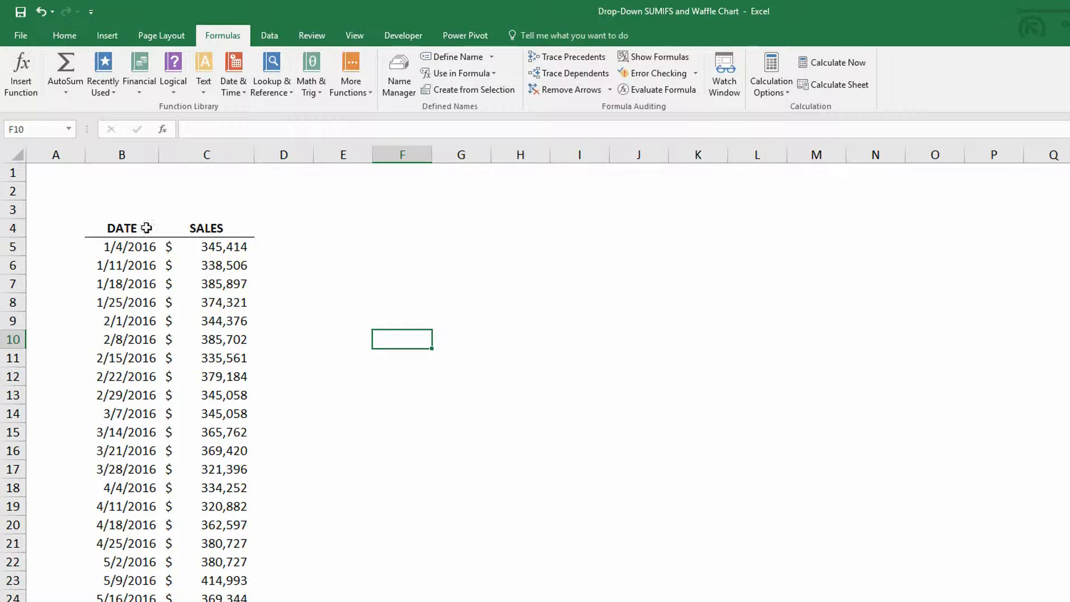
{"action": "mouse_move", "coordinate": [267, 243]}
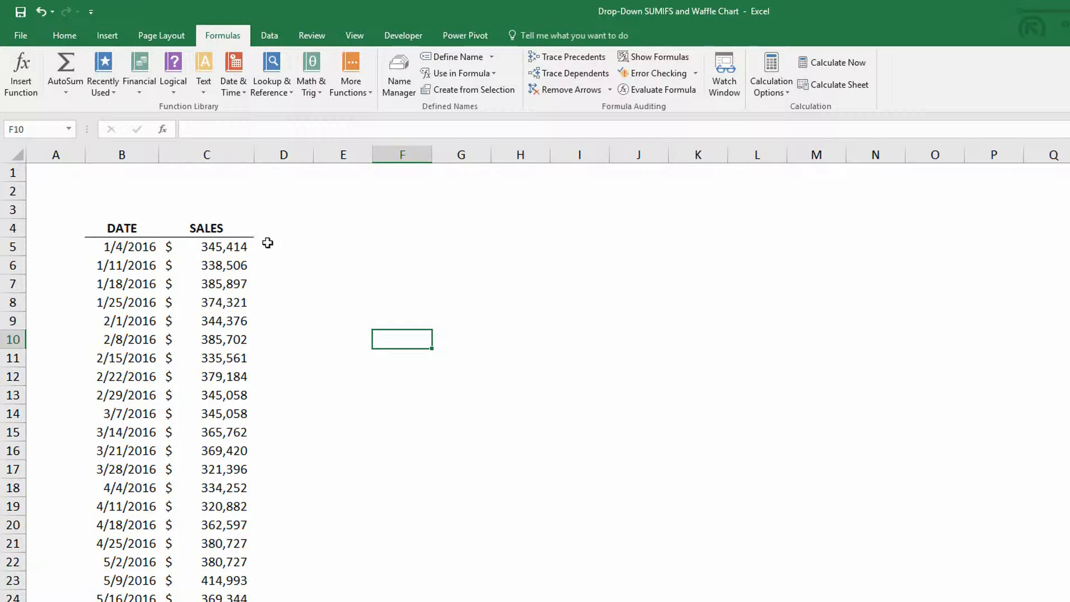
{"action": "mouse_move", "coordinate": [118, 247]}
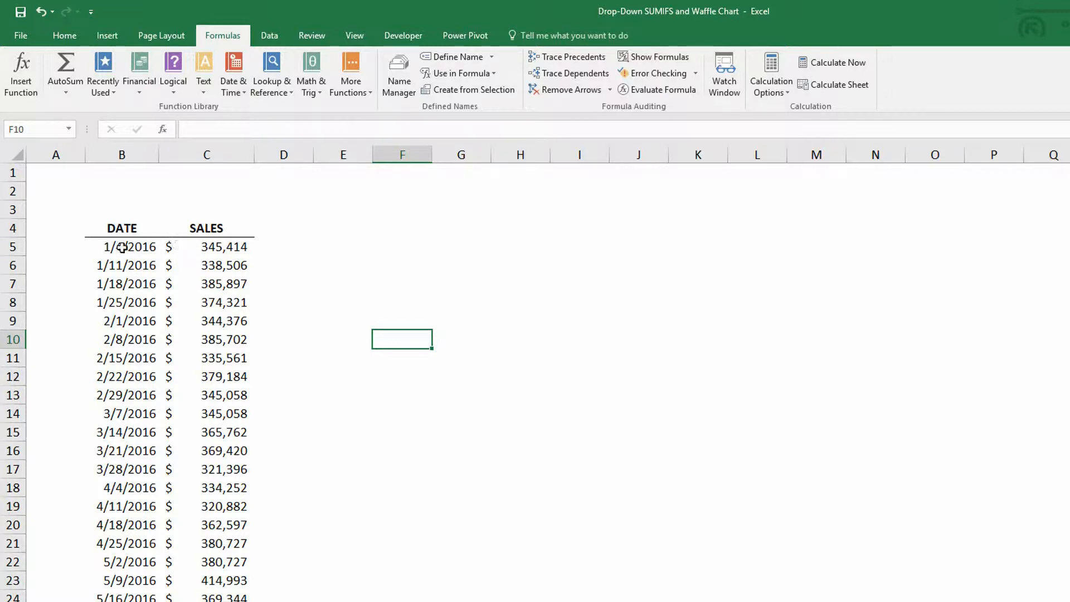
- Inspect a sales cell's RANDBETWEEN formula and recalculate twice to regenerate the figures
{"action": "left_click_drag", "start_coordinate": [121, 246], "coordinate": [121, 358]}
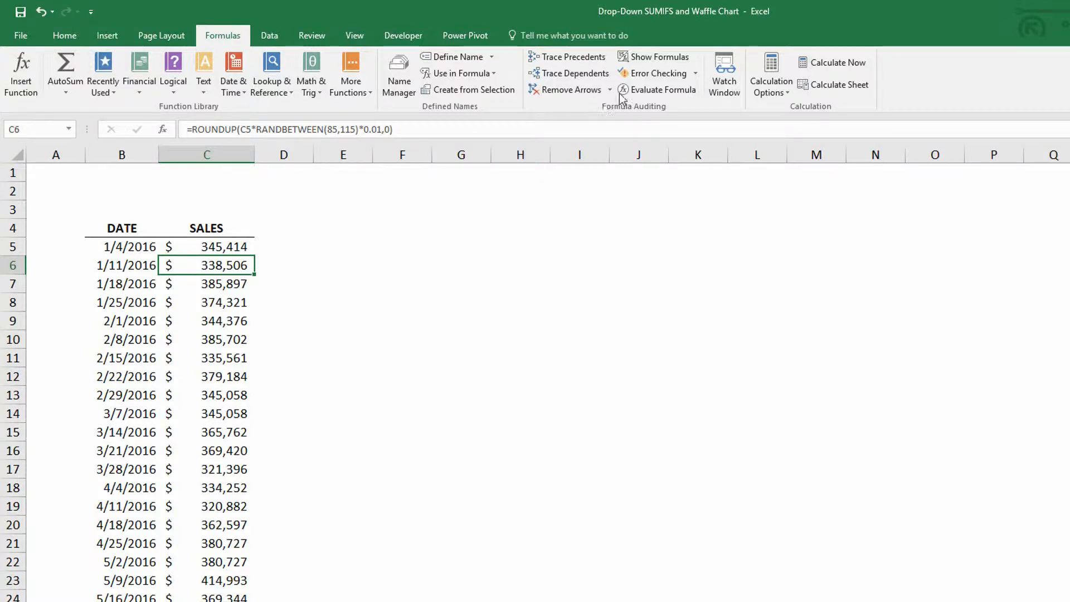
{"action": "left_click", "coordinate": [831, 63]}
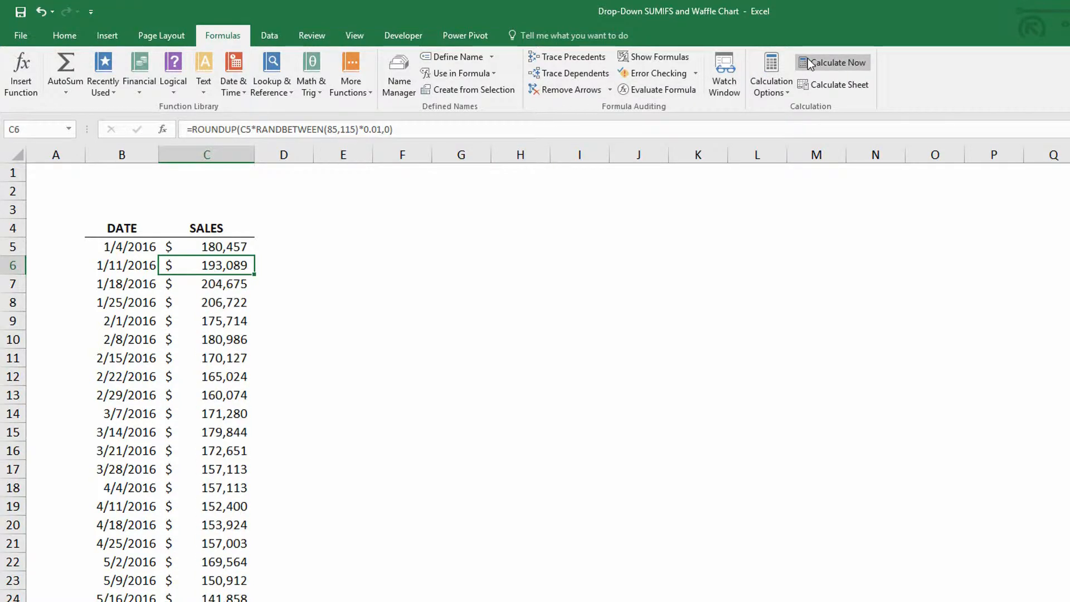
{"action": "left_click", "coordinate": [831, 62]}
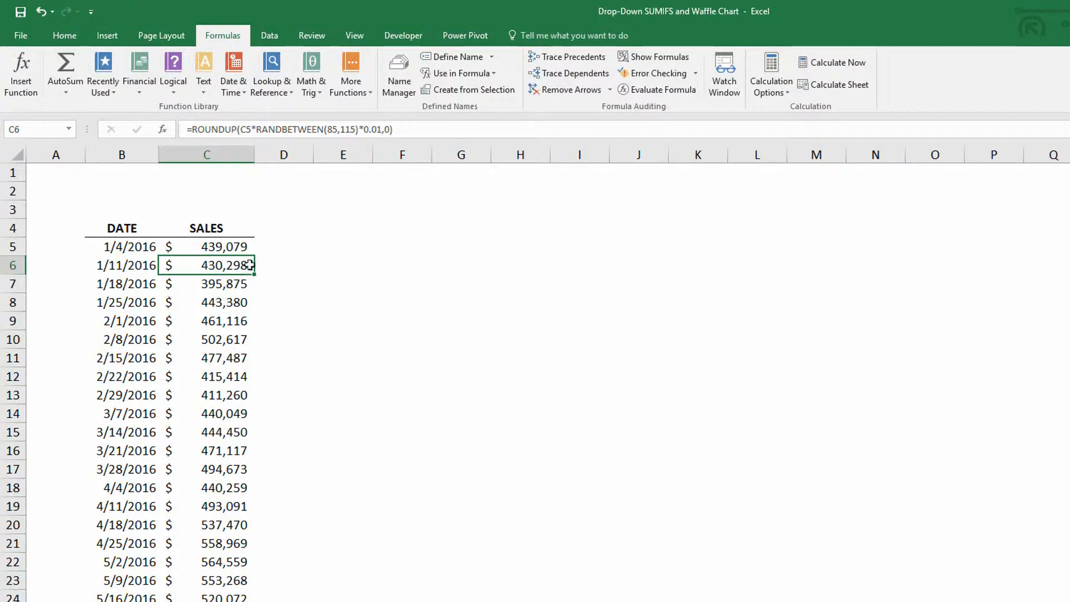
- Insert a 2-D Area chart of the weekly DATE and SALES data
{"action": "left_click", "coordinate": [107, 34]}
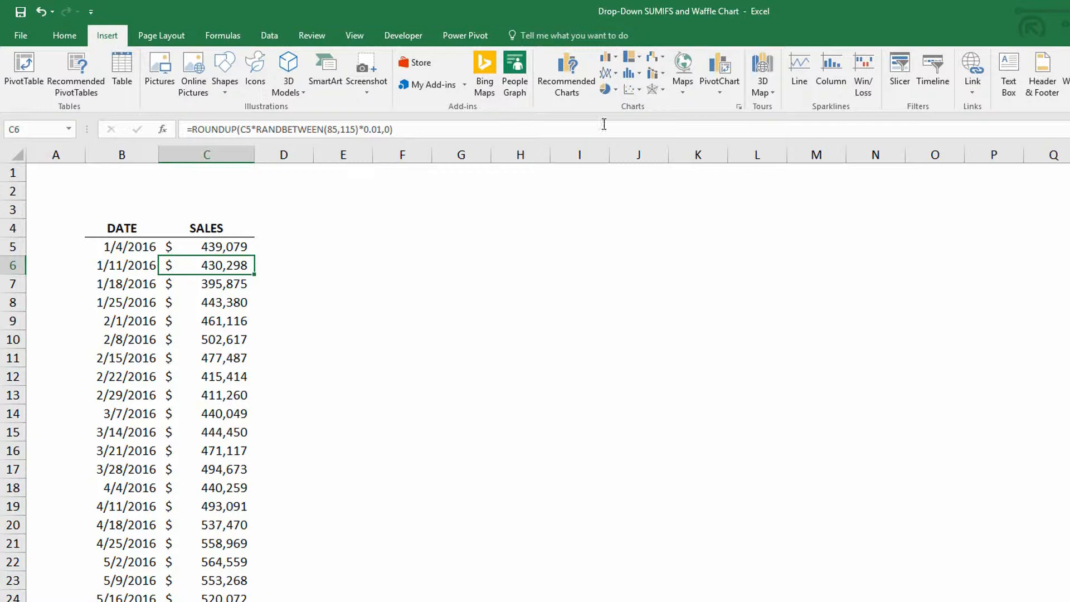
{"action": "left_click", "coordinate": [603, 73]}
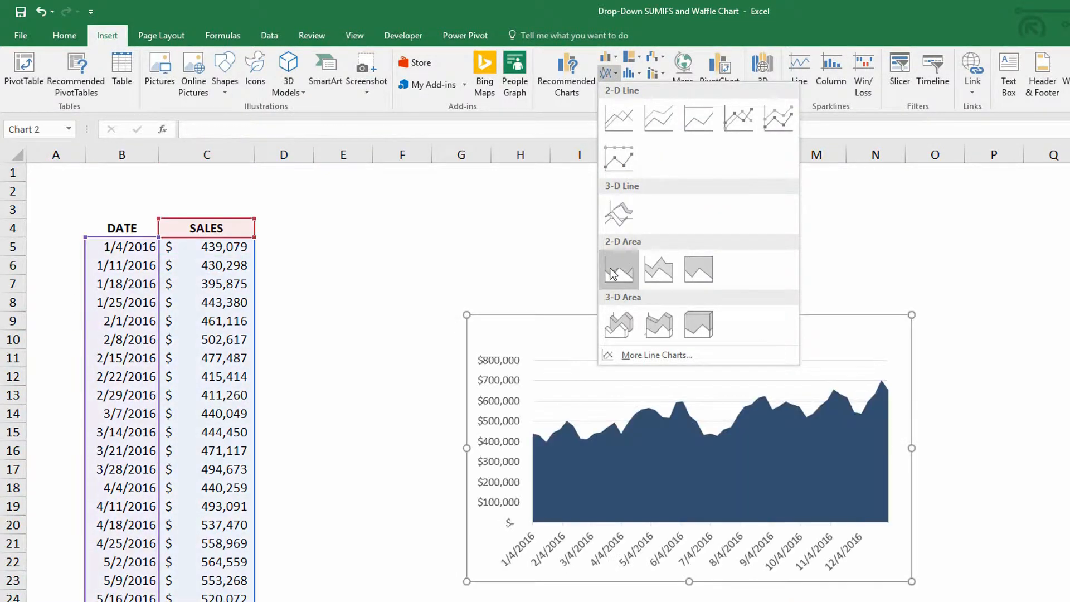
{"action": "mouse_move", "coordinate": [618, 269]}
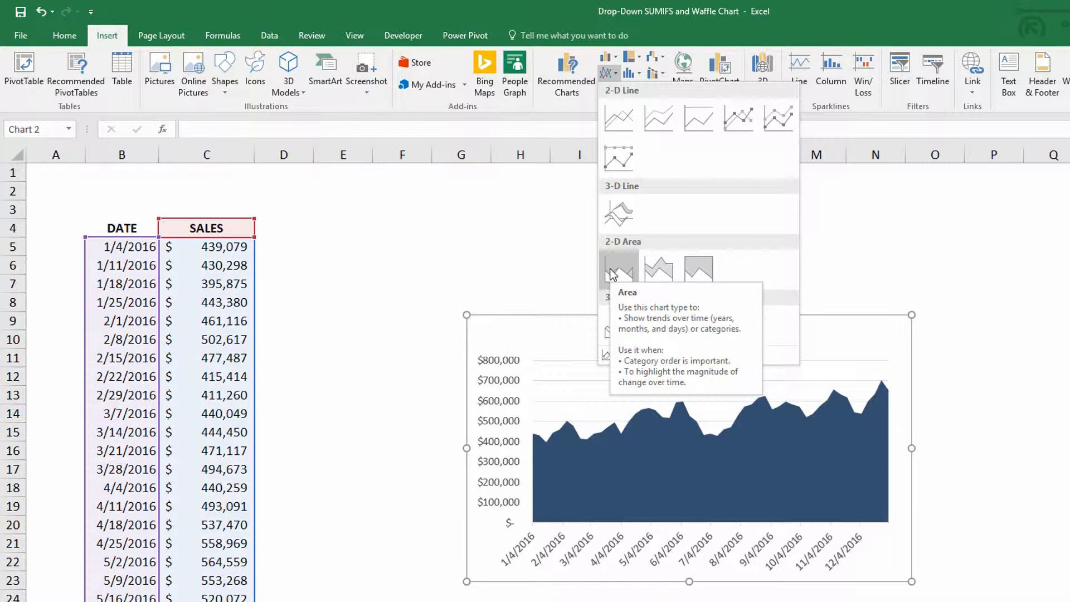
{"action": "left_click", "coordinate": [618, 267]}
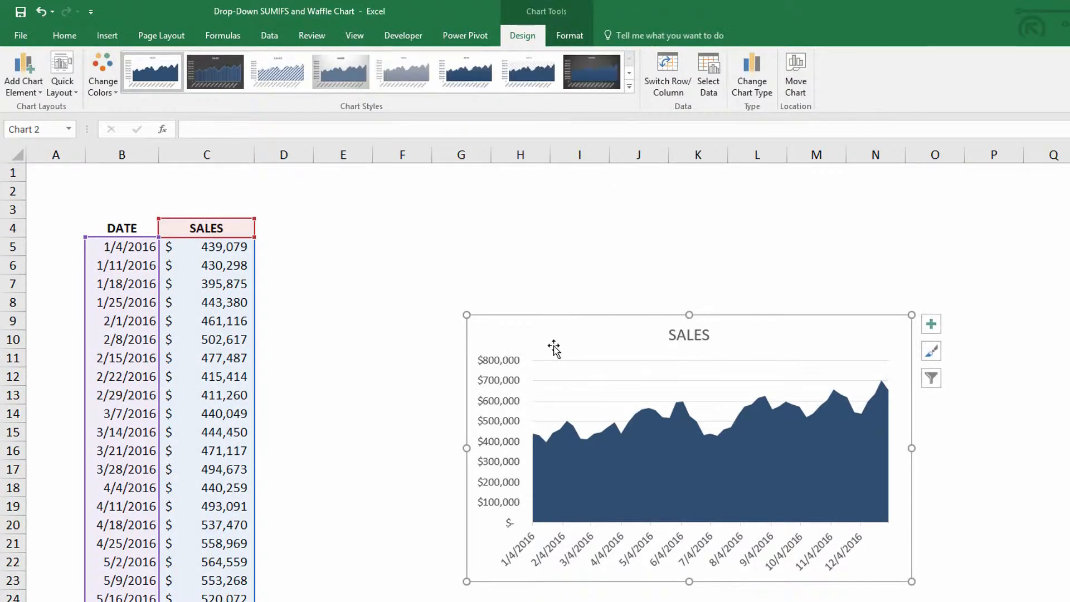
{"action": "mouse_move", "coordinate": [683, 357]}
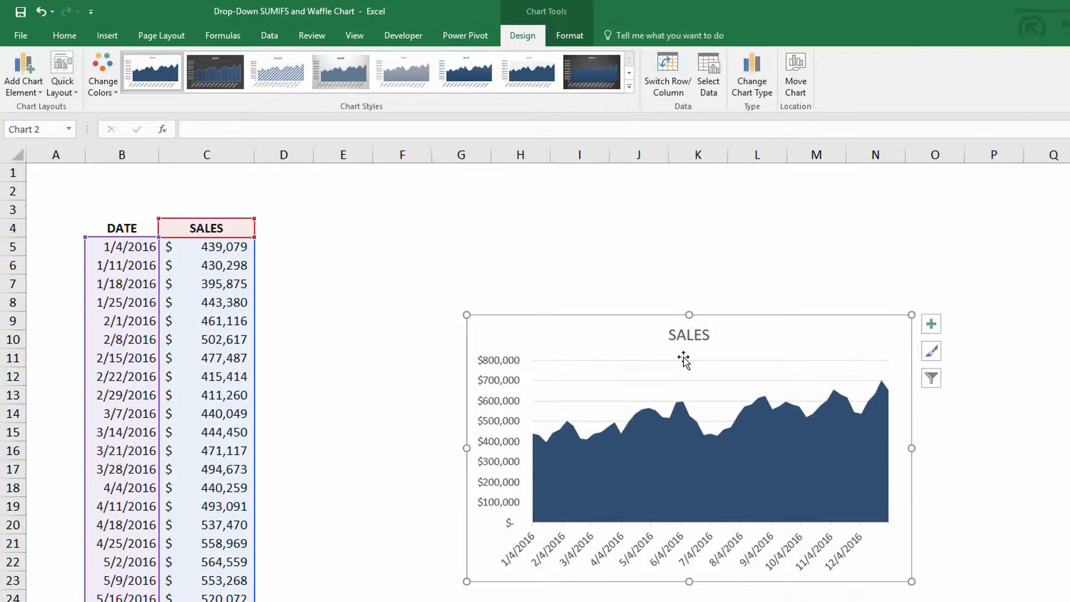
{"action": "mouse_move", "coordinate": [570, 350]}
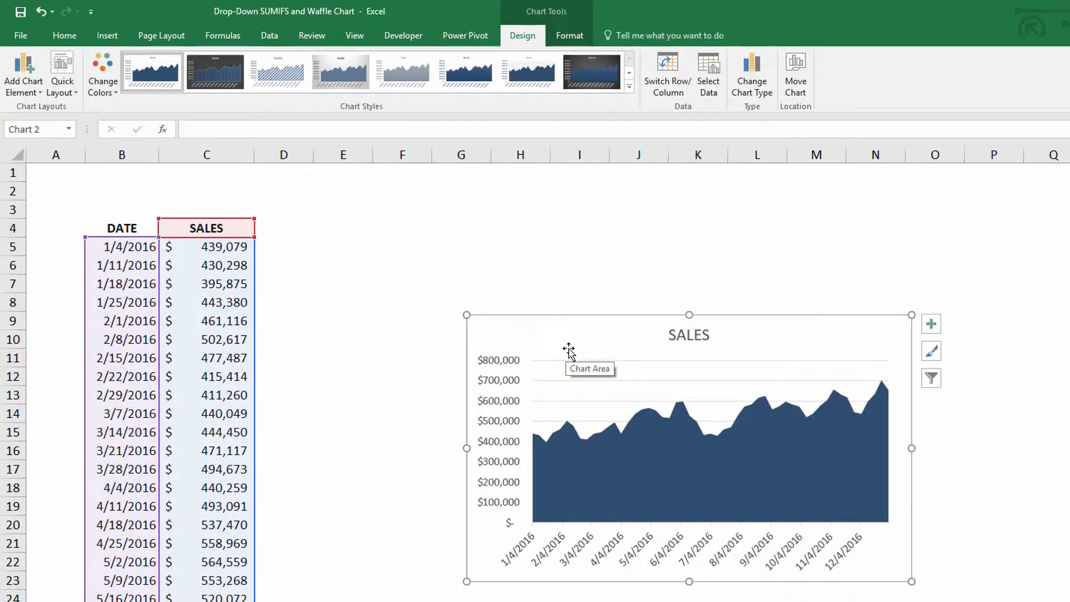
- Strip the SALES chart's title, axes and border, leaving only the filled area
{"action": "left_click", "coordinate": [689, 334]}
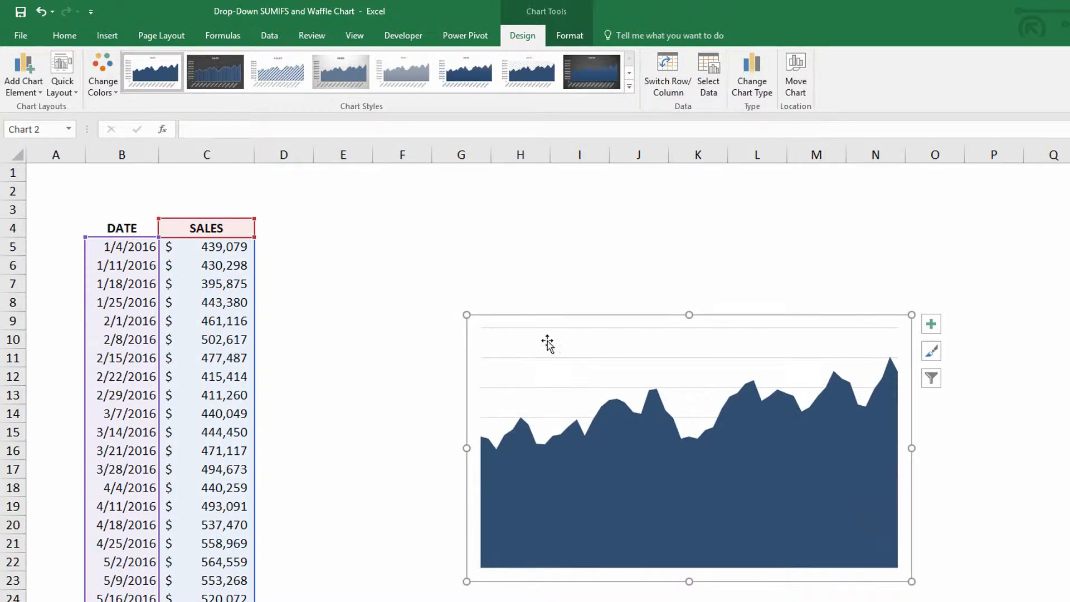
{"action": "mouse_move", "coordinate": [485, 312]}
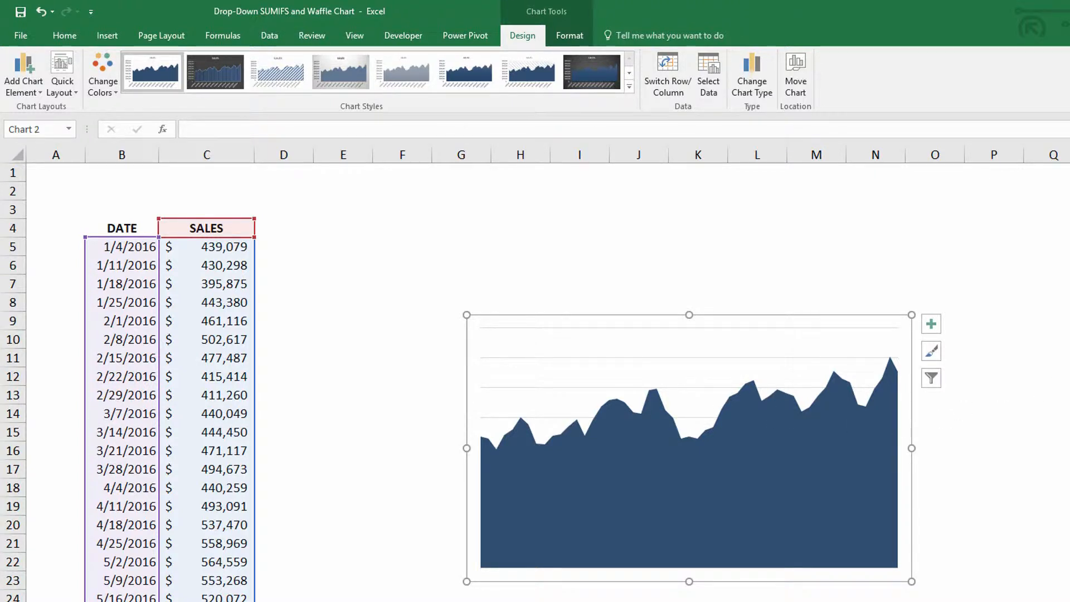
{"action": "left_click", "coordinate": [698, 246]}
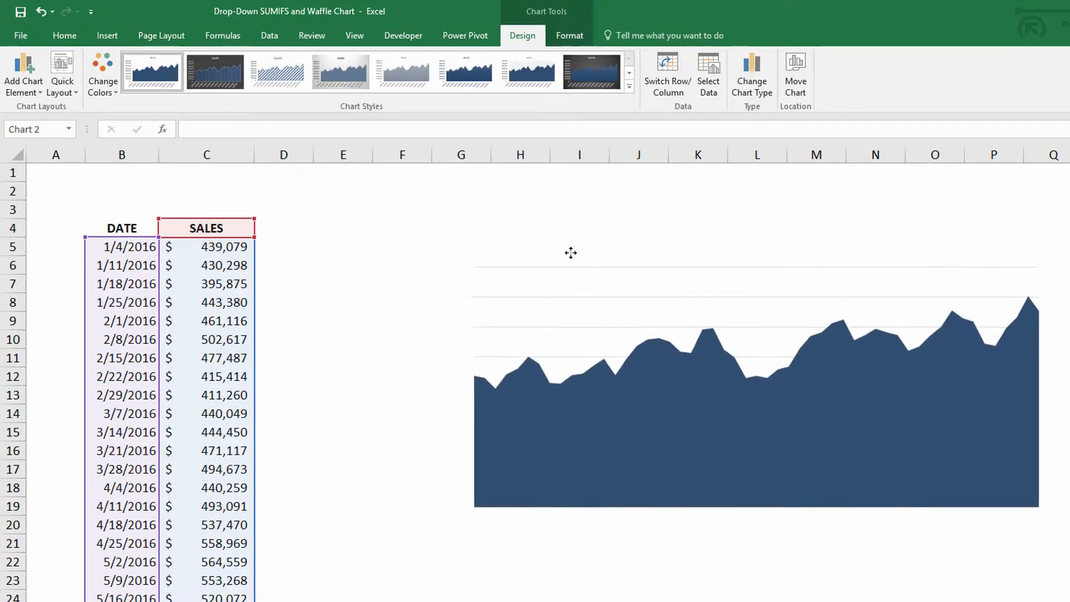
{"action": "left_click", "coordinate": [460, 301]}
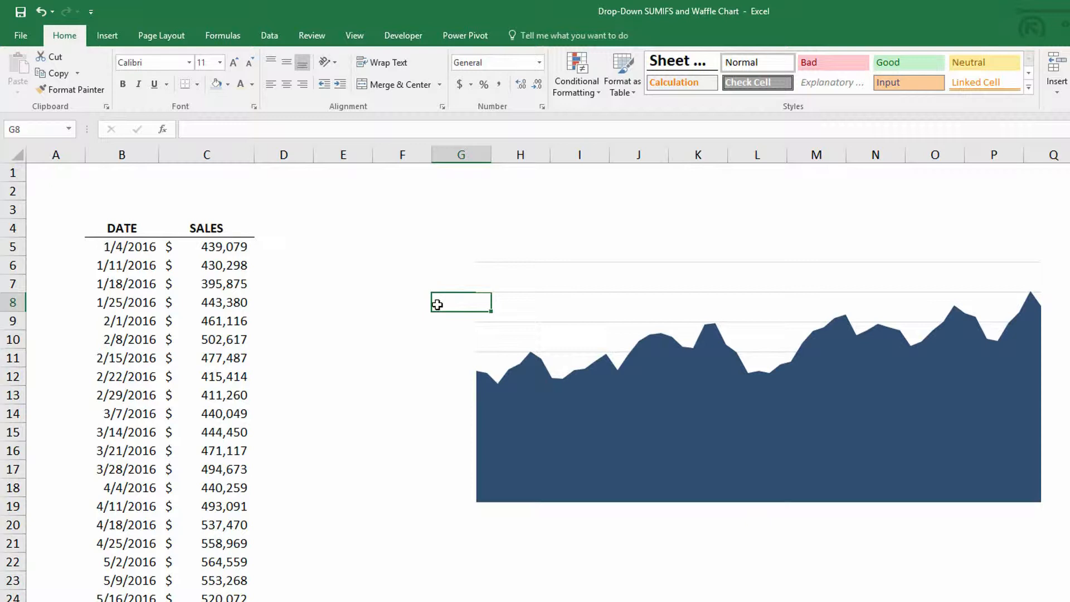
{"action": "mouse_move", "coordinate": [278, 226]}
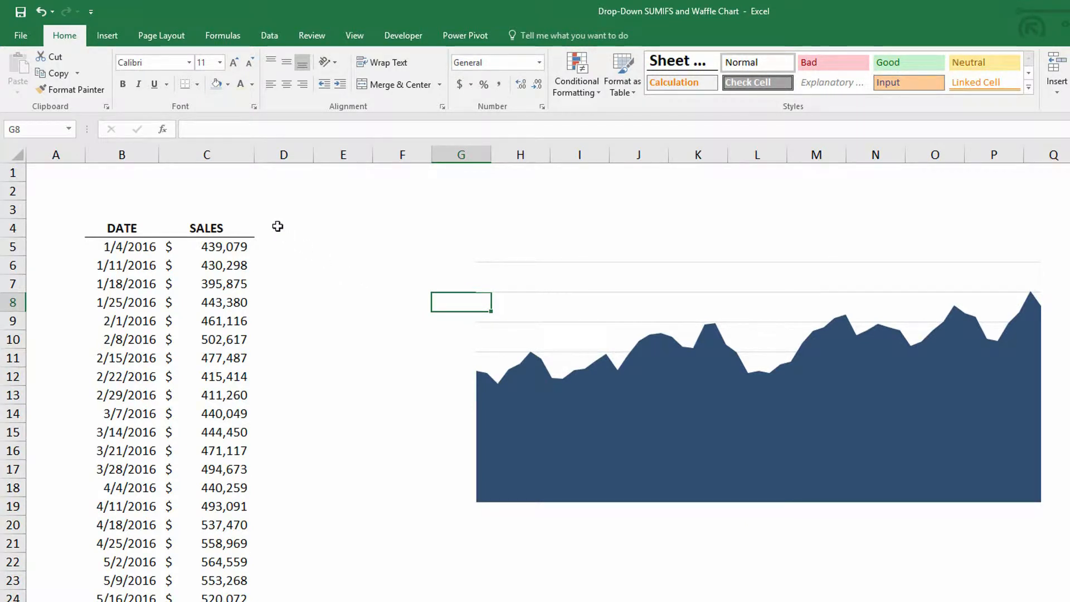
- Enter the heading HIGHLIGHT in D4 beside SALES
{"action": "left_click", "coordinate": [283, 227]}
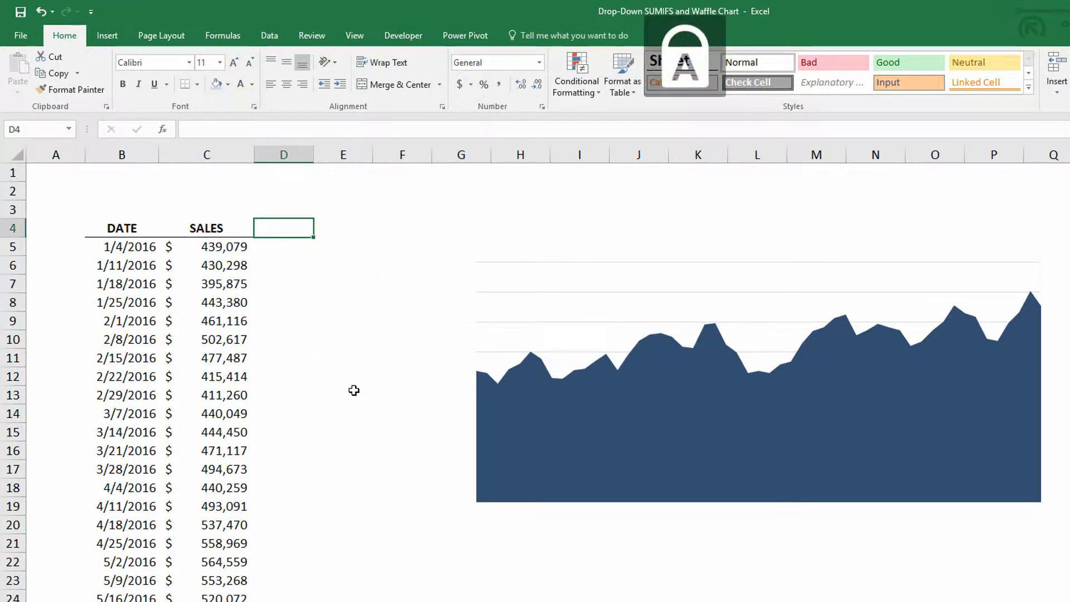
{"action": "type", "text": "HIGHLIGHT"}
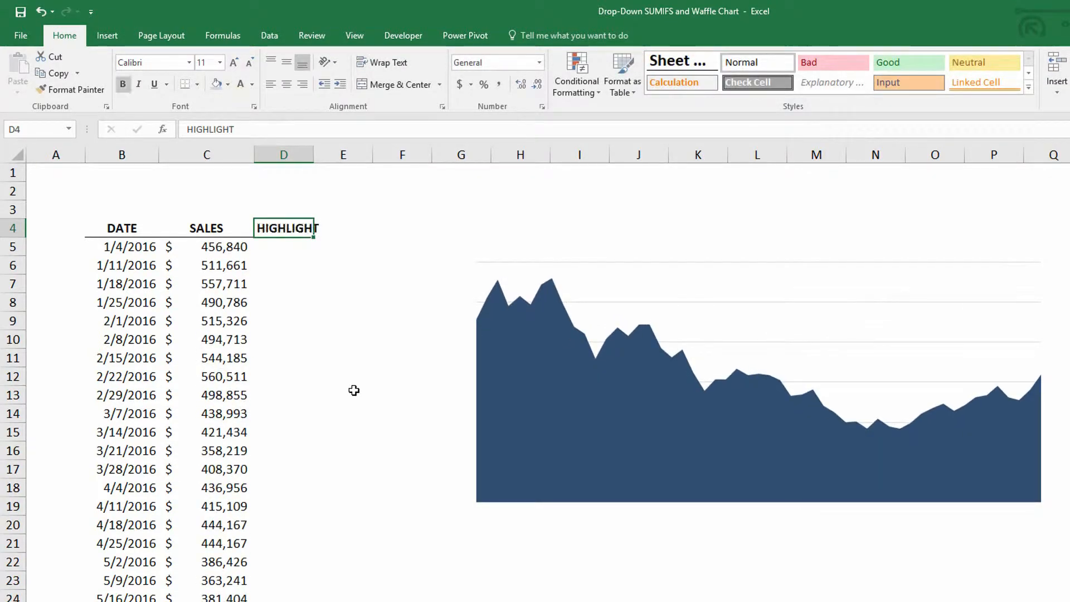
{"action": "mouse_move", "coordinate": [288, 166]}
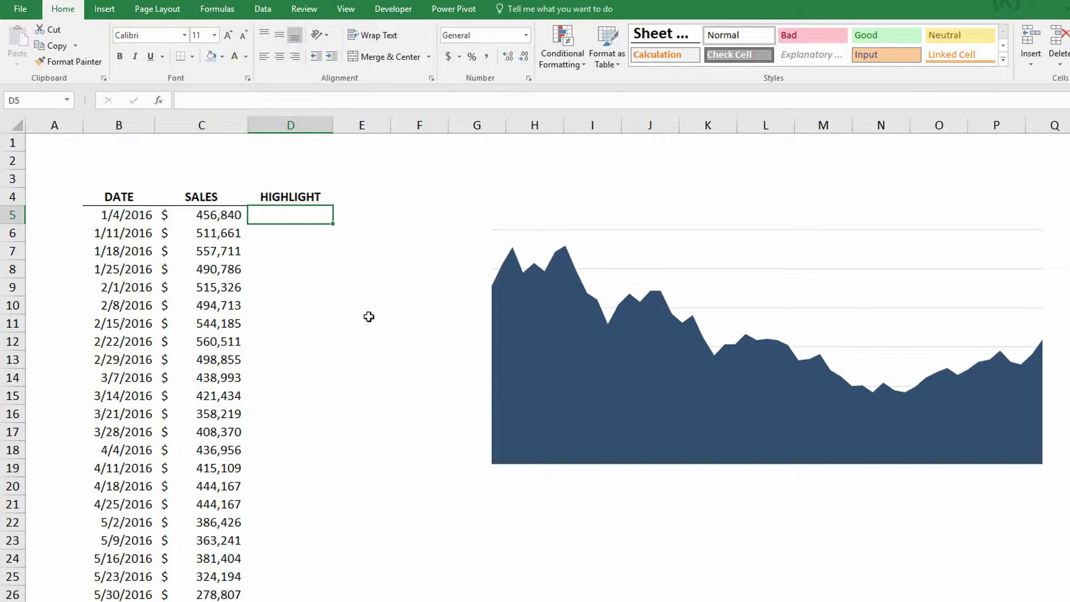
{"action": "mouse_move", "coordinate": [383, 288]}
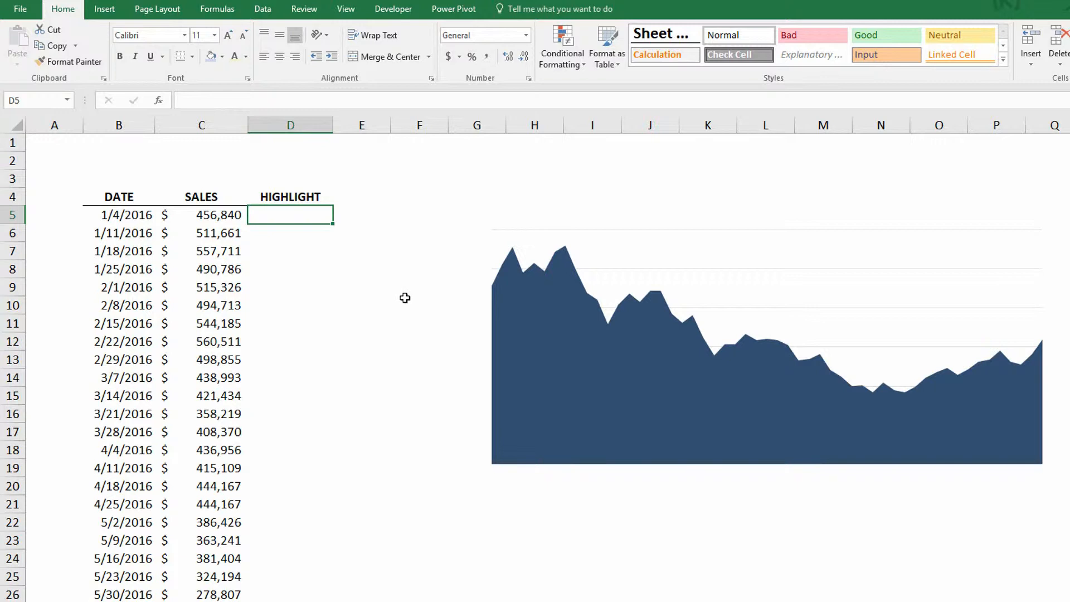
{"action": "mouse_move", "coordinate": [413, 308]}
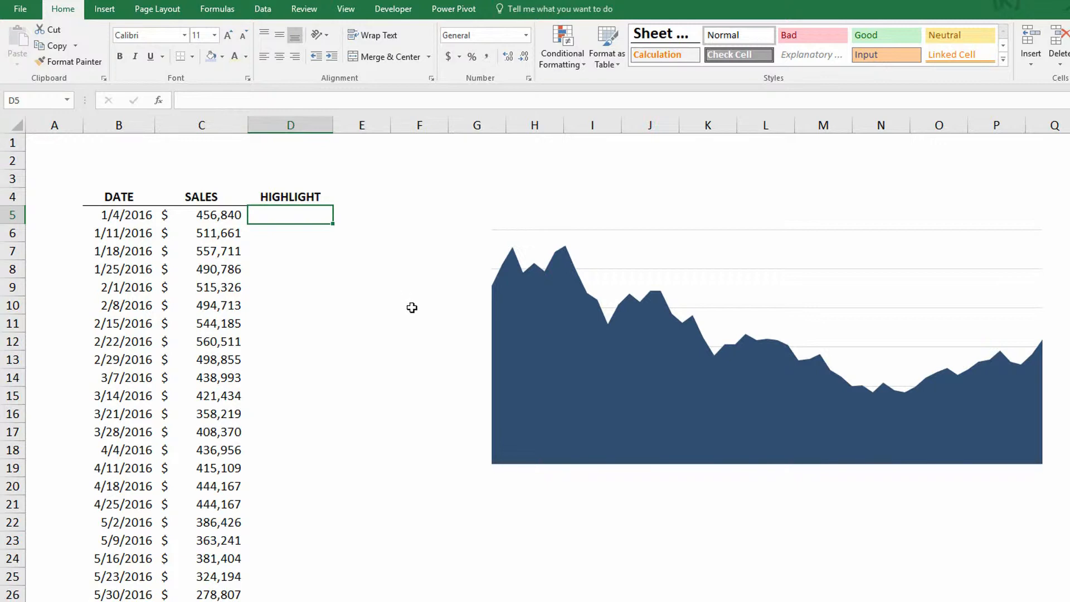
{"action": "mouse_move", "coordinate": [414, 300]}
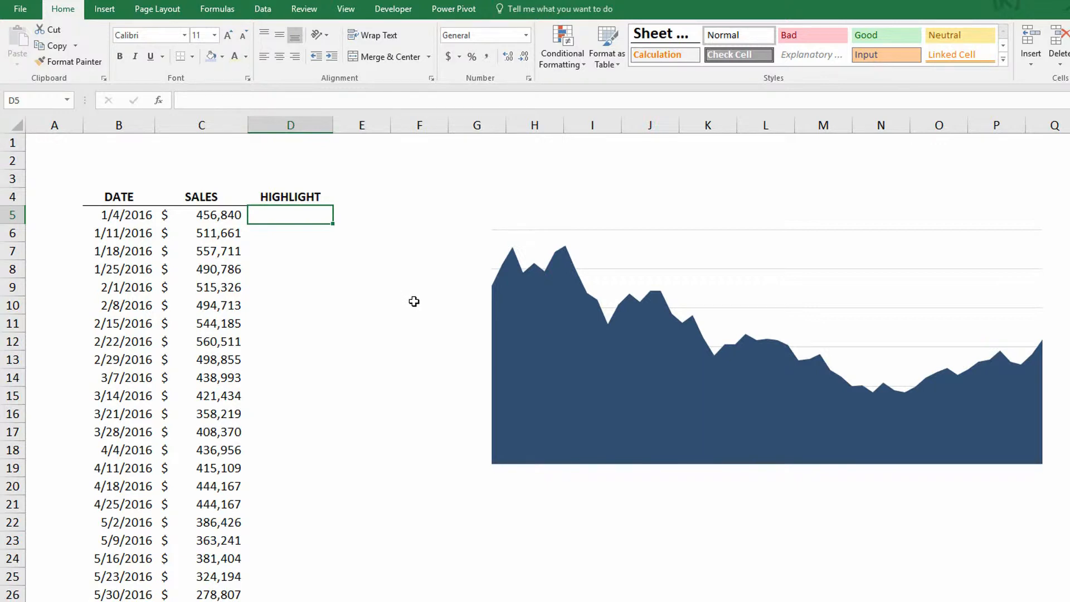
{"action": "mouse_move", "coordinate": [405, 304]}
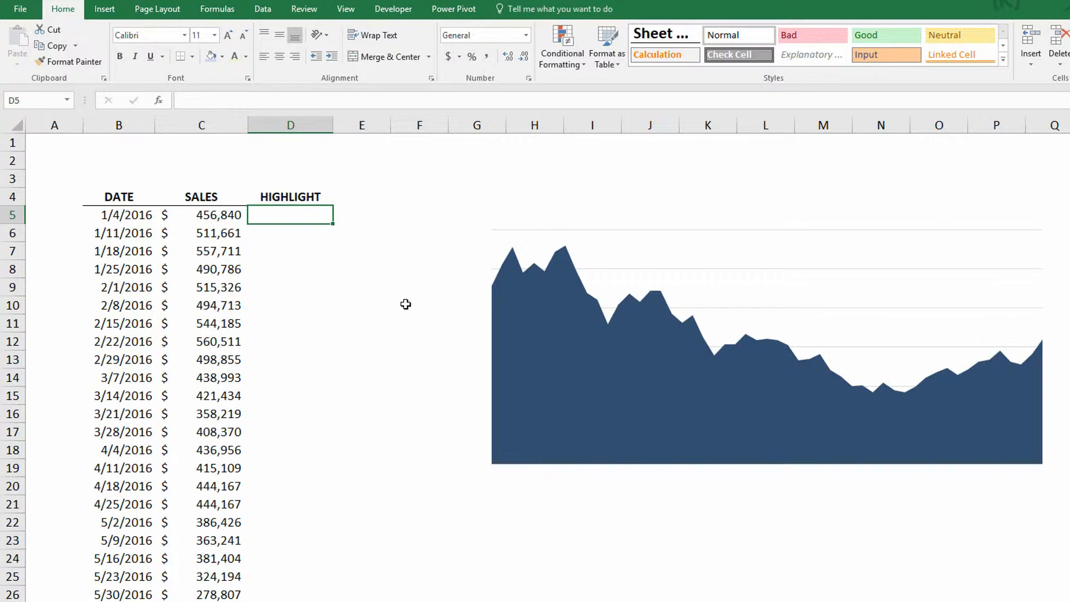
- Enter =IF(C5=MAX($C$5:$C$57),C5,NA()) in D5 to flag the peak week
{"action": "type", "text": "="}
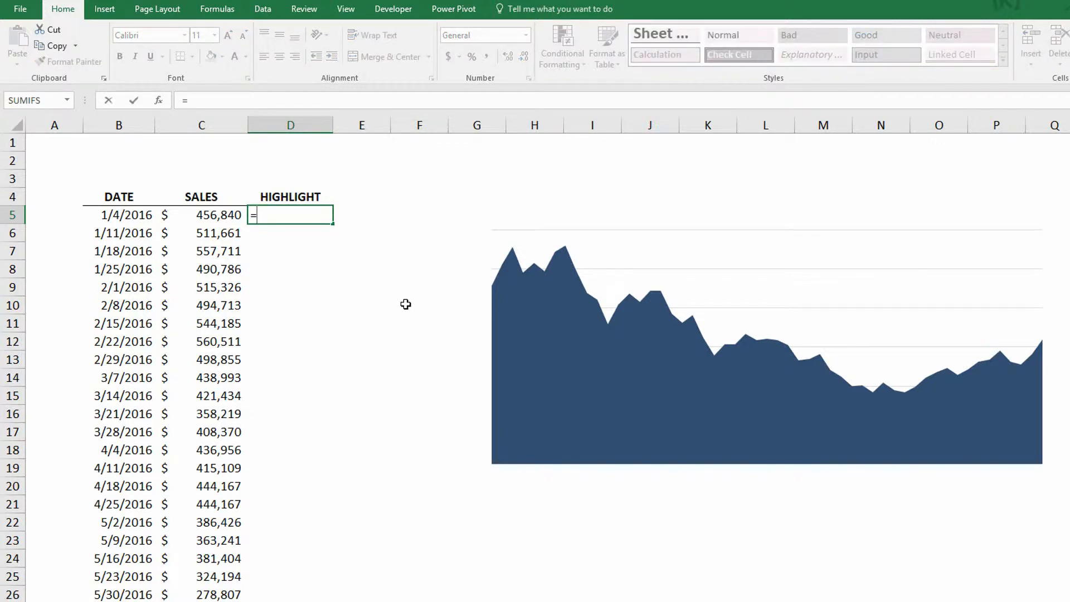
{"action": "type", "text": "IF("}
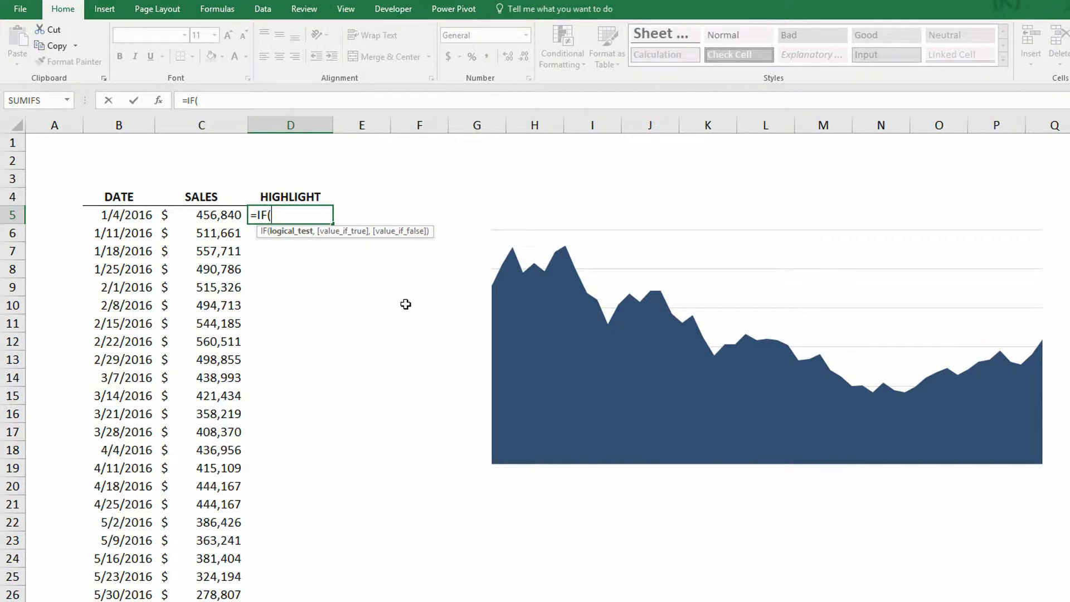
{"action": "left_click", "coordinate": [200, 215]}
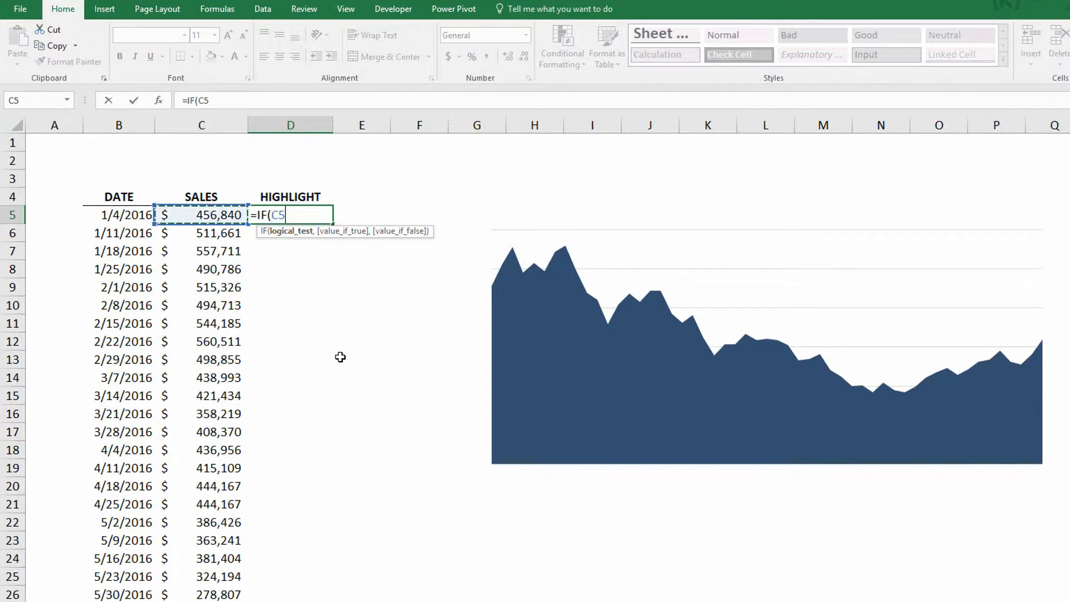
{"action": "type", "text": "="}
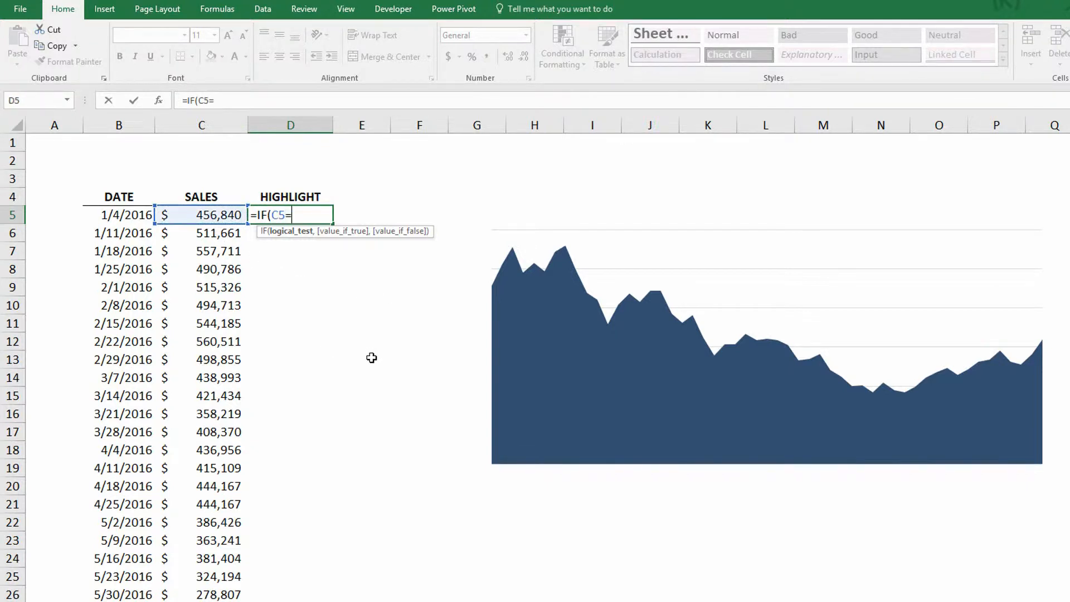
{"action": "type", "text": "MAX($C$5:$C$57"}
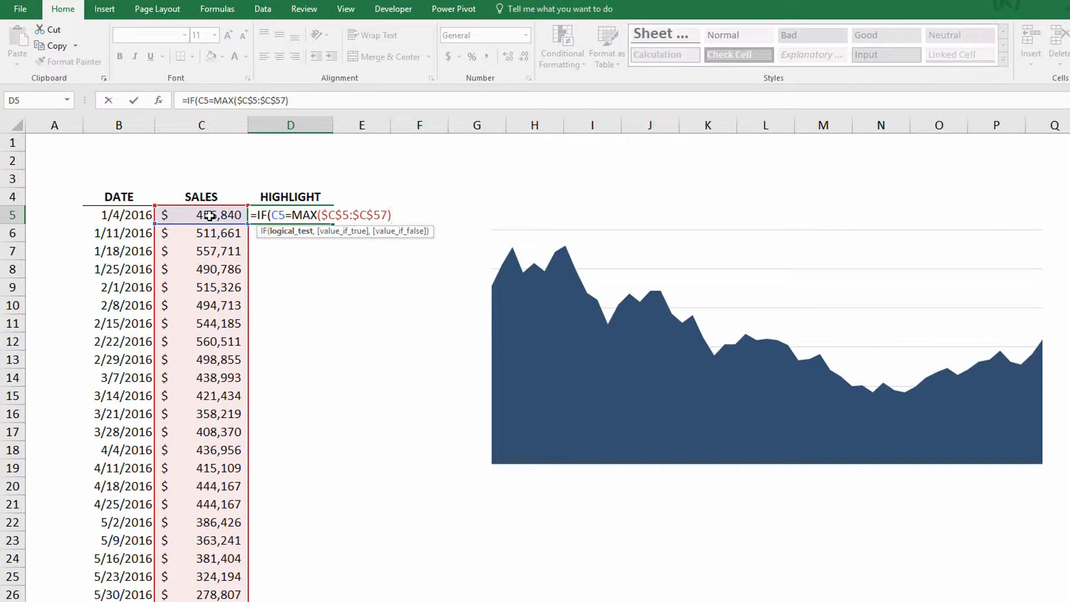
{"action": "type", "text": ","}
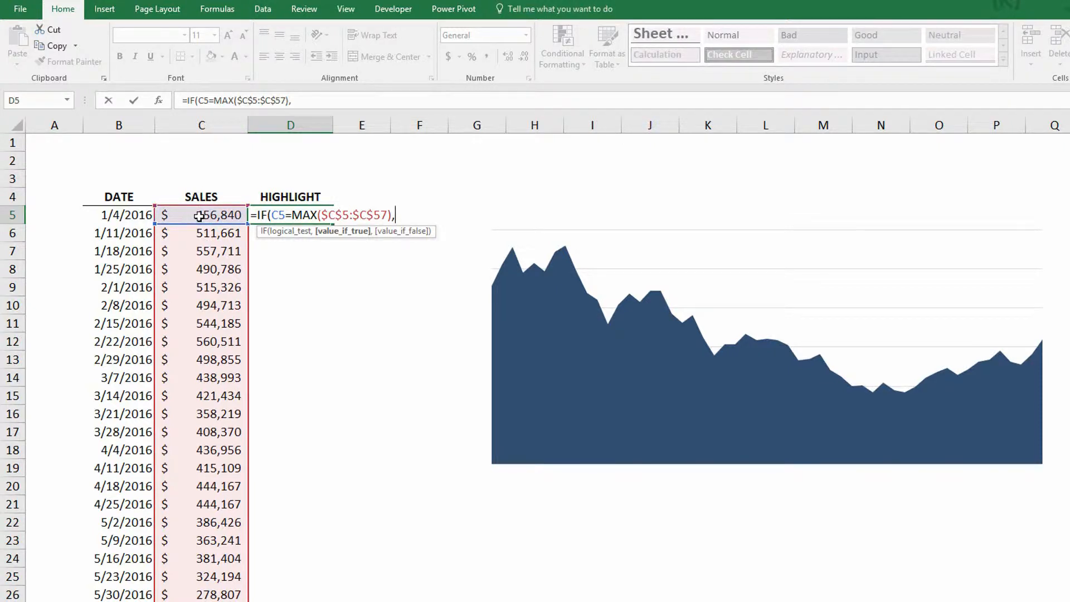
{"action": "left_click", "coordinate": [201, 215]}
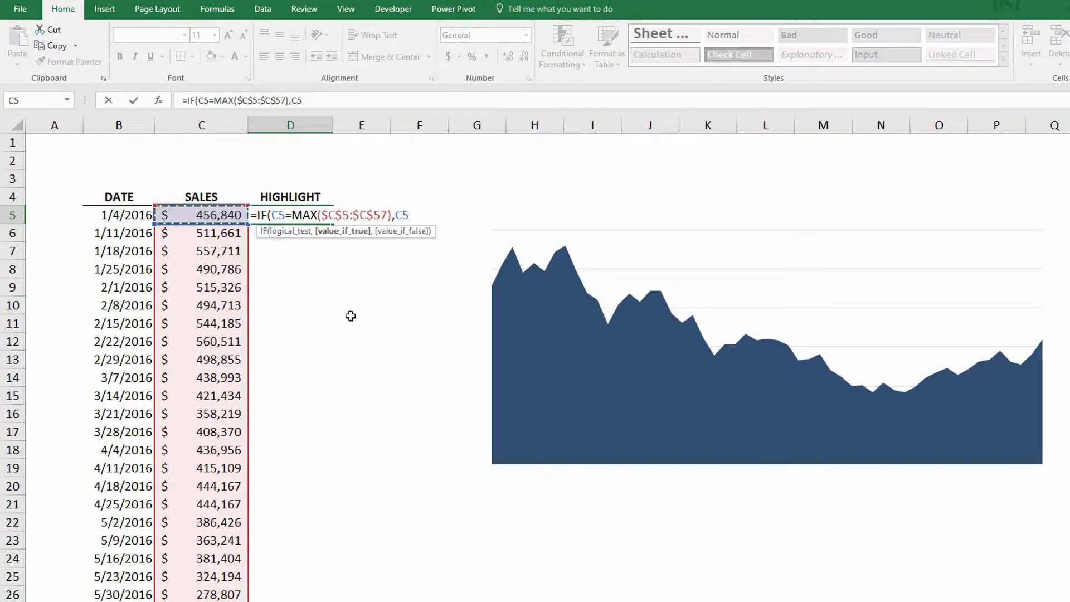
{"action": "mouse_move", "coordinate": [336, 321]}
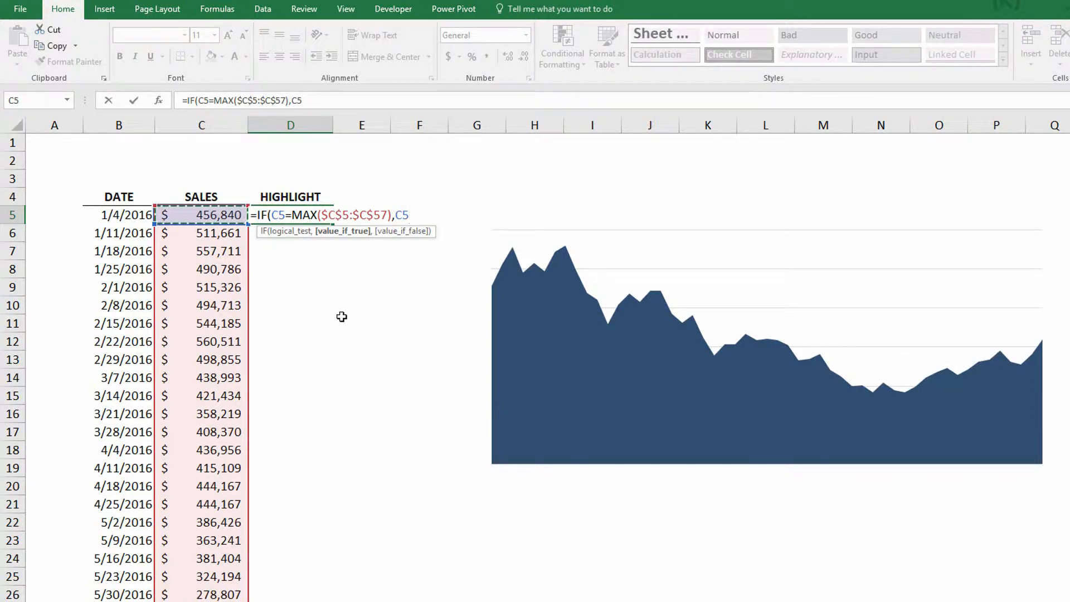
{"action": "mouse_move", "coordinate": [347, 305]}
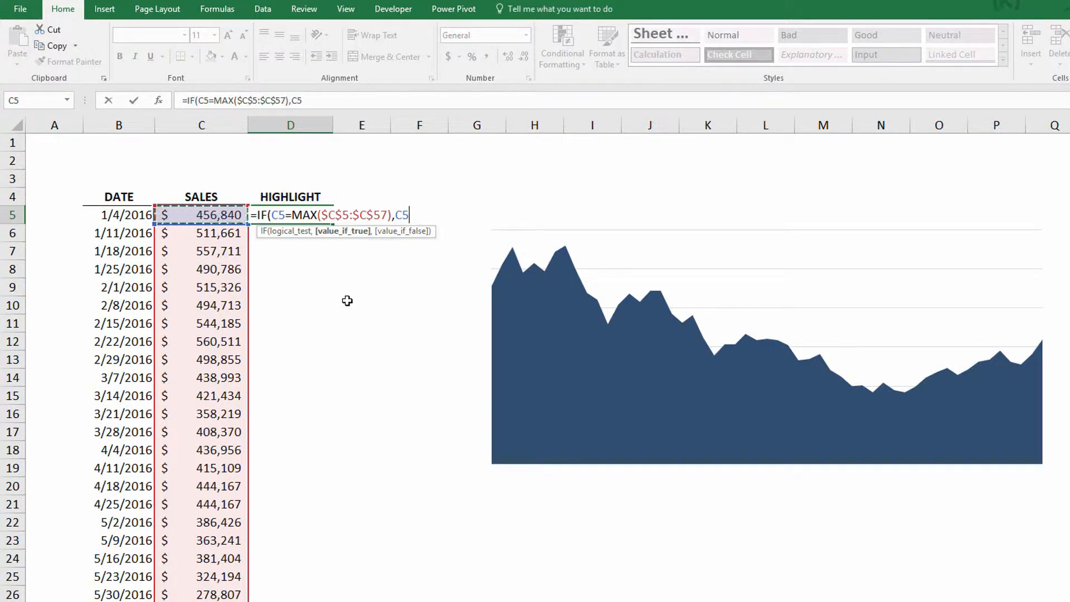
{"action": "mouse_move", "coordinate": [303, 264]}
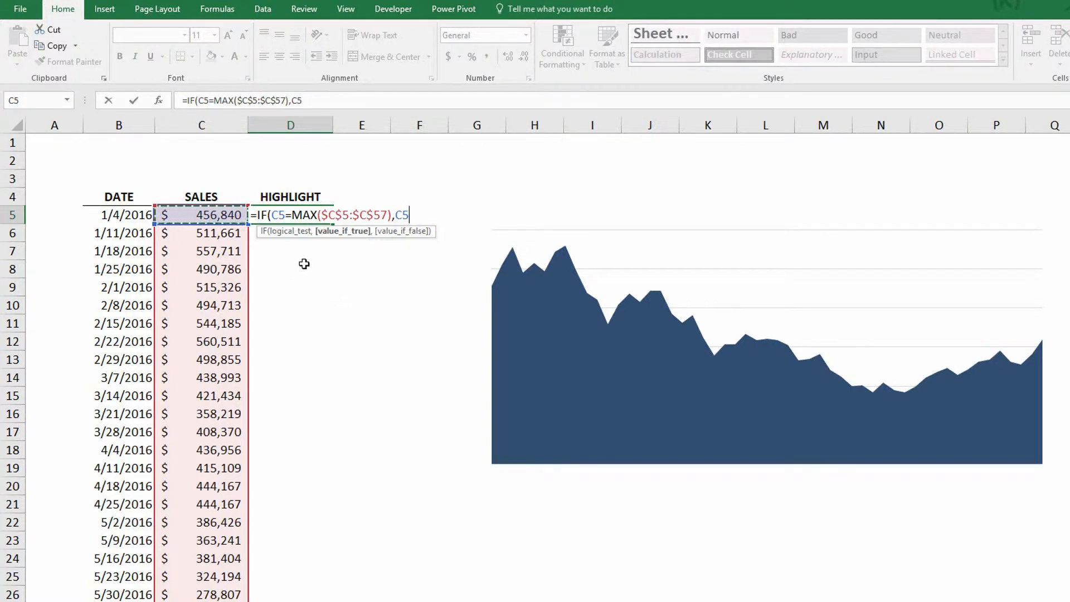
{"action": "mouse_move", "coordinate": [249, 287]}
{"action": "type", "text": ","}
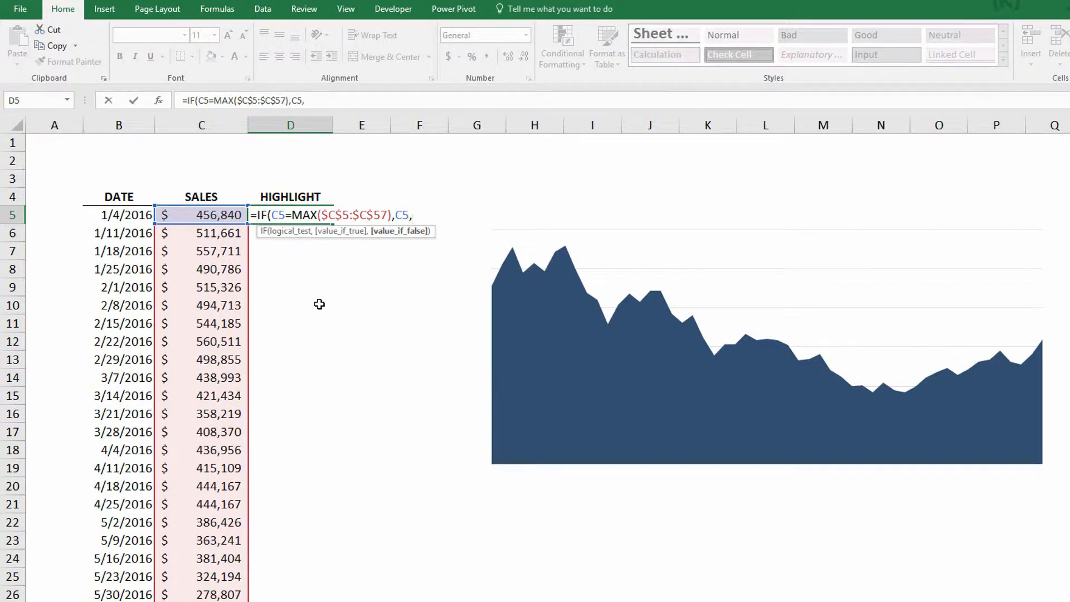
{"action": "type", "text": "NA("}
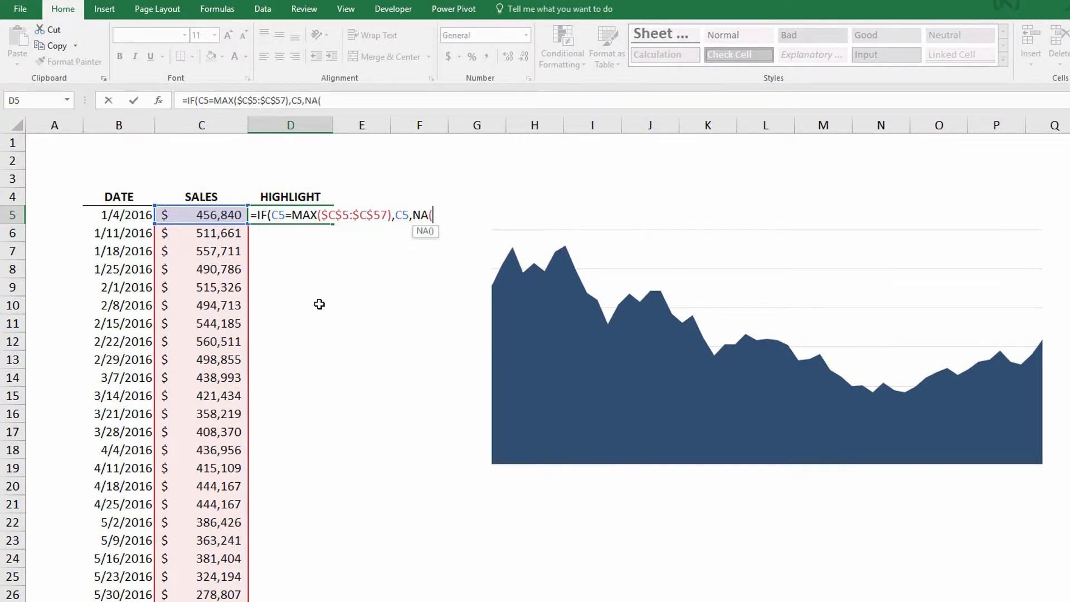
{"action": "type", "text": "))"}
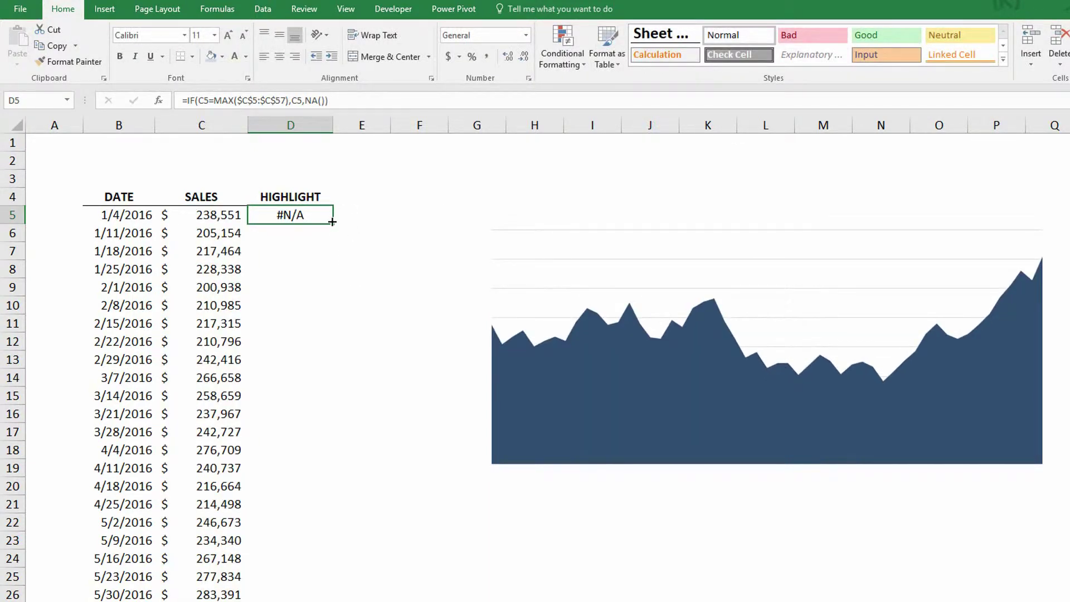
- Fill the HIGHLIGHT formula down to D57 and adjust the column's number format
{"action": "left_click", "coordinate": [361, 232]}
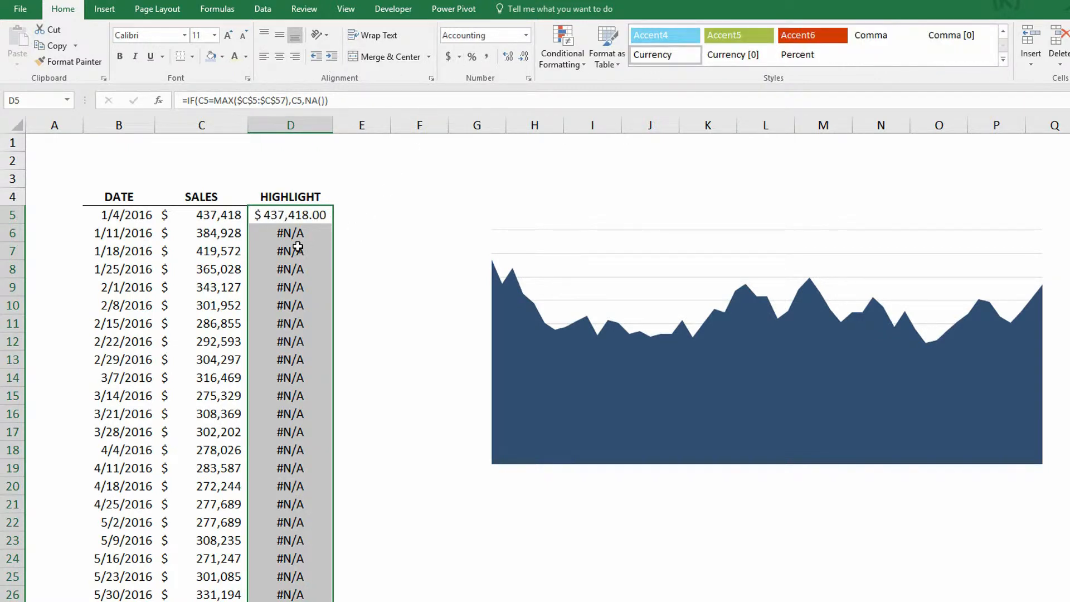
{"action": "left_click", "coordinate": [290, 251]}
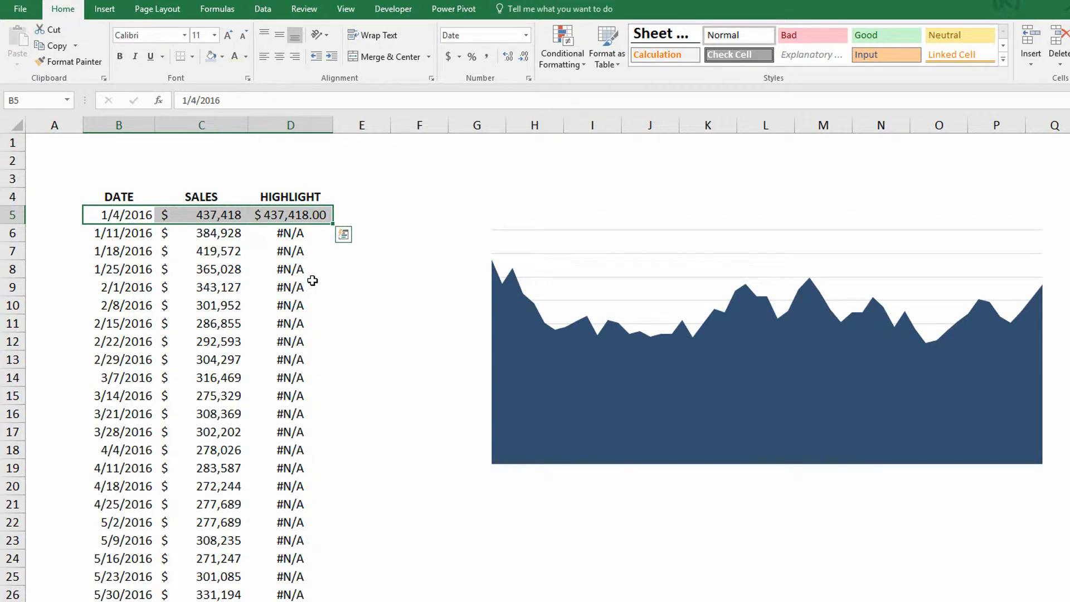
{"action": "mouse_move", "coordinate": [485, 257]}
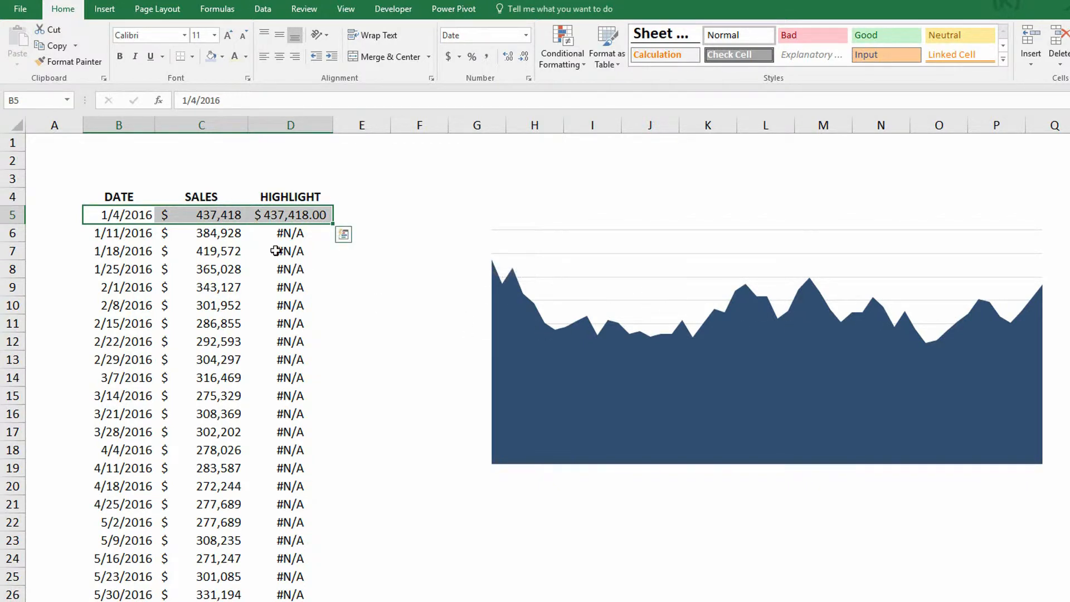
{"action": "left_click", "coordinate": [216, 9]}
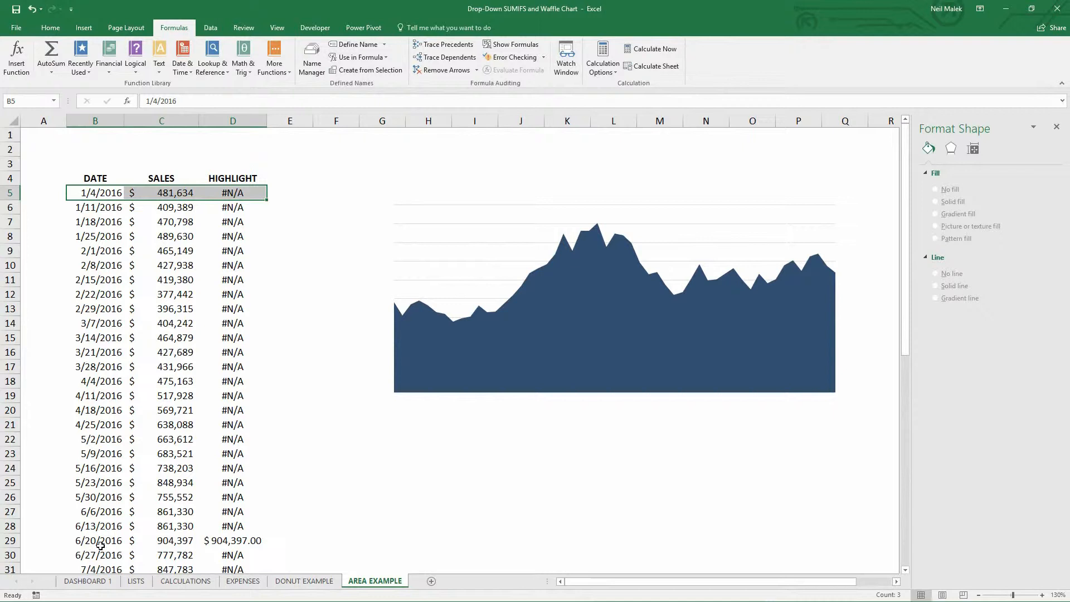
{"action": "left_click", "coordinate": [101, 540]}
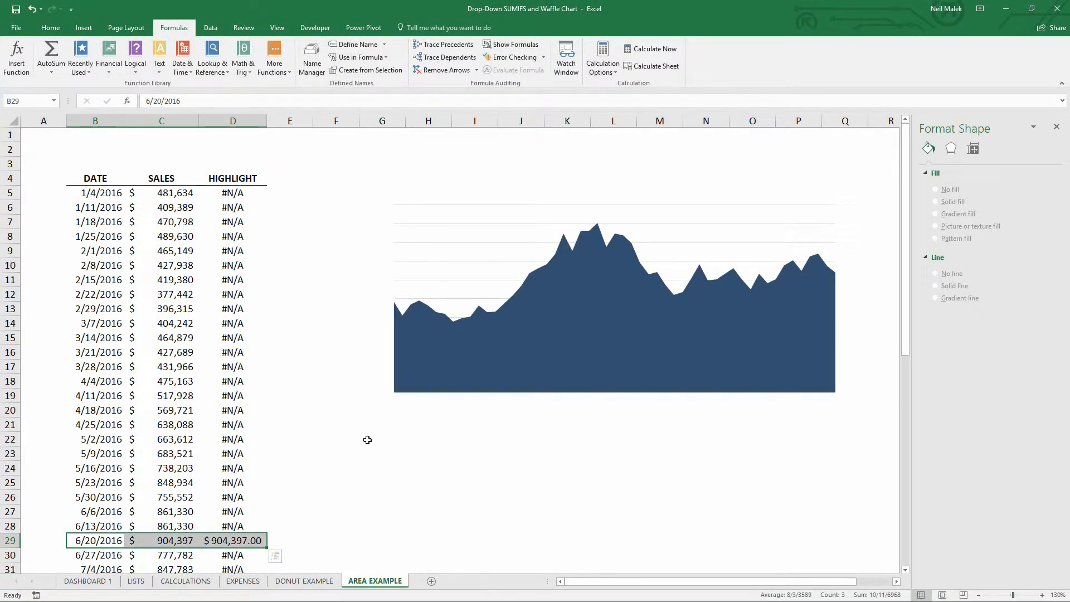
{"action": "mouse_move", "coordinate": [330, 457]}
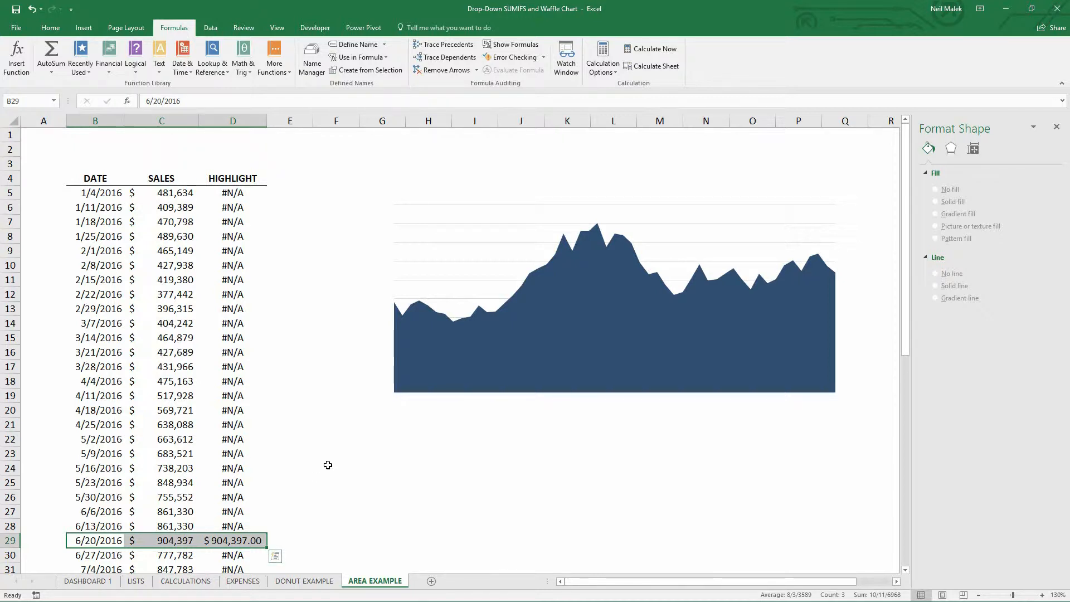
{"action": "mouse_move", "coordinate": [320, 445]}
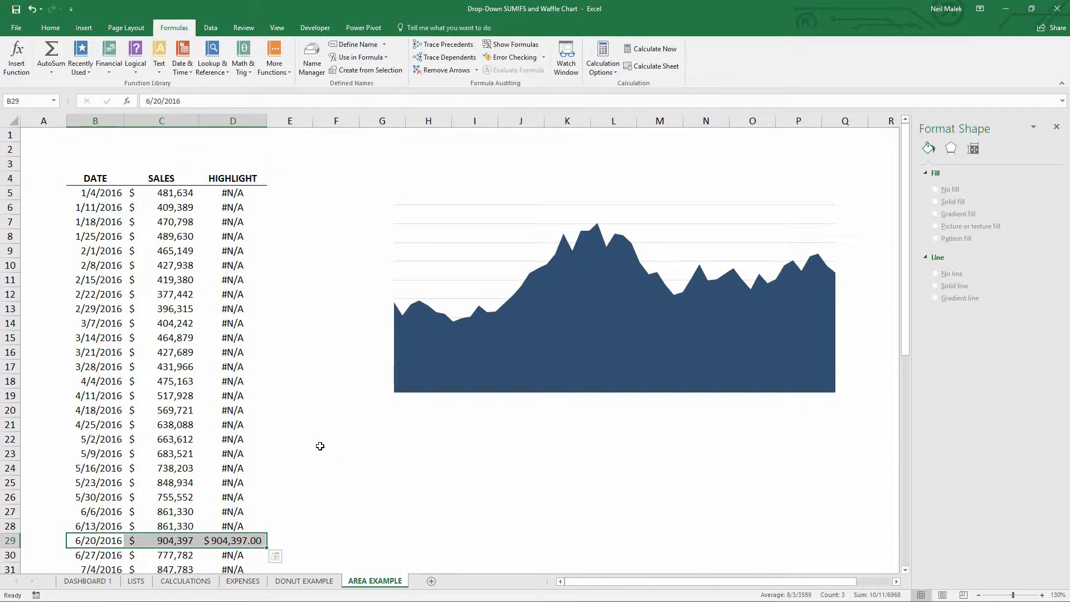
{"action": "mouse_move", "coordinate": [241, 187]}
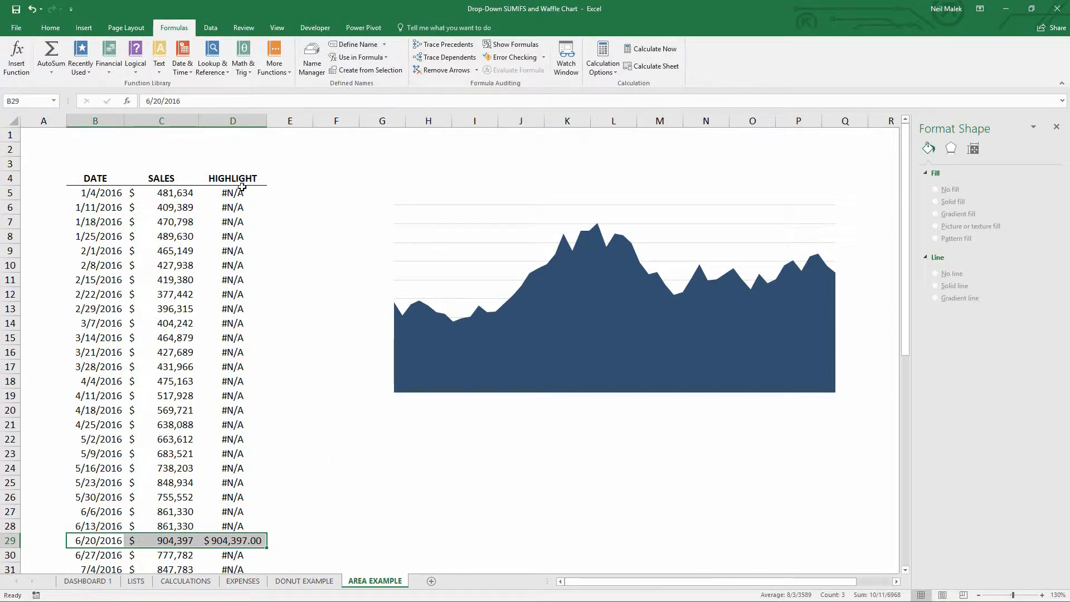
{"action": "left_click", "coordinate": [232, 193]}
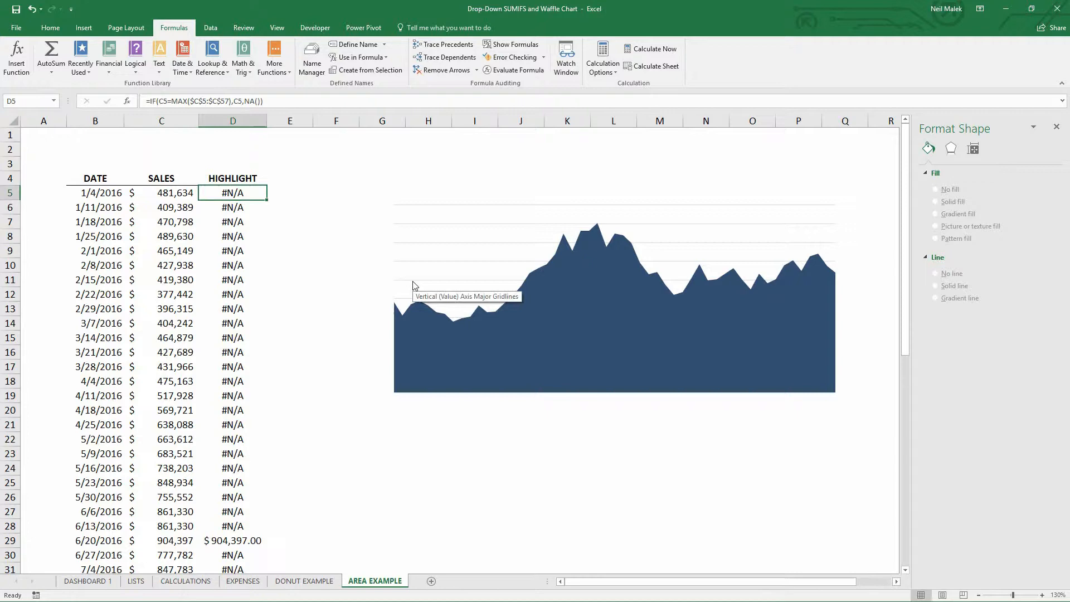
- Copy the HIGHLIGHT values D5:D57 to the clipboard
{"action": "scroll", "scroll_direction": "down", "scroll_amount": 3}
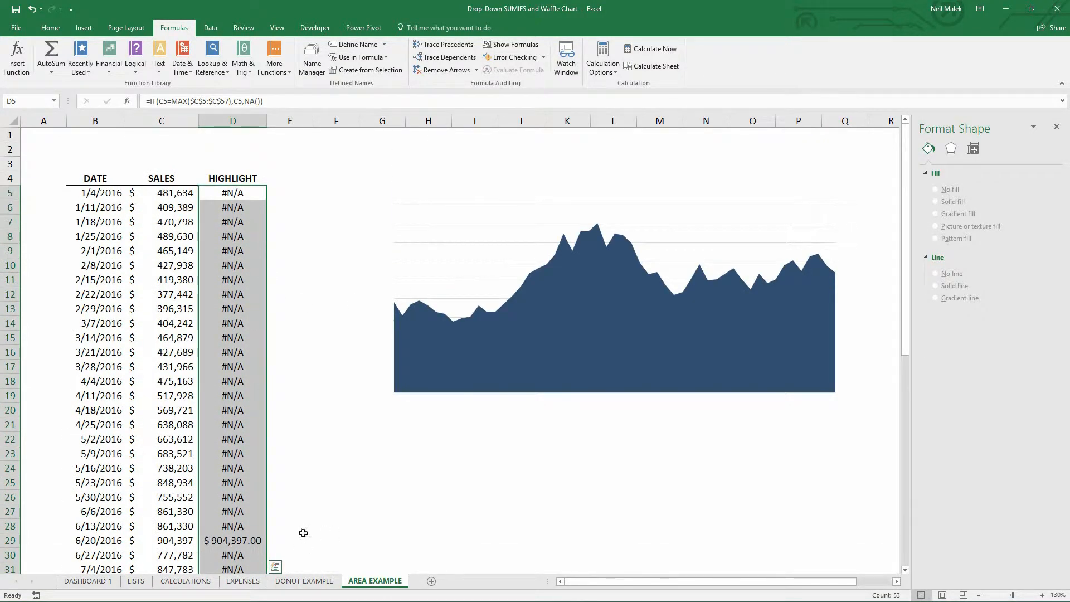
{"action": "mouse_move", "coordinate": [300, 498]}
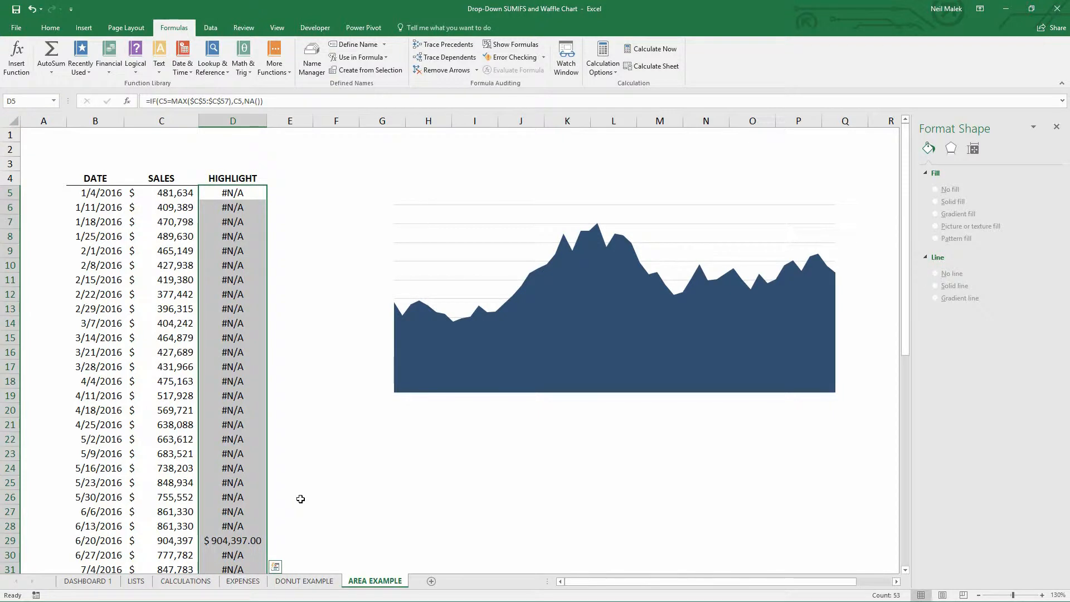
{"action": "key", "text": "ctrl+c"}
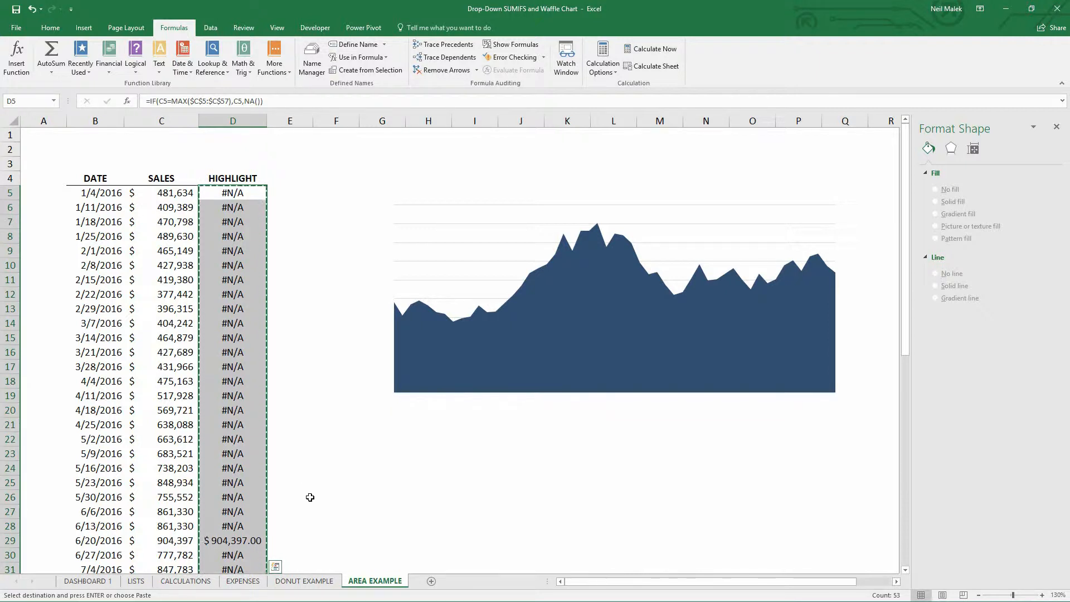
{"action": "mouse_move", "coordinate": [254, 528]}
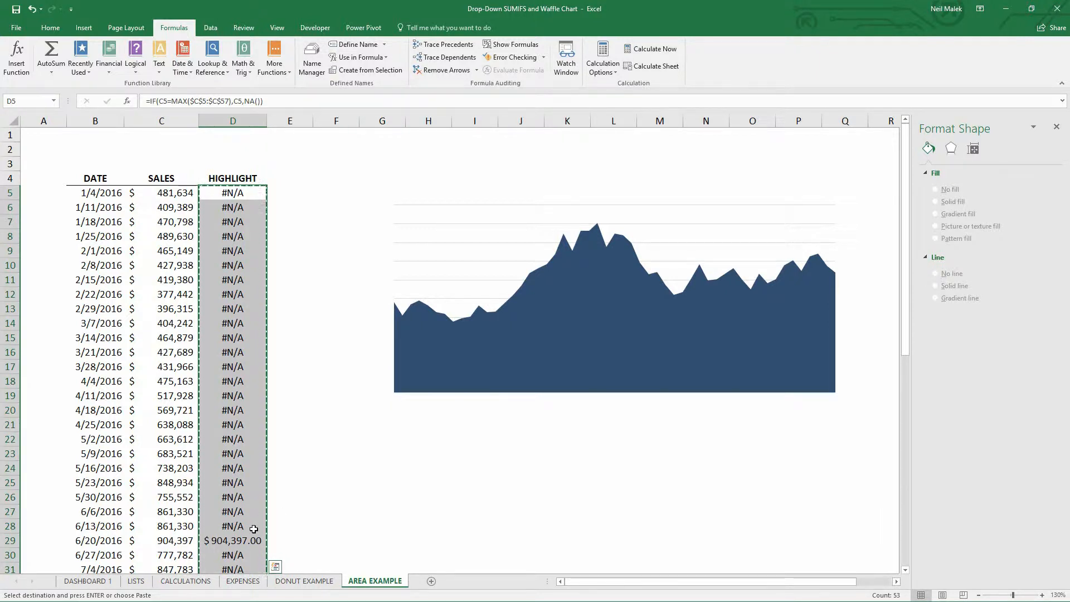
{"action": "mouse_move", "coordinate": [273, 518]}
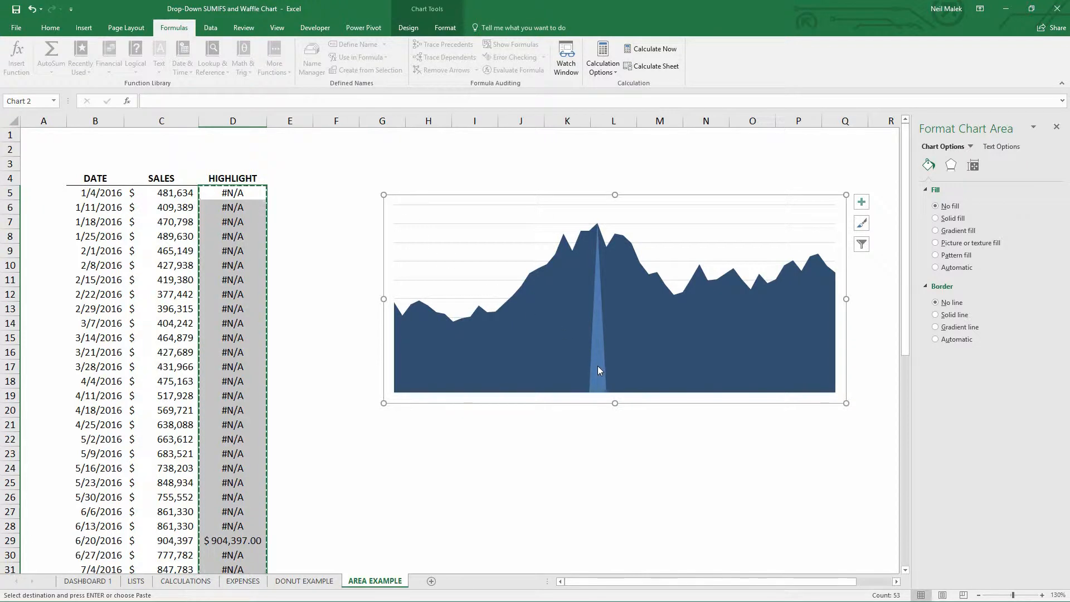
{"action": "mouse_move", "coordinate": [584, 394]}
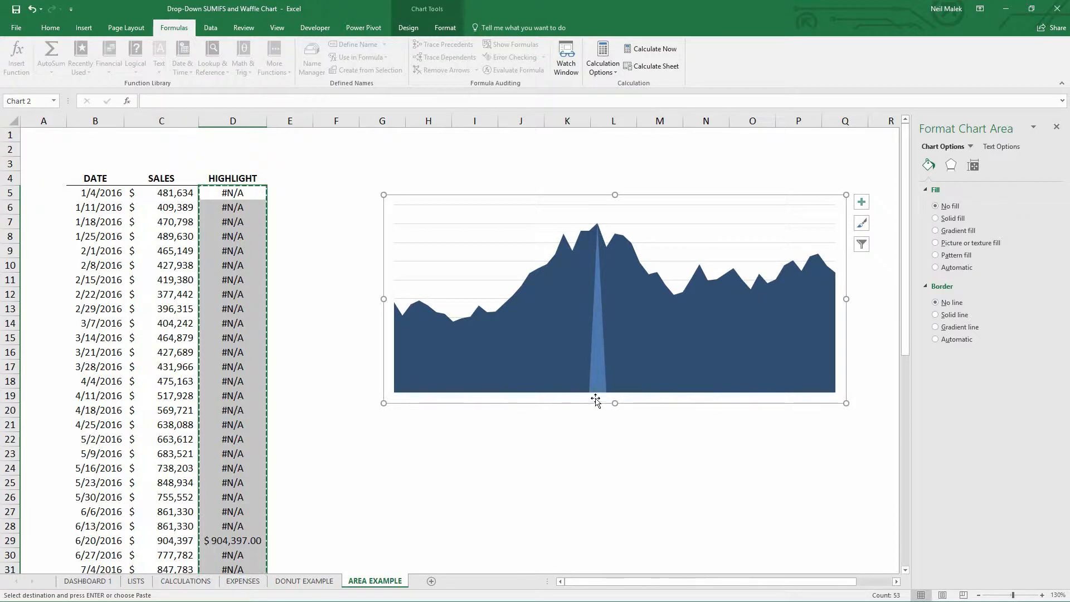
{"action": "mouse_move", "coordinate": [580, 219]}
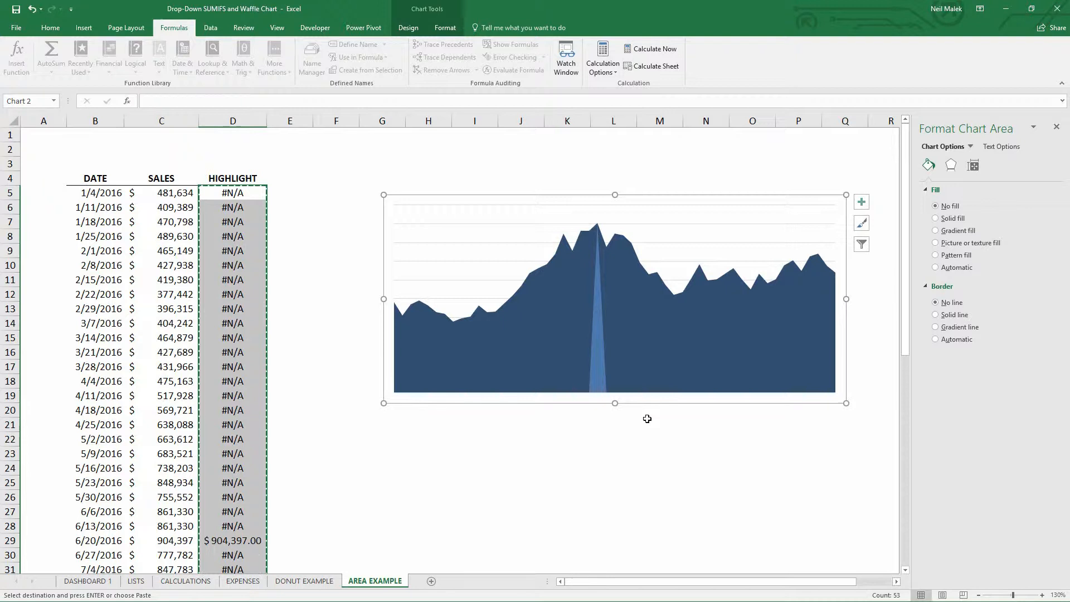
{"action": "mouse_move", "coordinate": [615, 400]}
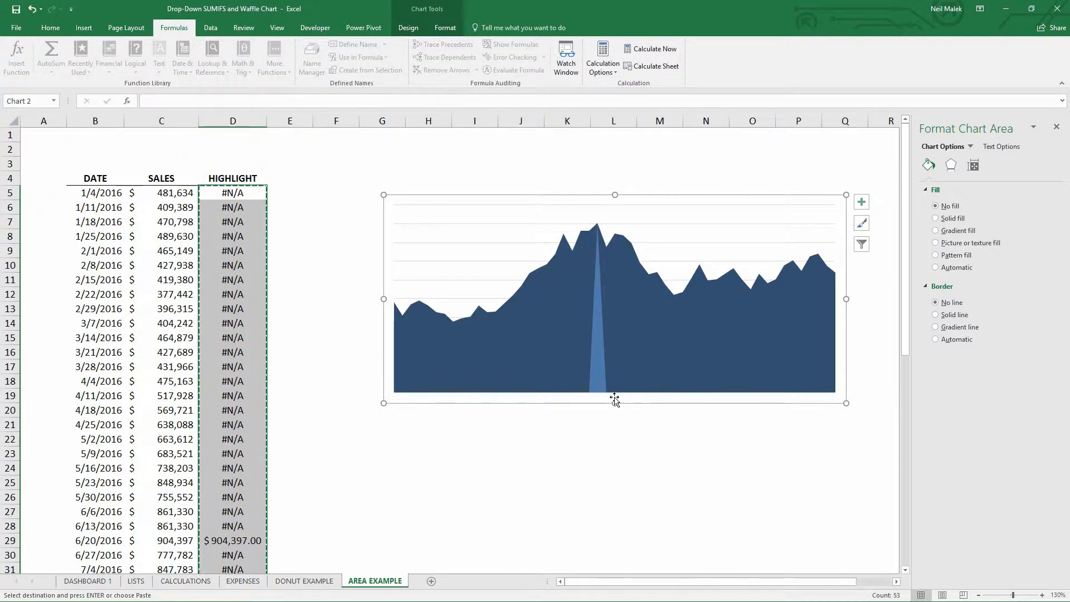
{"action": "mouse_move", "coordinate": [612, 398]}
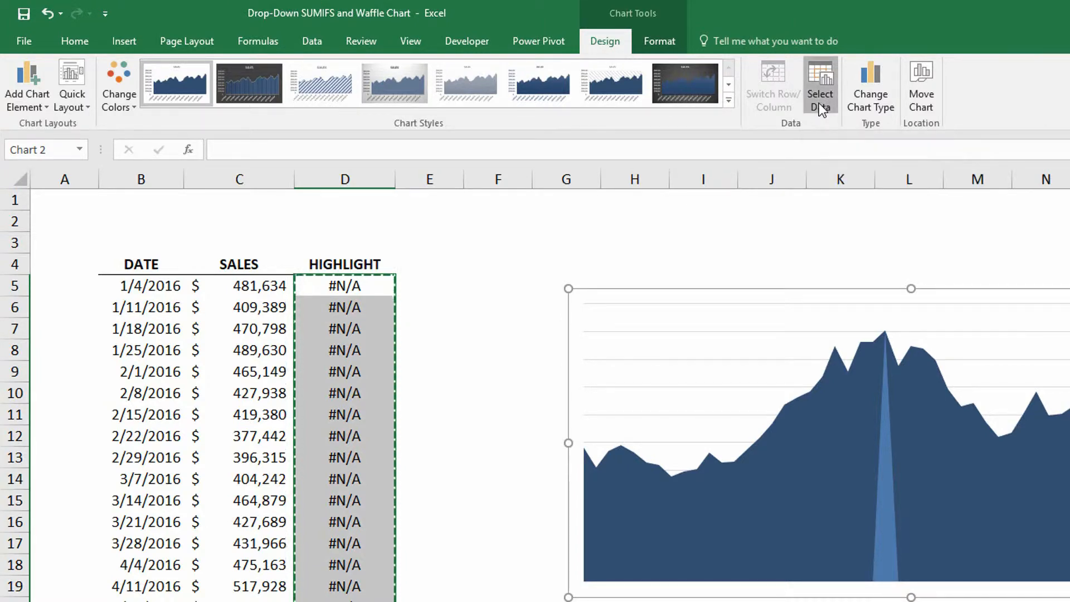
- Set the chart's Hidden and Empty Cells option to show empty cells as Gaps
{"action": "left_click", "coordinate": [820, 87]}
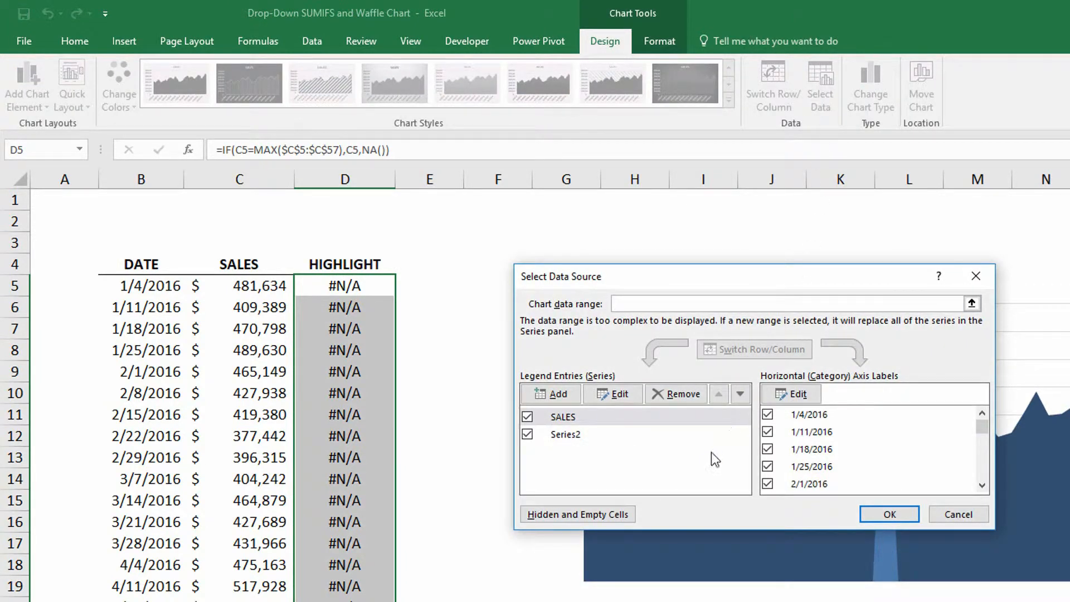
{"action": "mouse_move", "coordinate": [596, 518]}
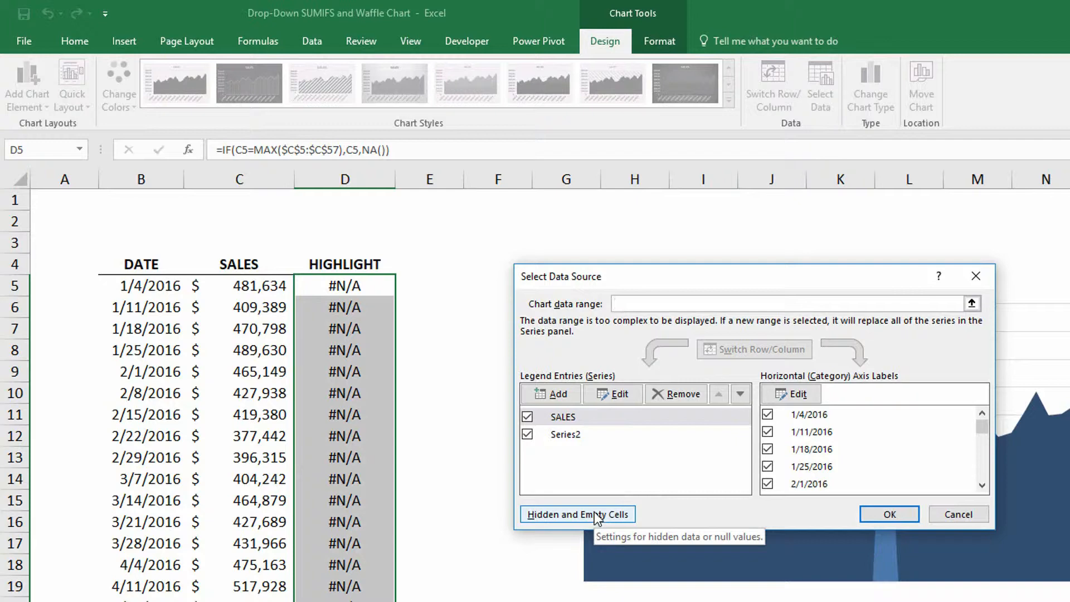
{"action": "left_click", "coordinate": [577, 515]}
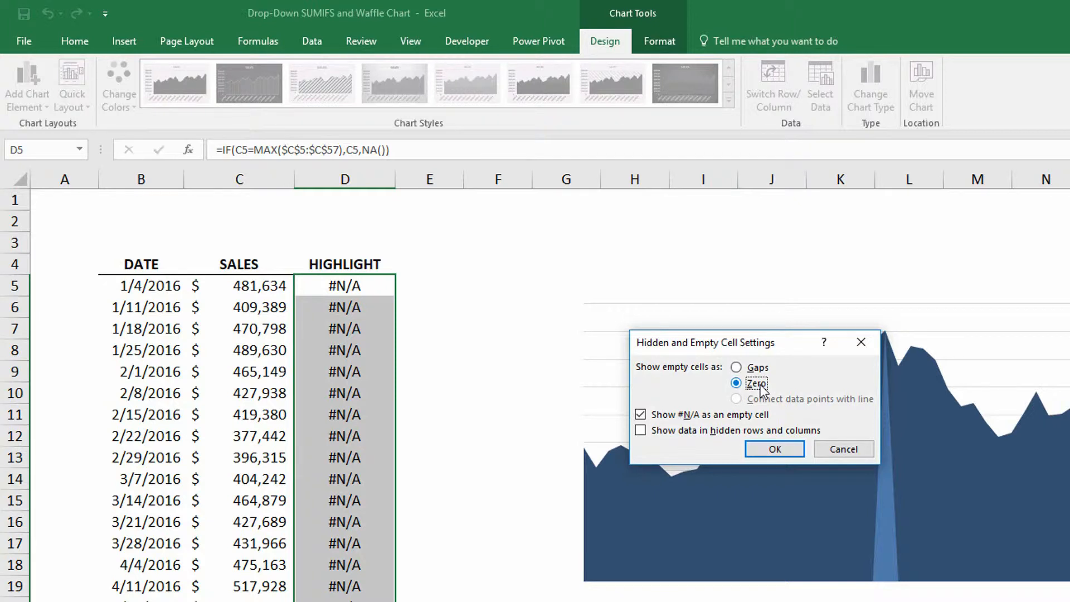
{"action": "mouse_move", "coordinate": [788, 391]}
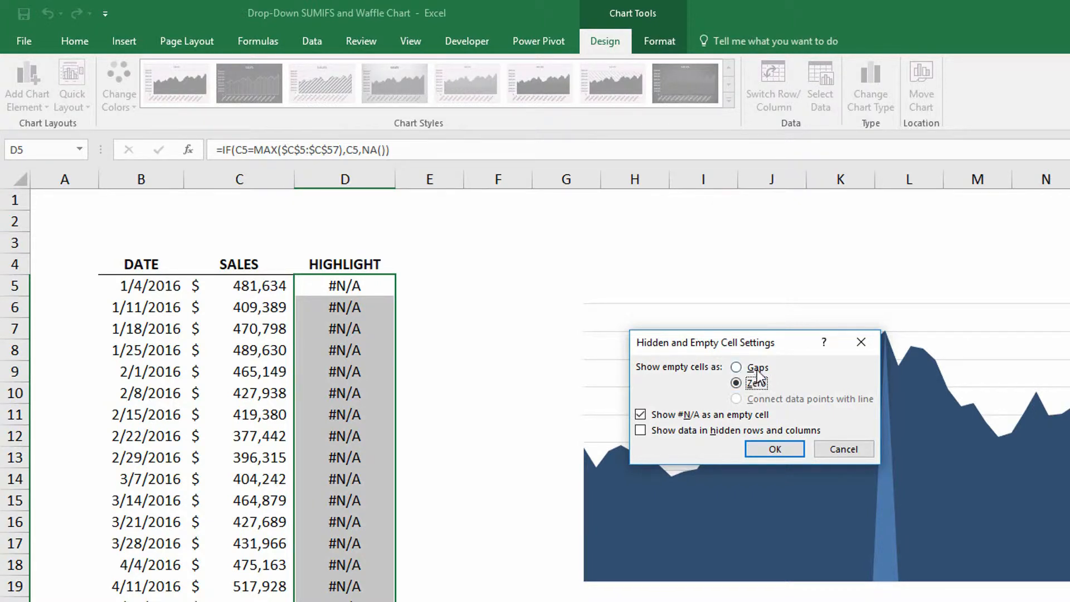
{"action": "left_click", "coordinate": [735, 368]}
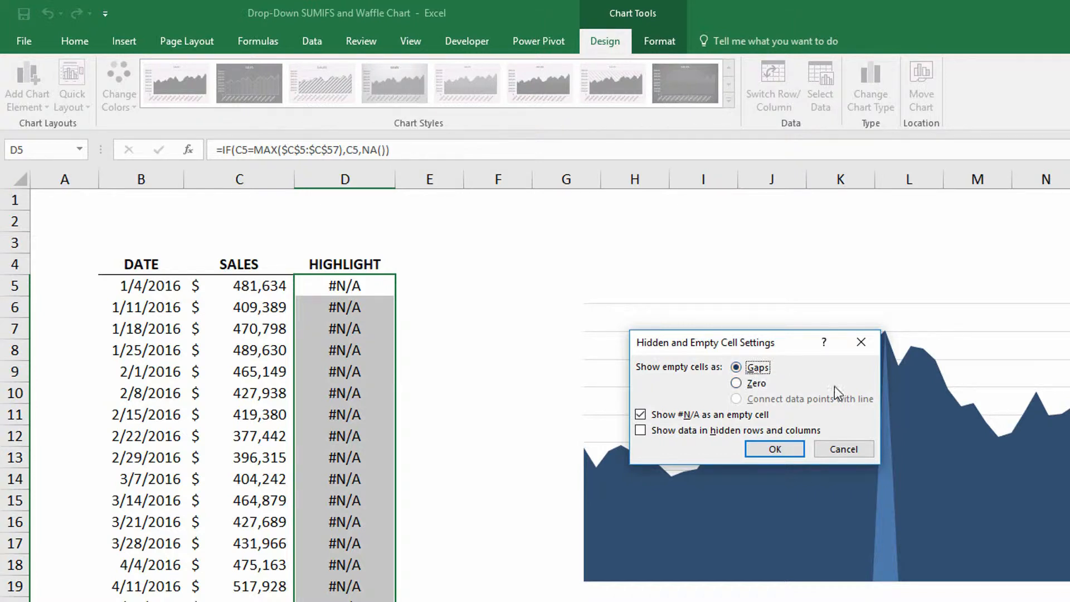
{"action": "mouse_move", "coordinate": [829, 386]}
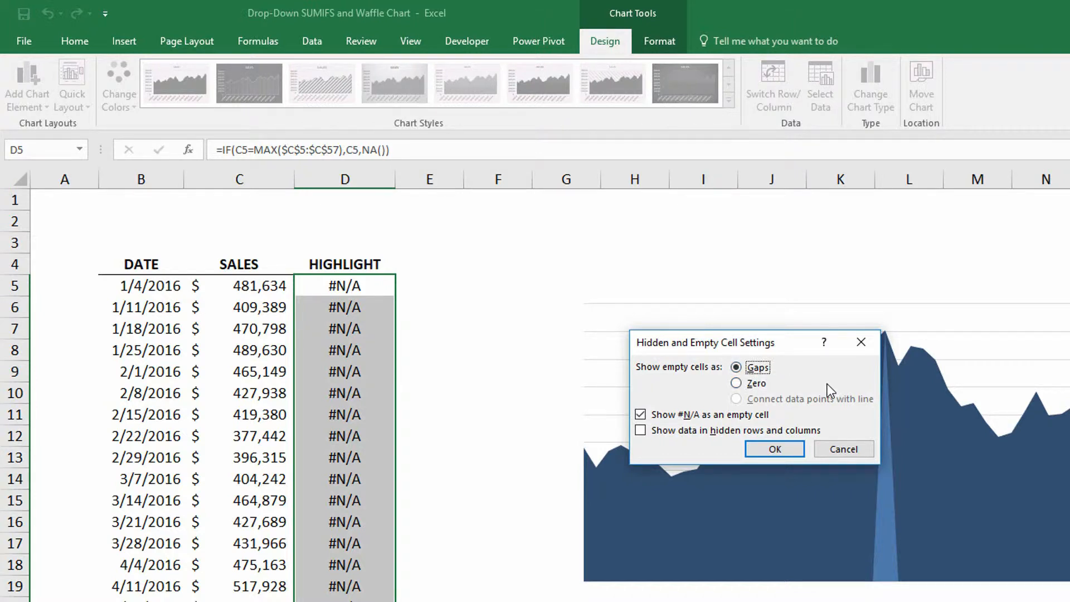
{"action": "left_click", "coordinate": [773, 448]}
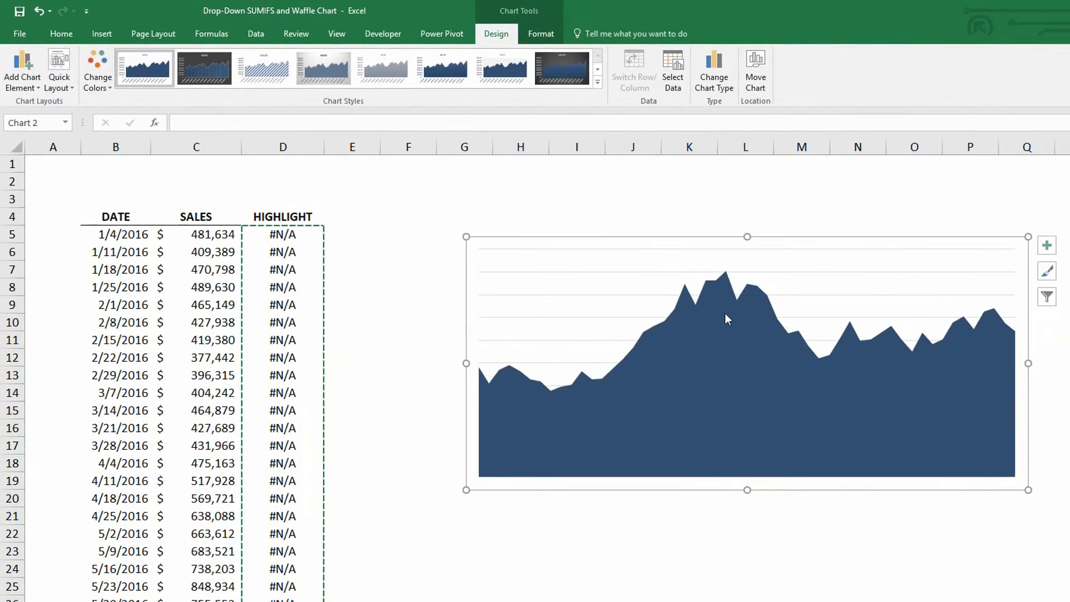
{"action": "mouse_move", "coordinate": [758, 325]}
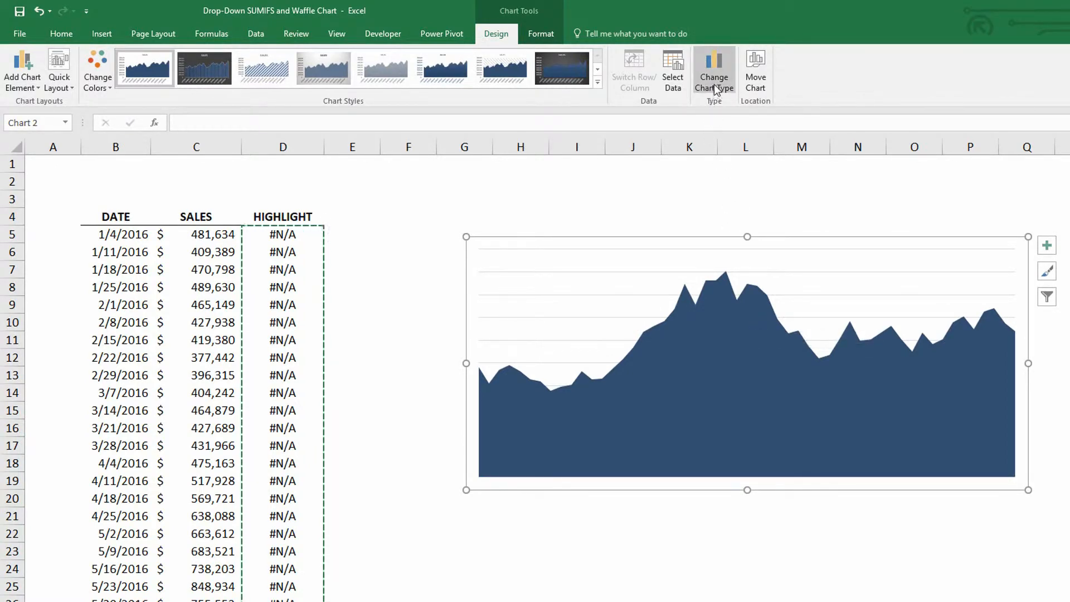
- Make the chart a Combo with SALES as Area and Series2 as Line
{"action": "left_click", "coordinate": [713, 67]}
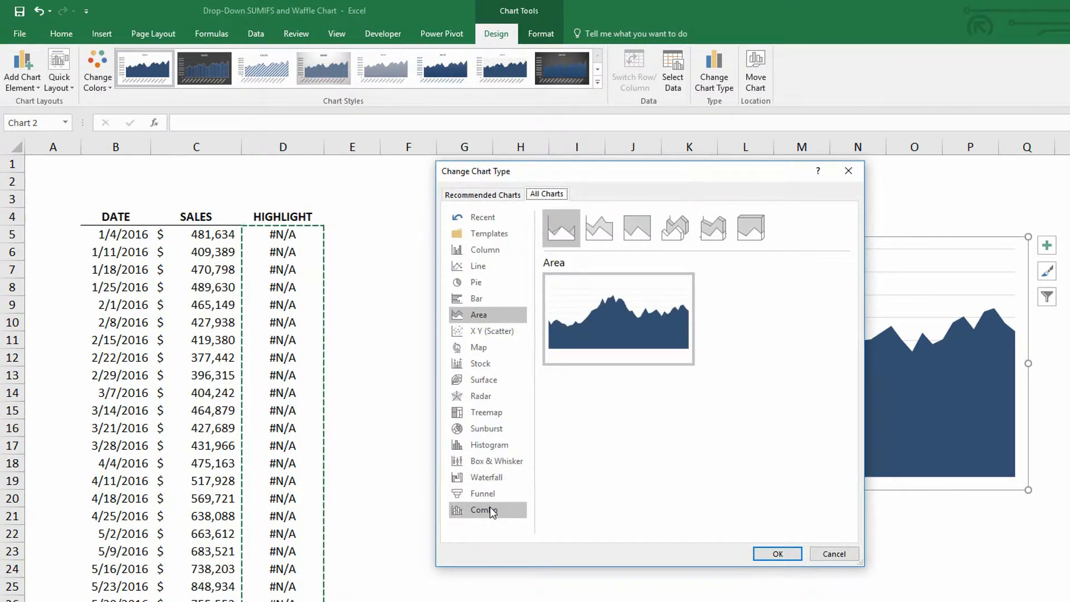
{"action": "left_click", "coordinate": [483, 510]}
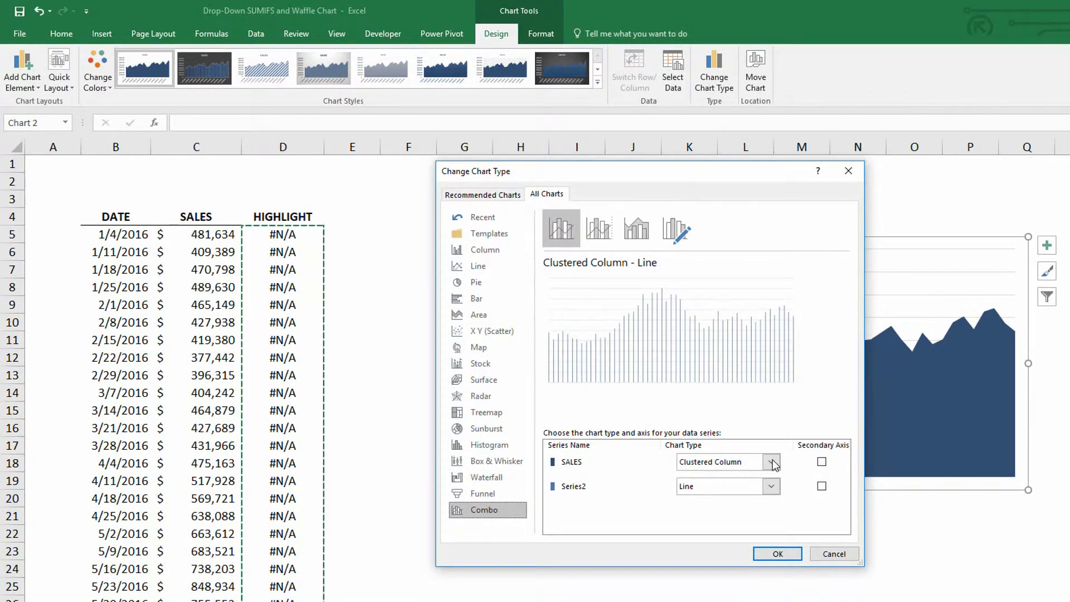
{"action": "left_click", "coordinate": [771, 461]}
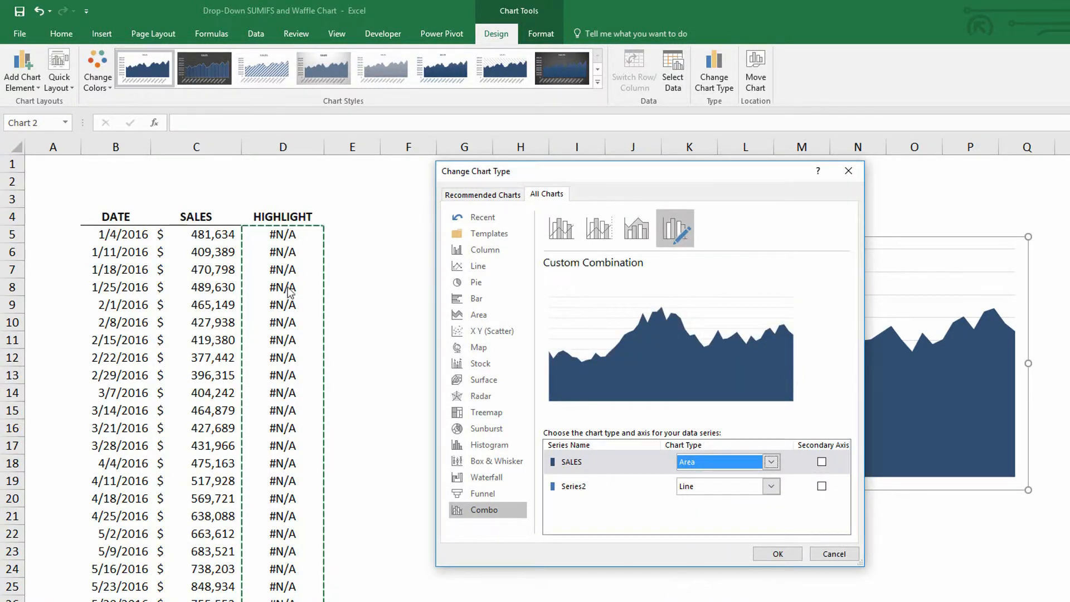
{"action": "left_click", "coordinate": [771, 486]}
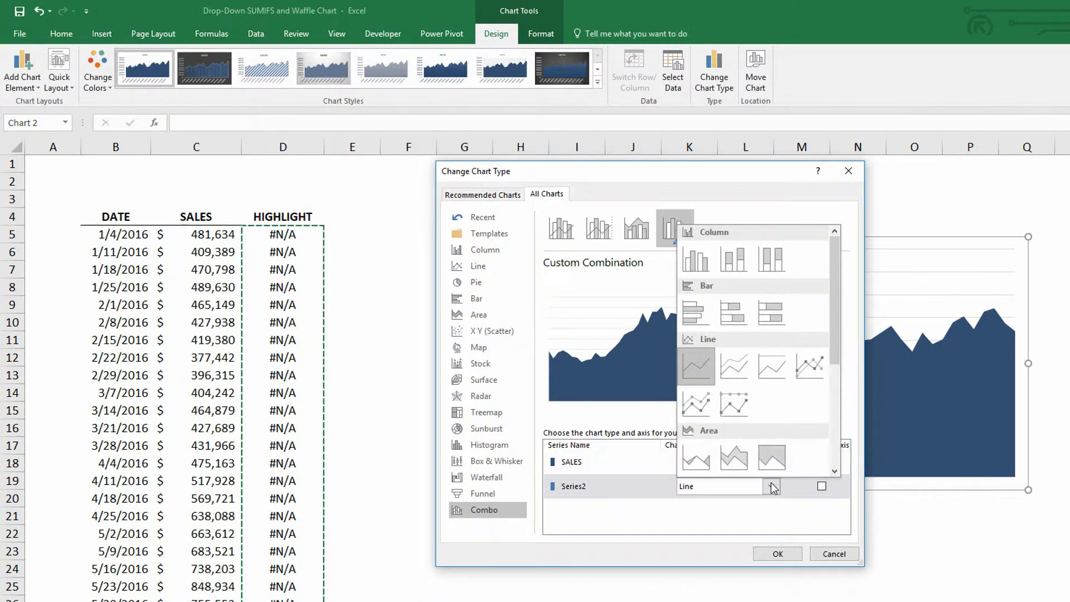
{"action": "mouse_move", "coordinate": [694, 368]}
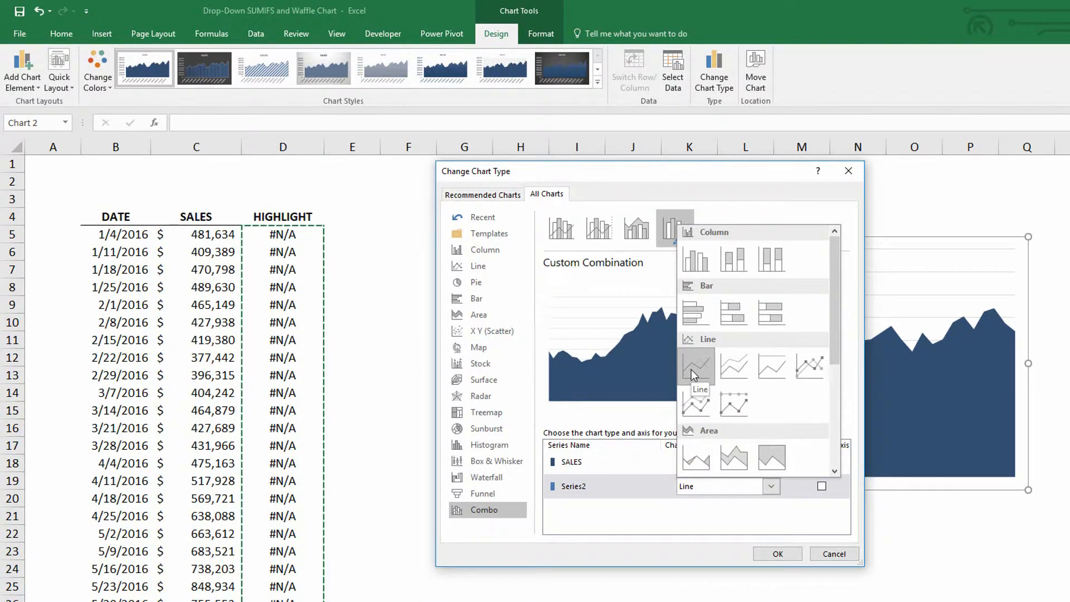
{"action": "mouse_move", "coordinate": [804, 373]}
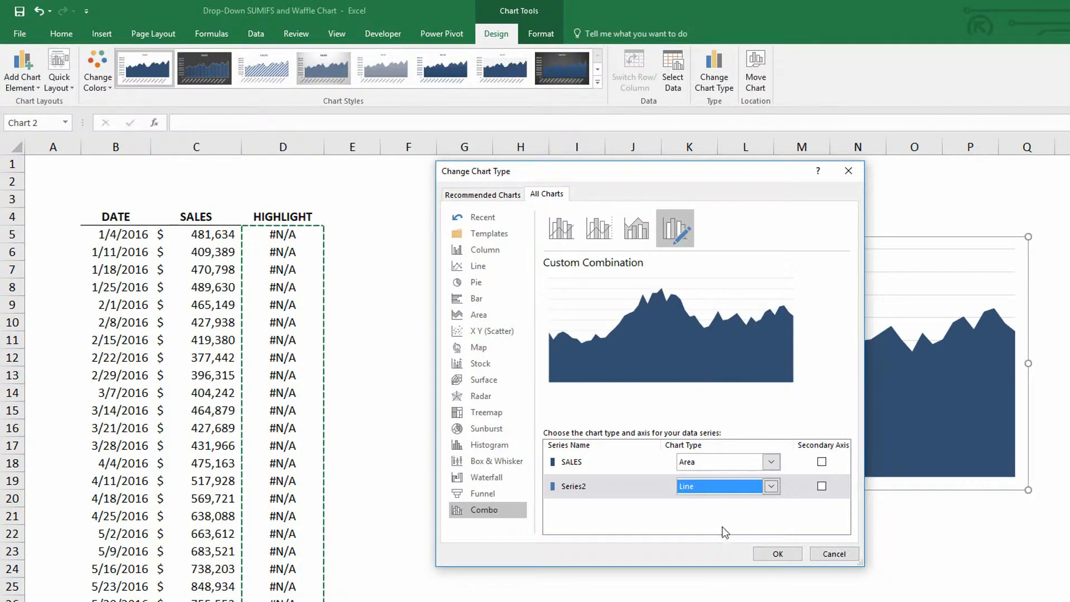
{"action": "left_click", "coordinate": [778, 552]}
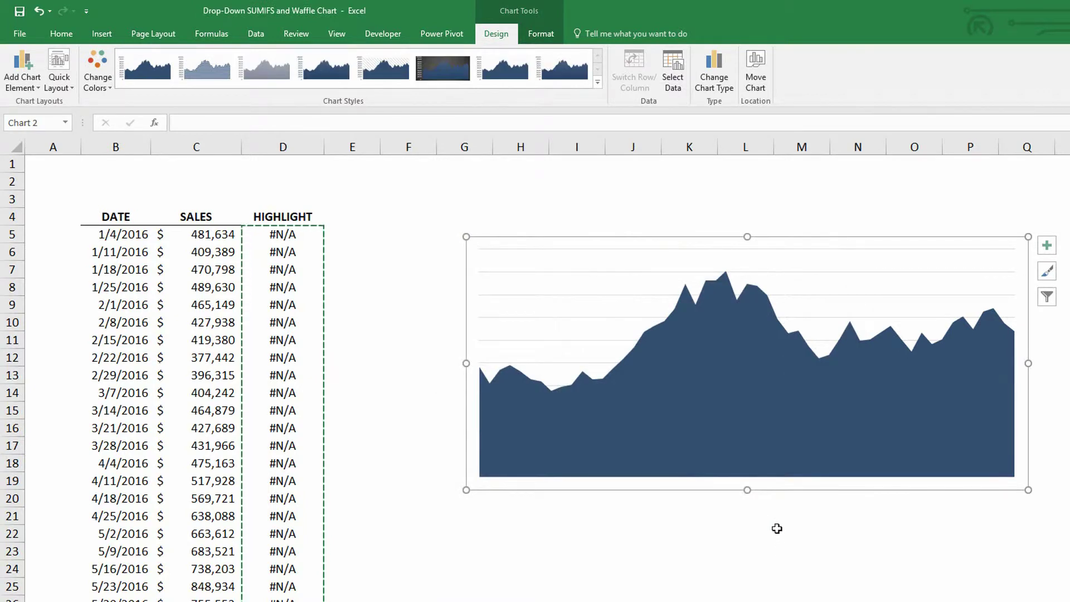
{"action": "mouse_move", "coordinate": [714, 324]}
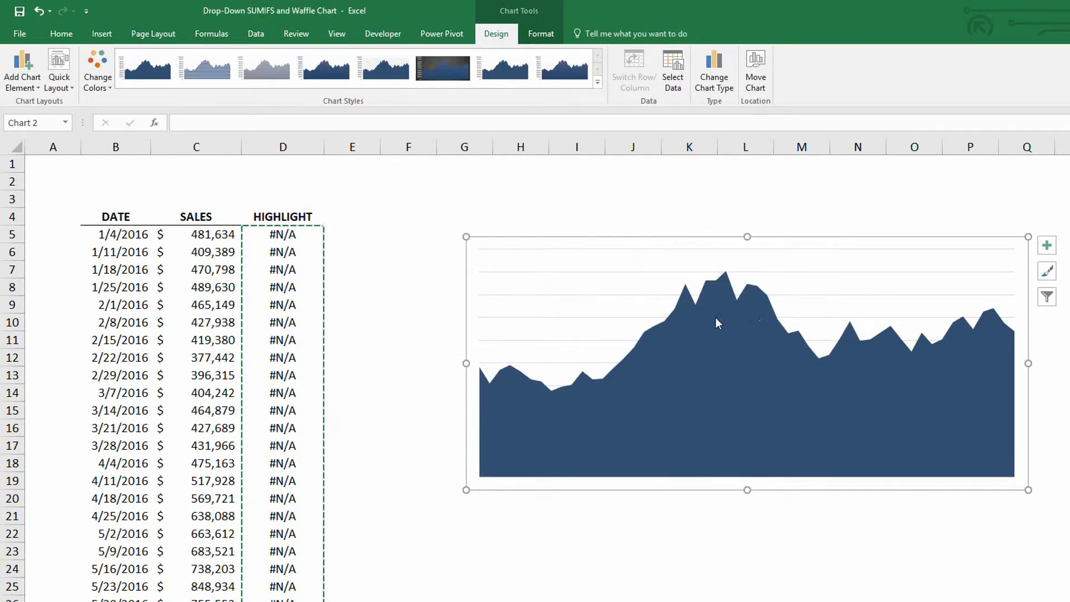
{"action": "mouse_move", "coordinate": [771, 324]}
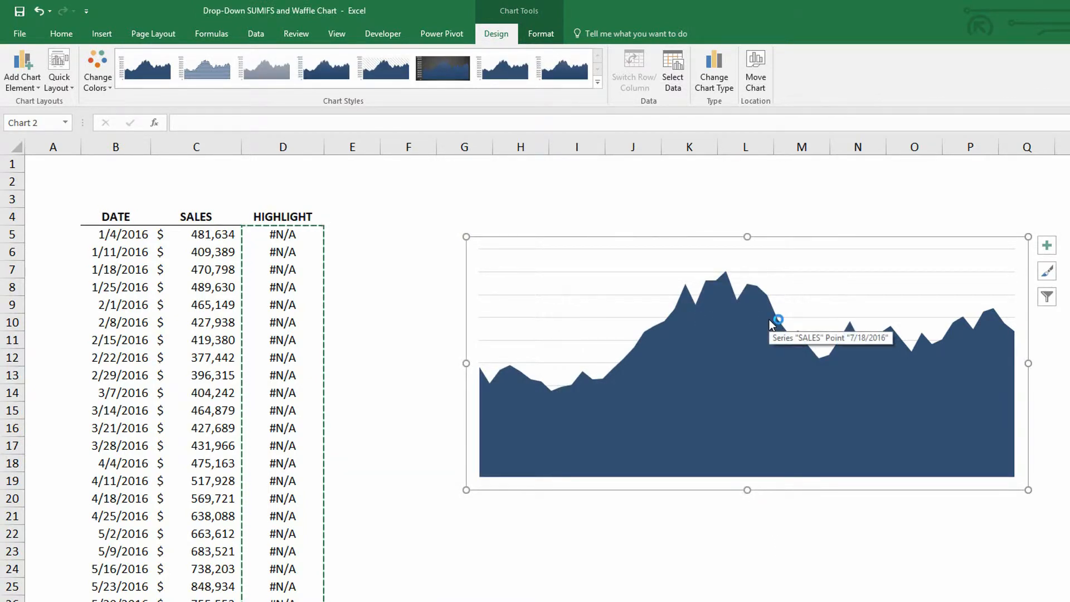
{"action": "mouse_move", "coordinate": [771, 300]}
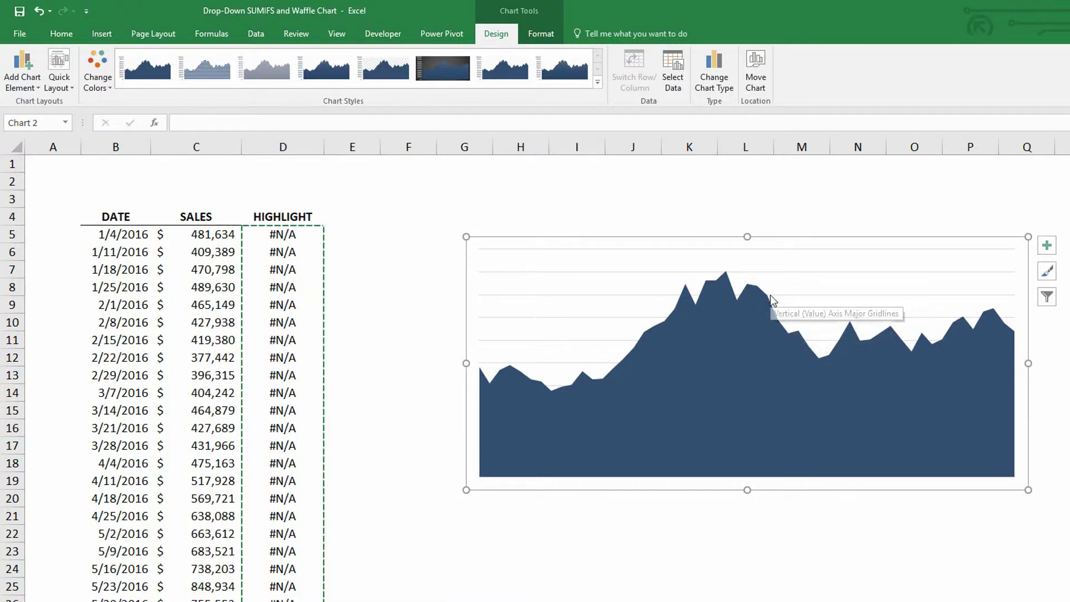
- Select the helper Series 2 line in the chart to reach its formatting pane
{"action": "left_click", "coordinate": [540, 34]}
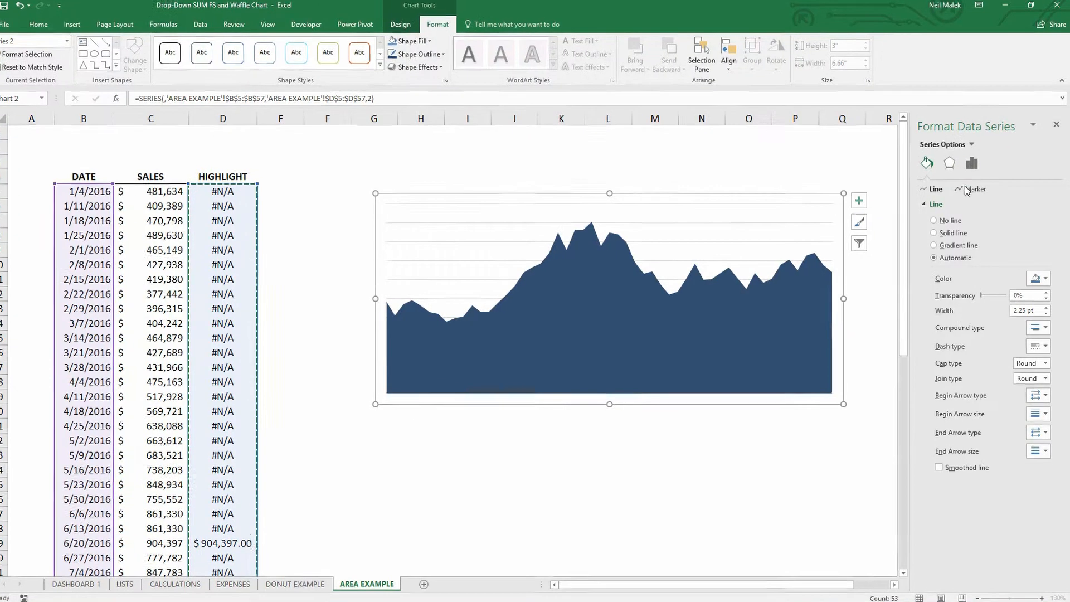
- Give the helper series a built-in circle marker of size 7
{"action": "left_click", "coordinate": [975, 188]}
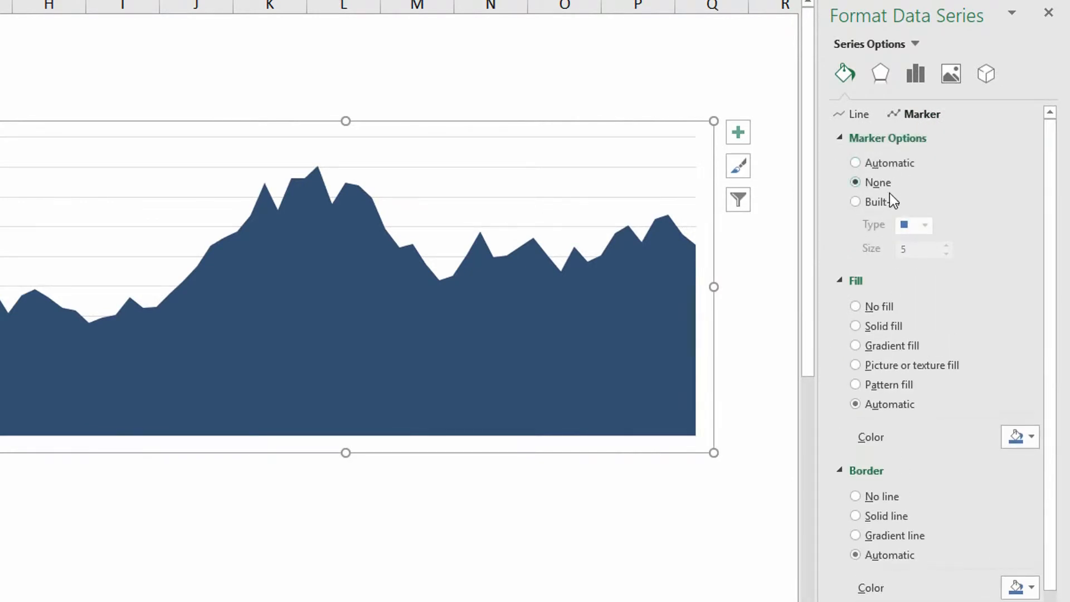
{"action": "left_click", "coordinate": [854, 202]}
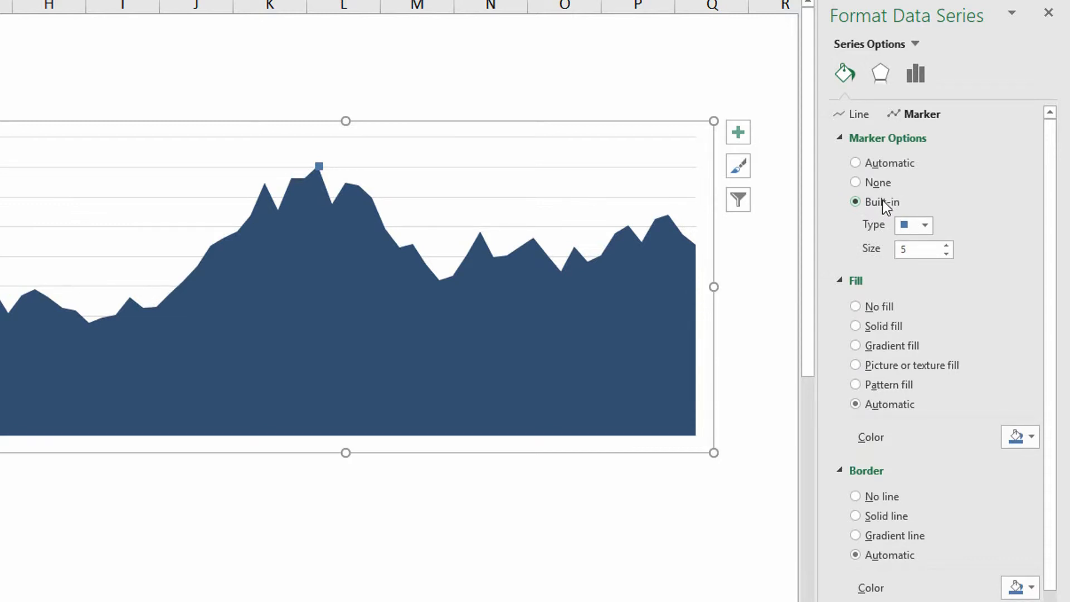
{"action": "left_click", "coordinate": [924, 225]}
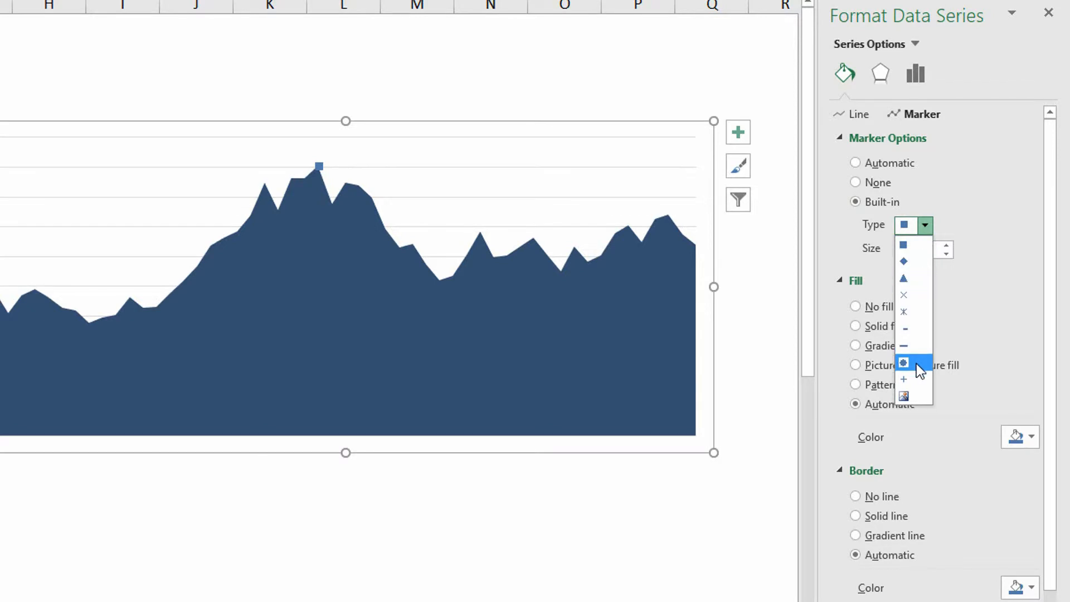
{"action": "left_click", "coordinate": [903, 363]}
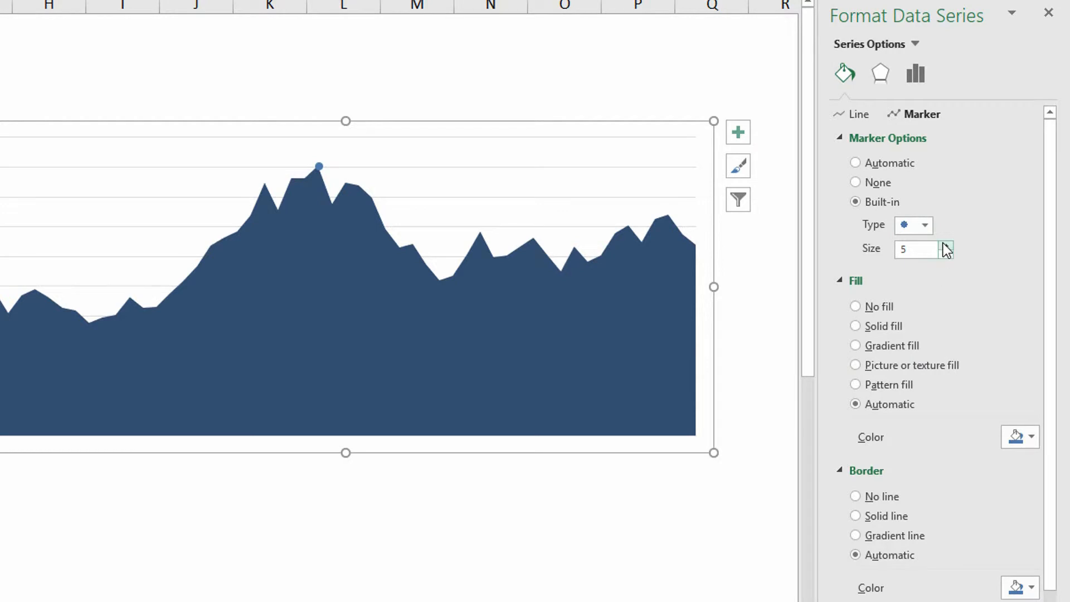
{"action": "left_click", "coordinate": [946, 246]}
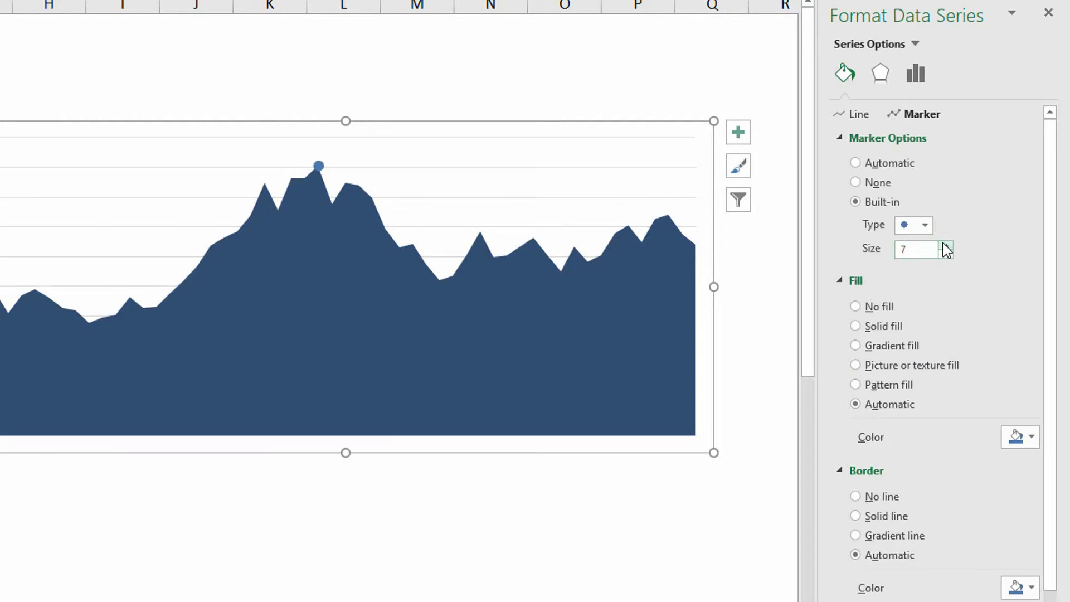
- Fill the marker solid red so the peak week stands out
{"action": "left_click", "coordinate": [1029, 437]}
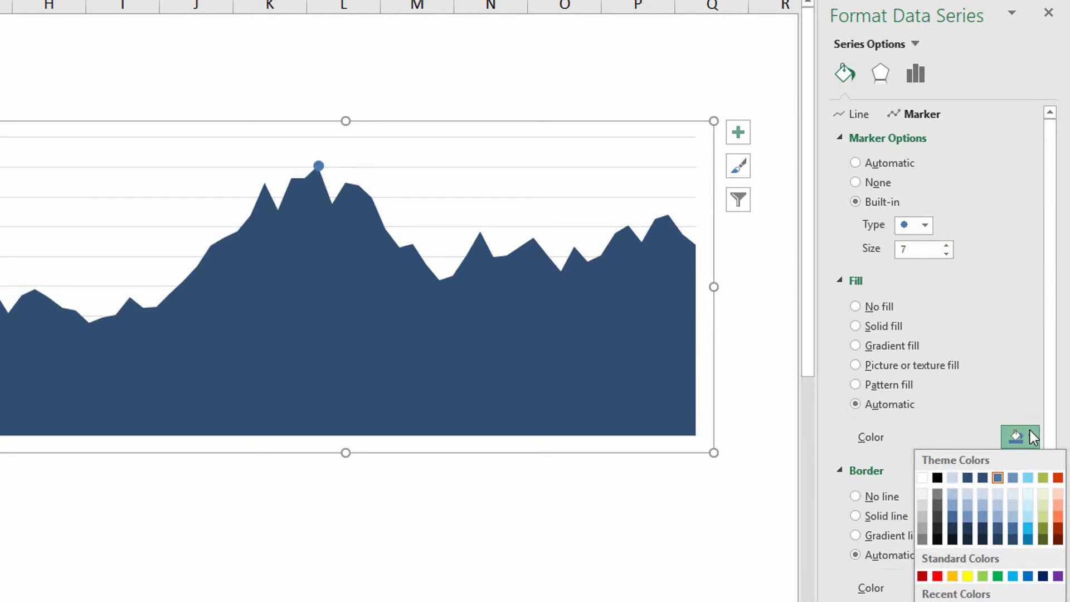
{"action": "mouse_move", "coordinate": [1056, 479]}
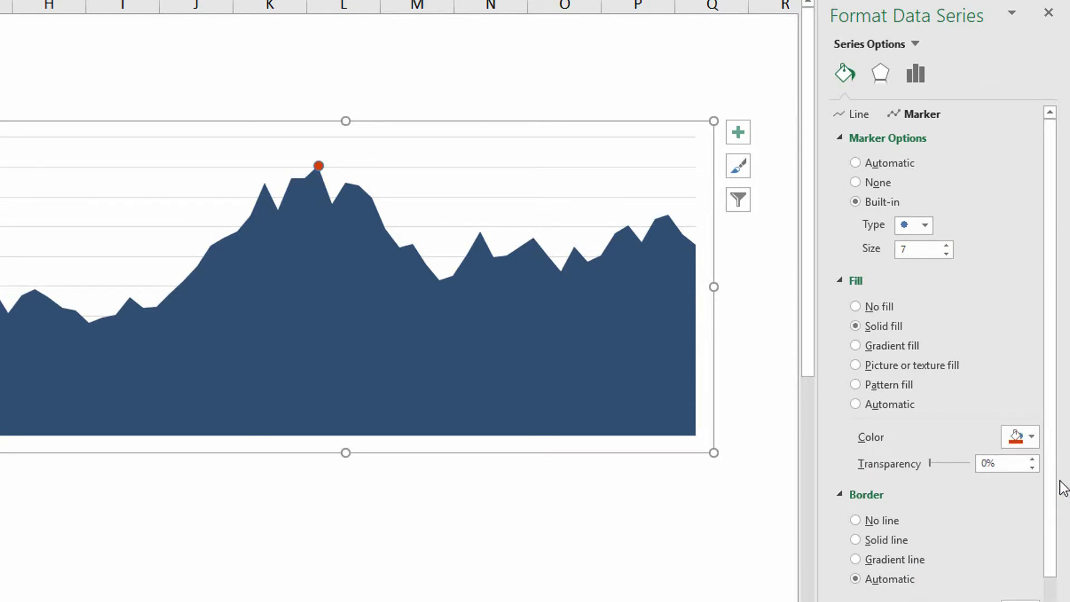
{"action": "left_click", "coordinate": [1032, 436]}
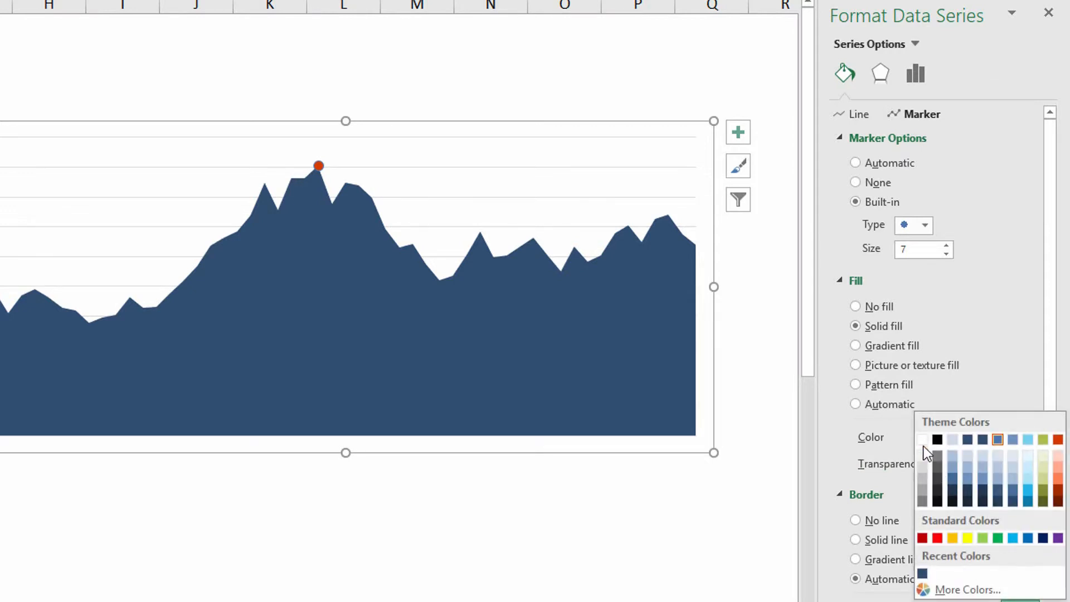
{"action": "left_click", "coordinate": [927, 452]}
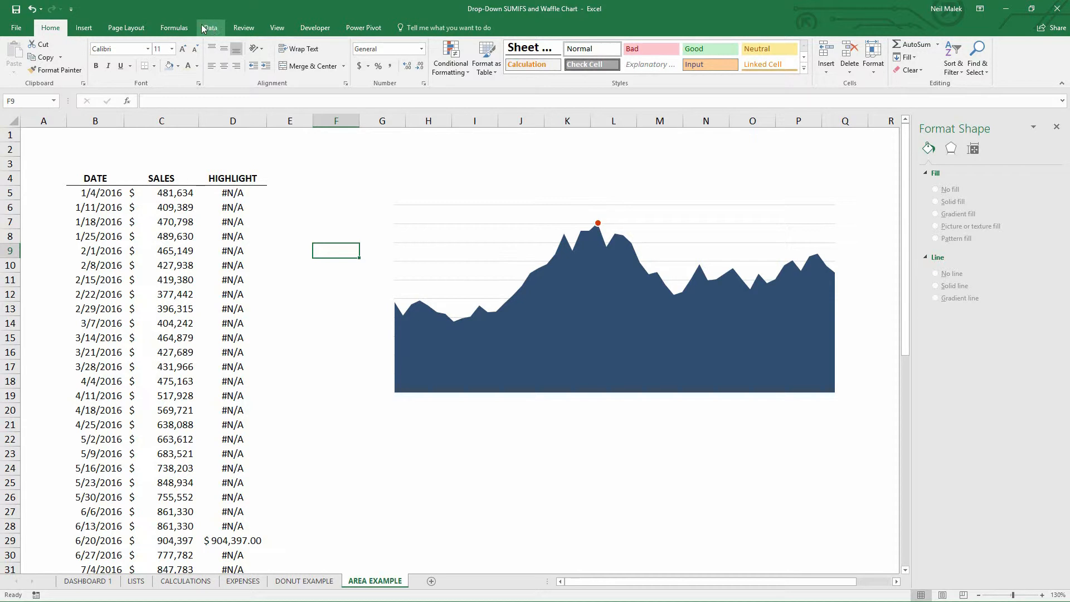
- Run Calculate Now so regenerated sales move the red marker to the new peak
{"action": "left_click", "coordinate": [174, 26]}
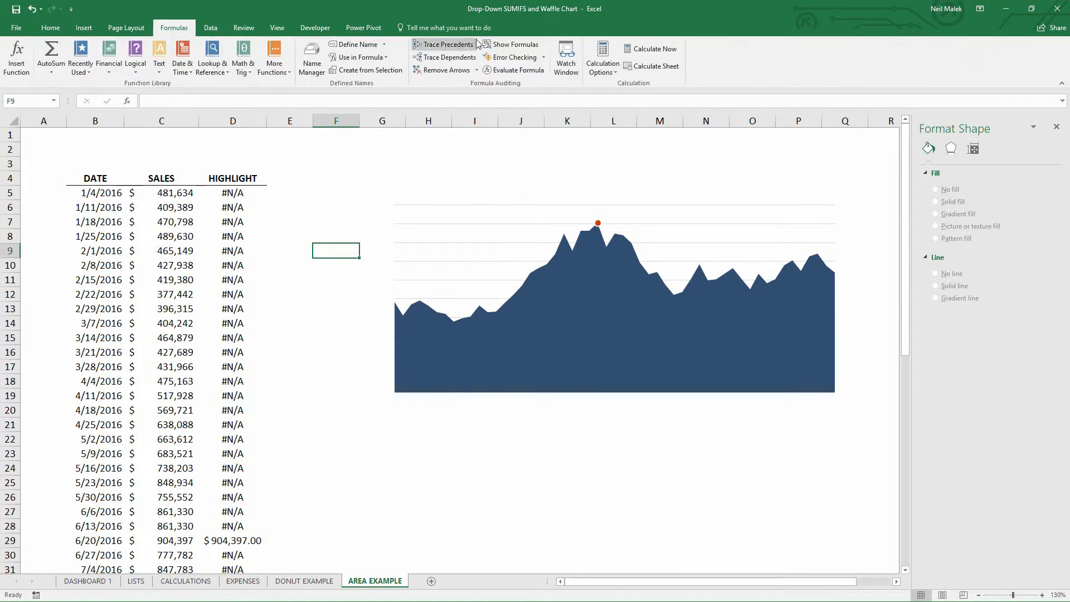
{"action": "left_click", "coordinate": [652, 47]}
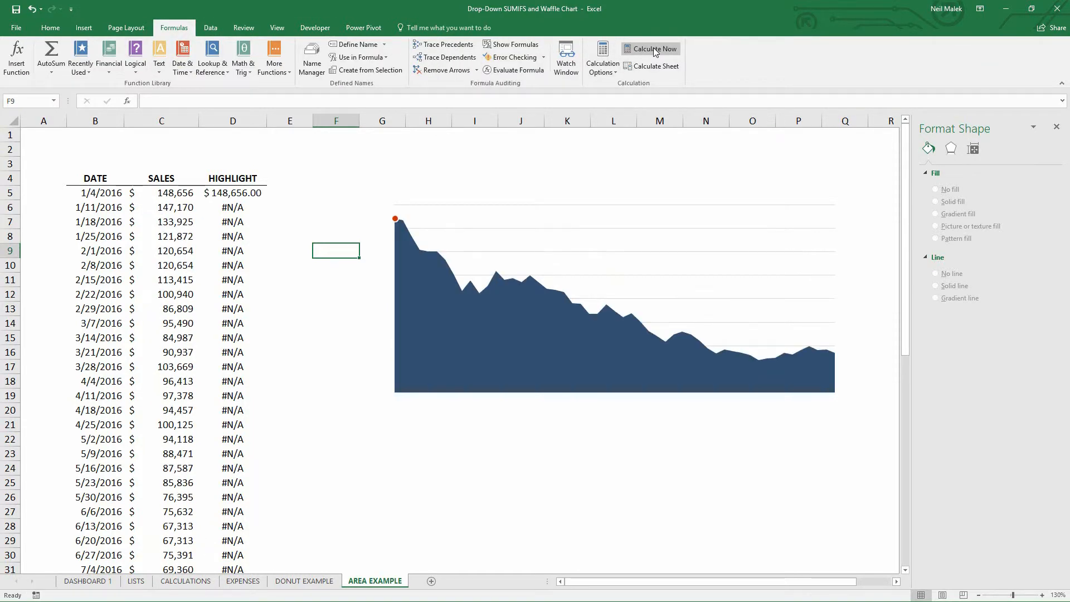
{"action": "mouse_move", "coordinate": [396, 220]}
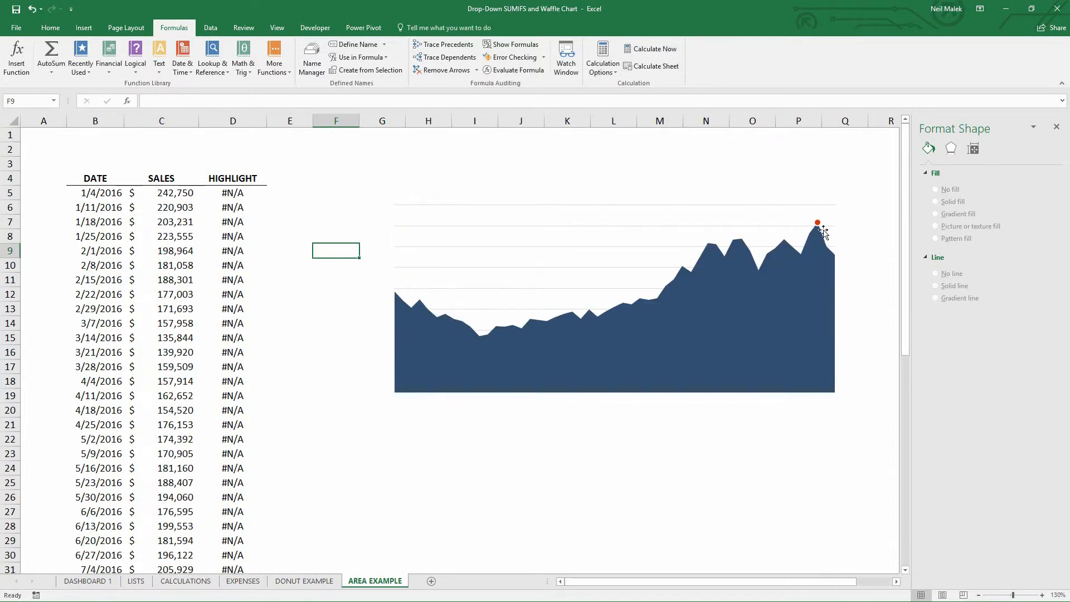
{"action": "mouse_move", "coordinate": [708, 231]}
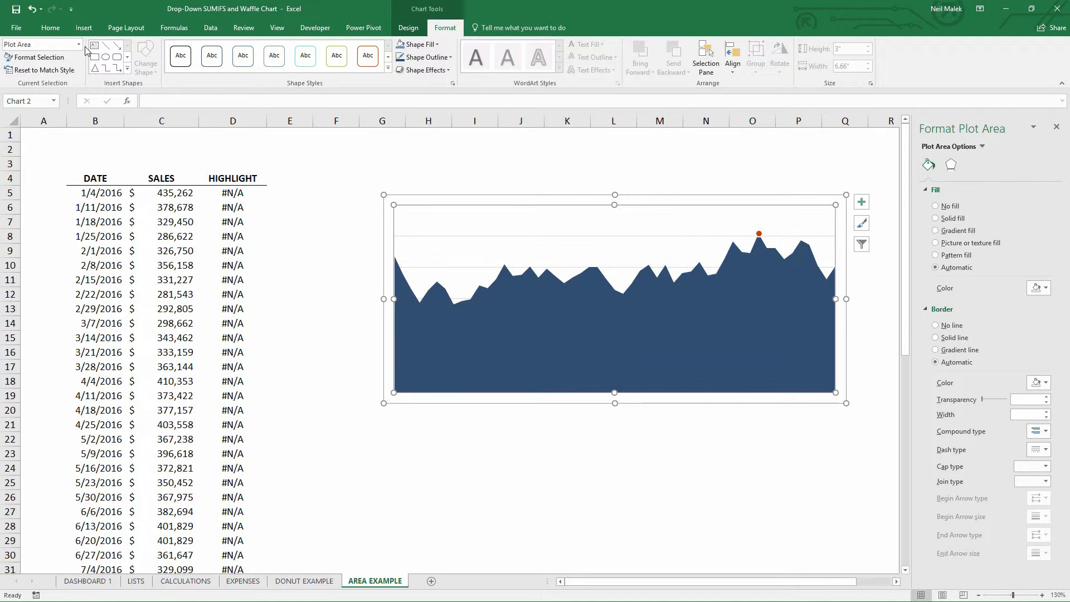
{"action": "mouse_move", "coordinate": [773, 243]}
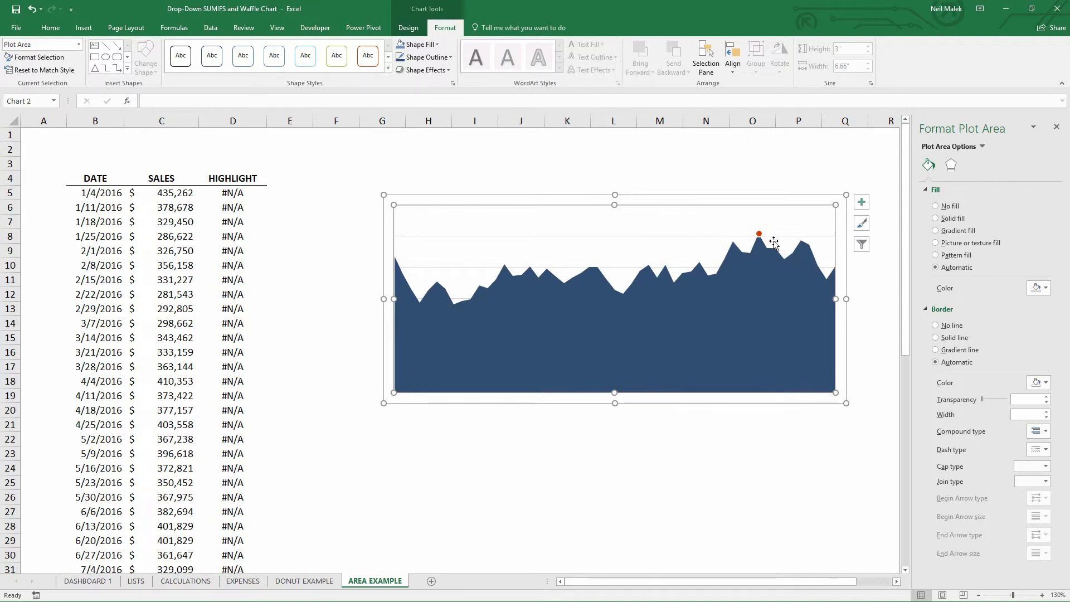
{"action": "mouse_move", "coordinate": [773, 242]}
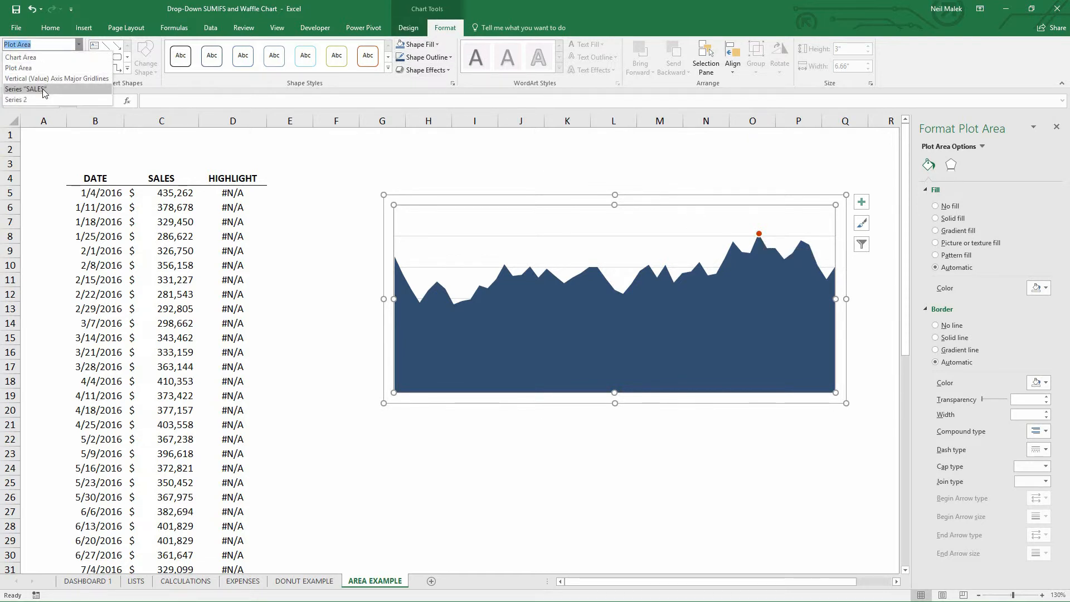
- Add an Above data label to Series 2 showing the peak value $508,611.00
{"action": "left_click", "coordinate": [17, 99]}
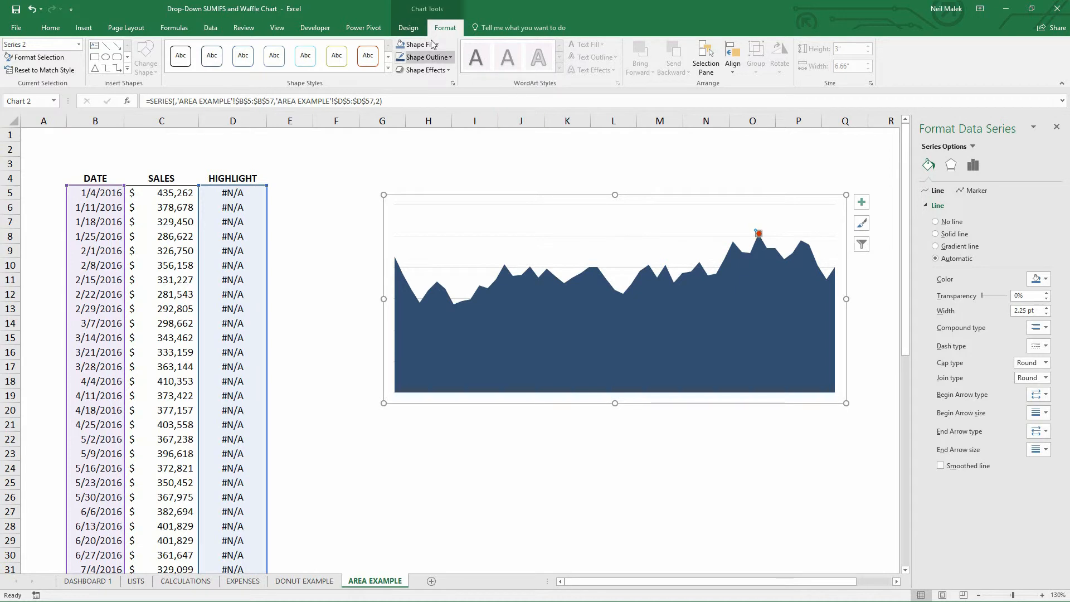
{"action": "left_click", "coordinate": [408, 27]}
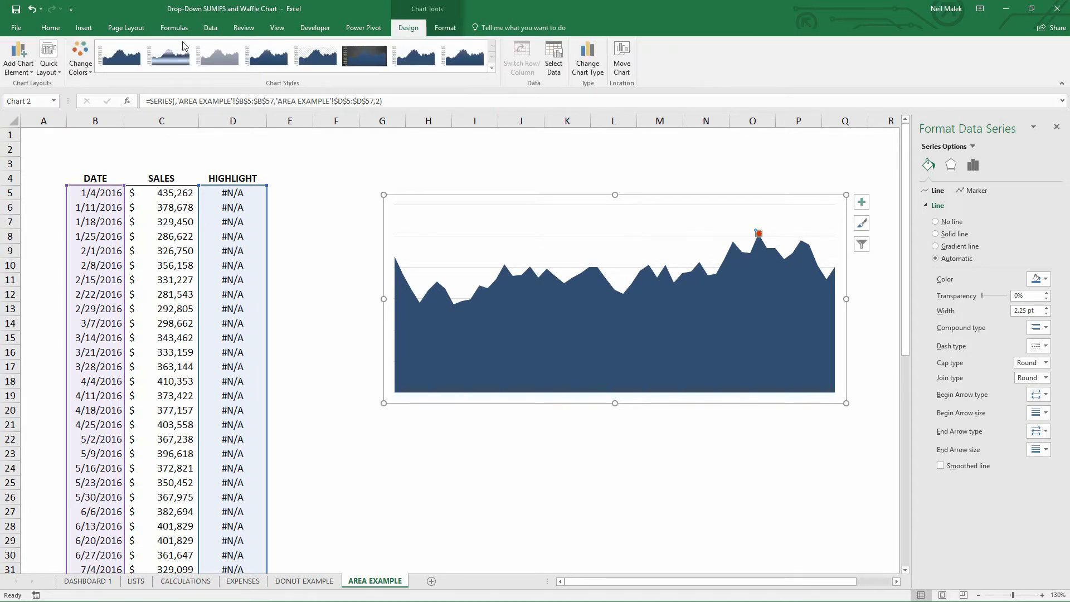
{"action": "left_click", "coordinate": [16, 54]}
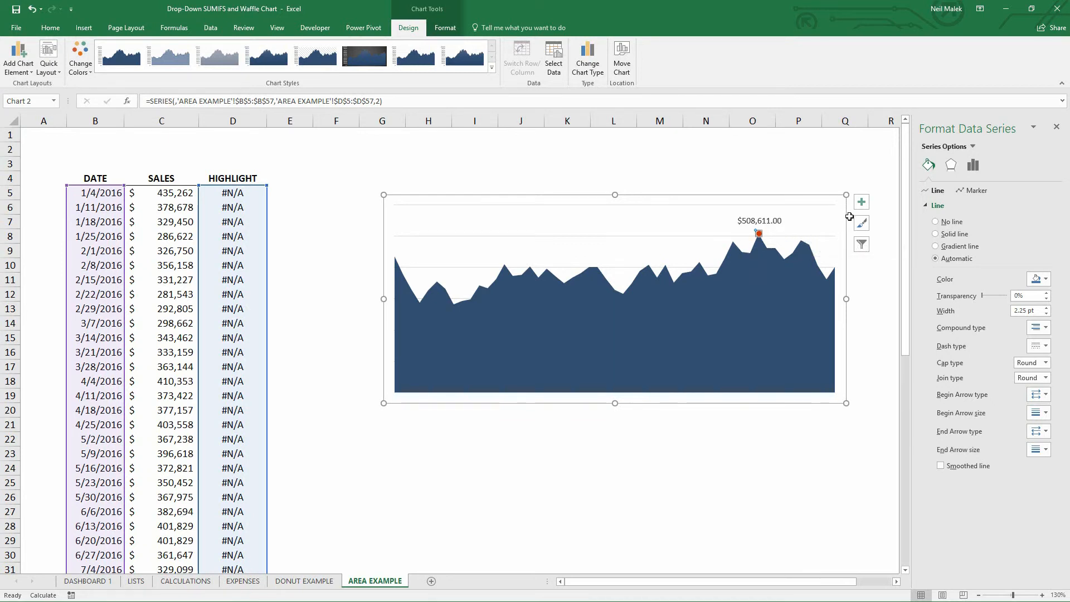
{"action": "left_click", "coordinate": [286, 279]}
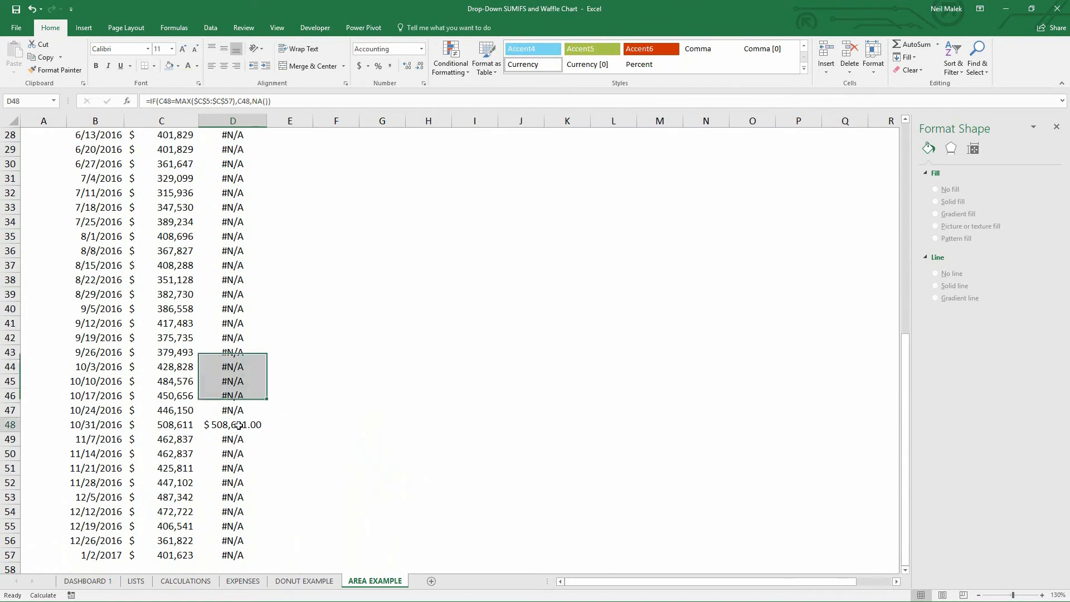
- Select HIGHLIGHT cell D48 to reveal the IF/MAX/NA formula returning $508,611.00
{"action": "left_click", "coordinate": [232, 425]}
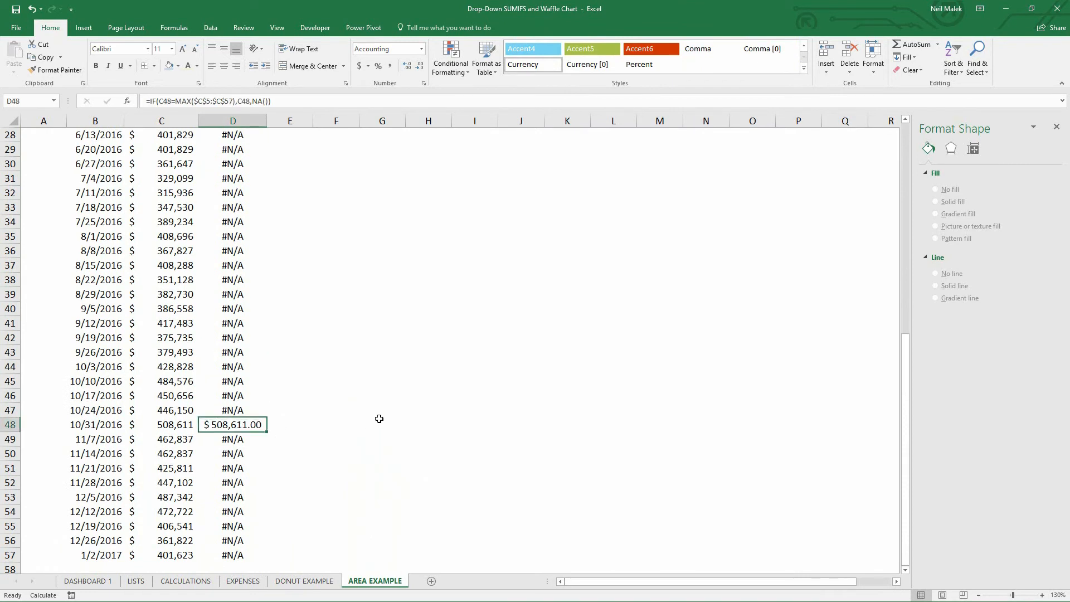